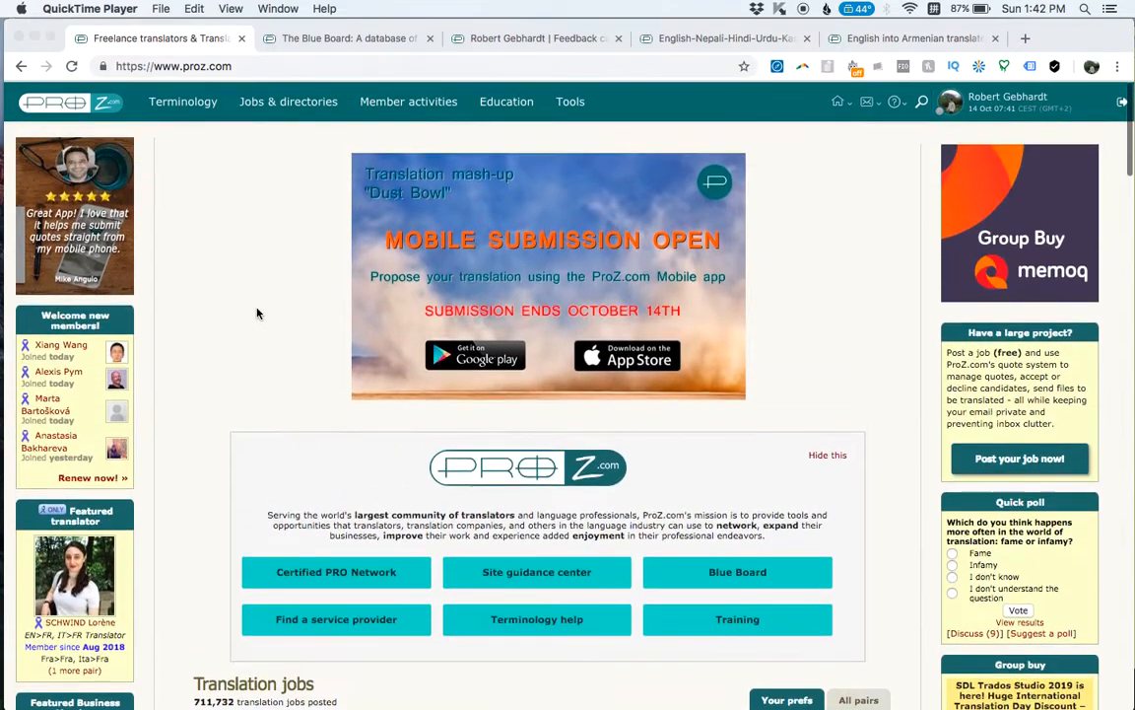
# Step: Show the Blue Board list of translation outsourcers with countries and average feedback ratings
pyautogui.scroll(-3)
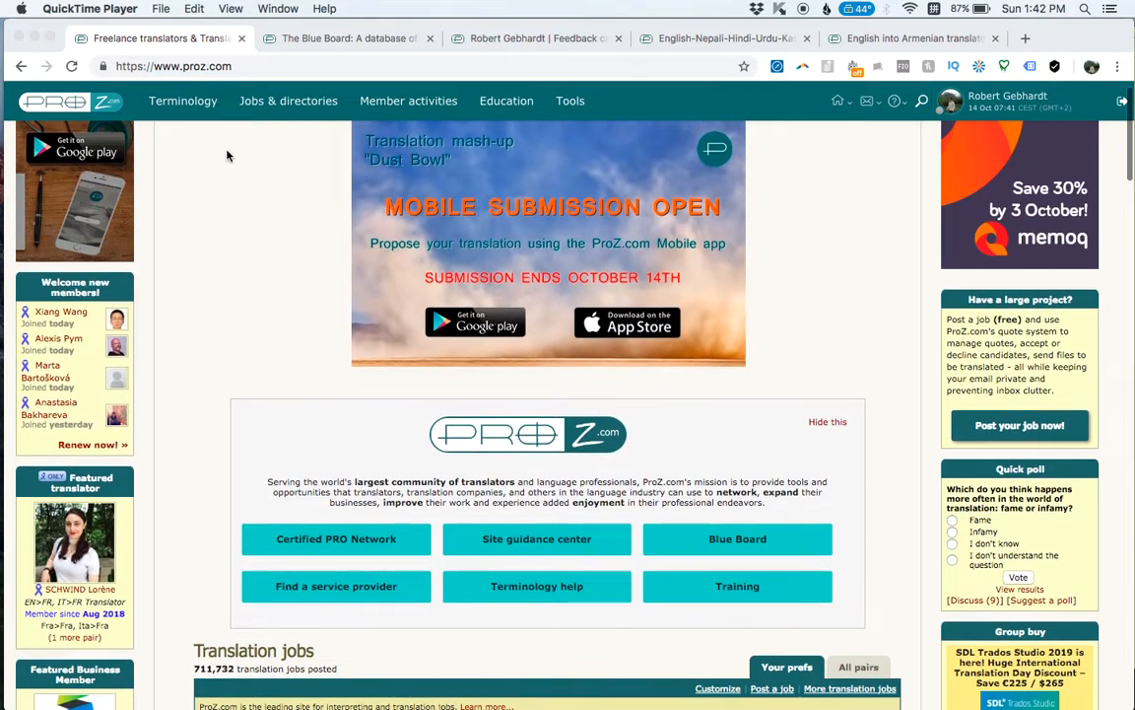
pyautogui.click(345, 37)
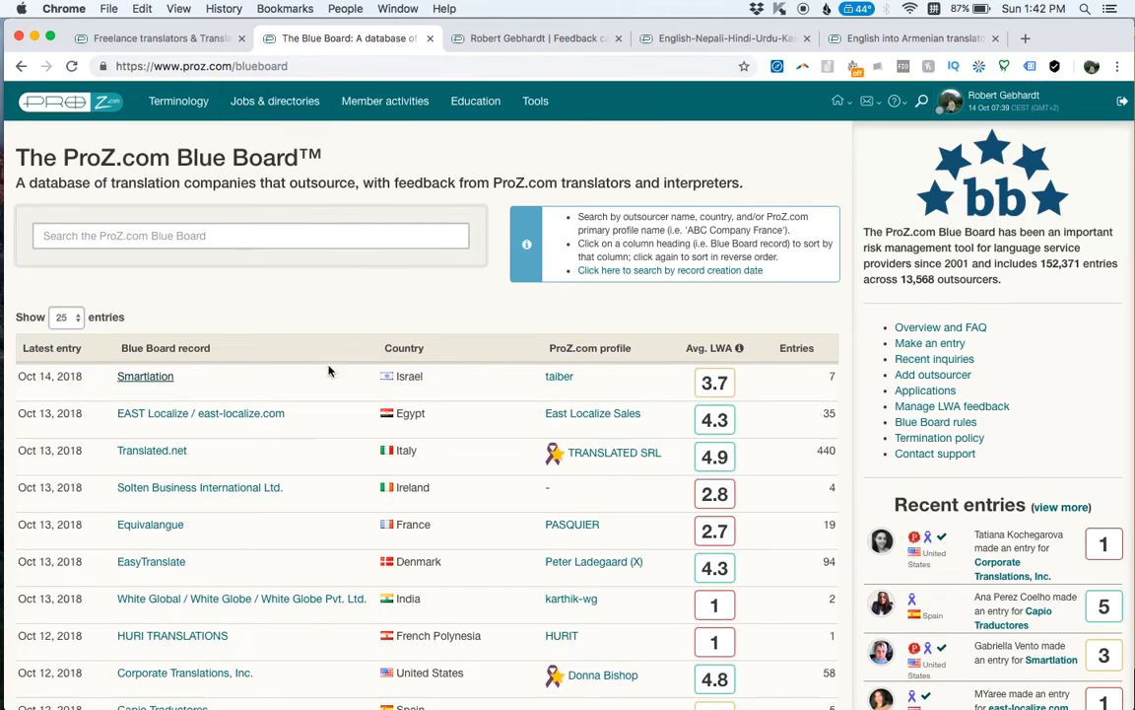
pyautogui.moveTo(740, 384)
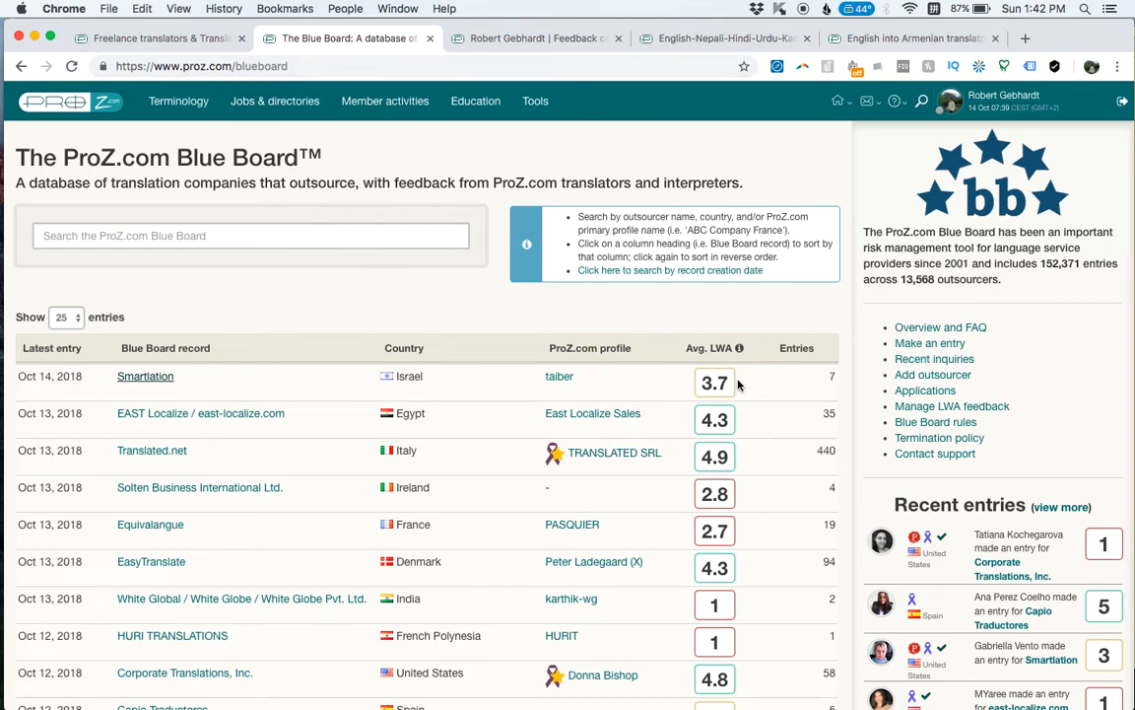
pyautogui.moveTo(767, 422)
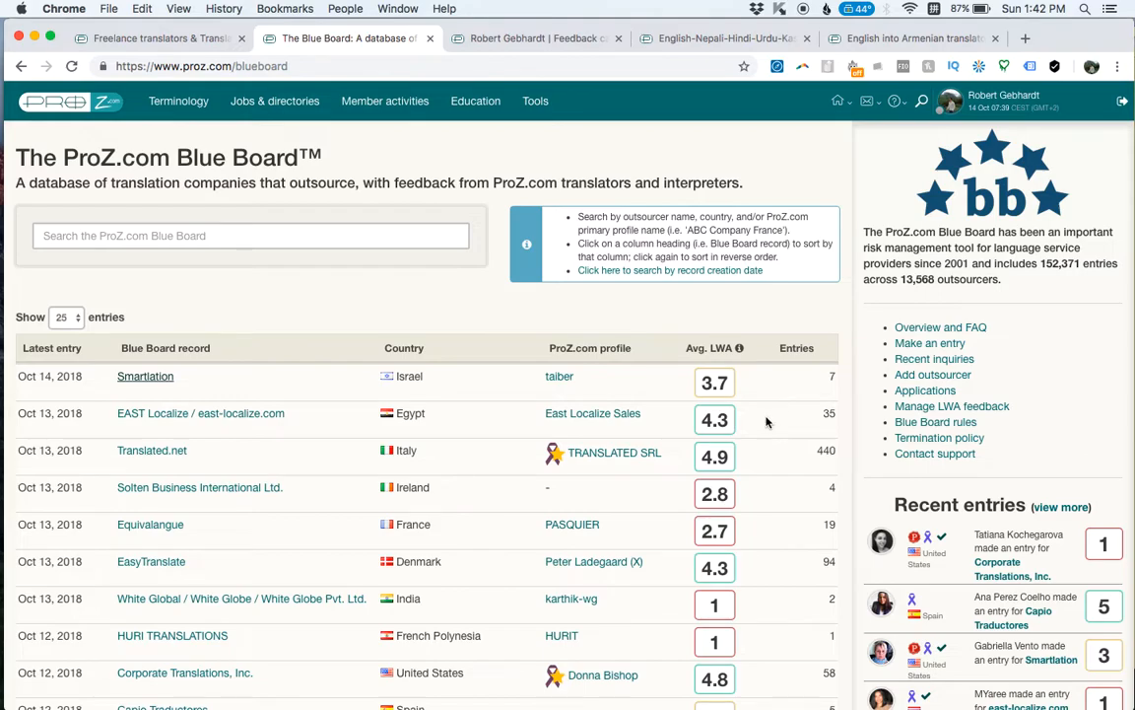
pyautogui.moveTo(737, 347)
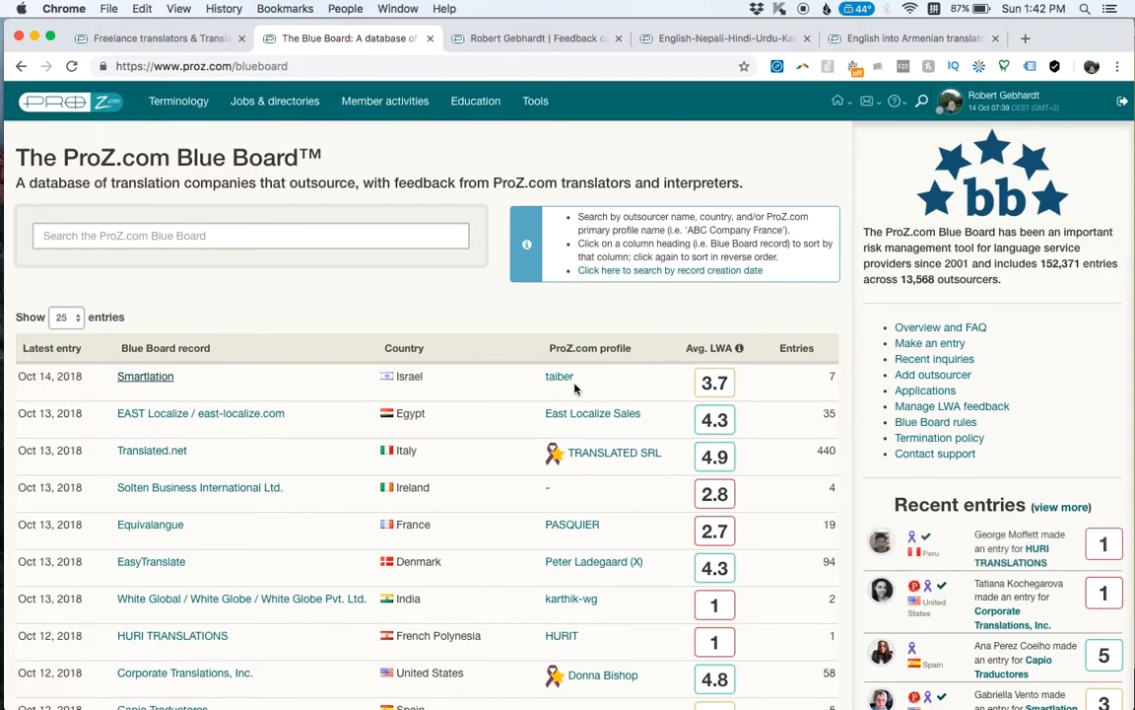
# Step: View the Smartlation record and read down to the freelancers' entries with LWA scores
pyautogui.click(146, 374)
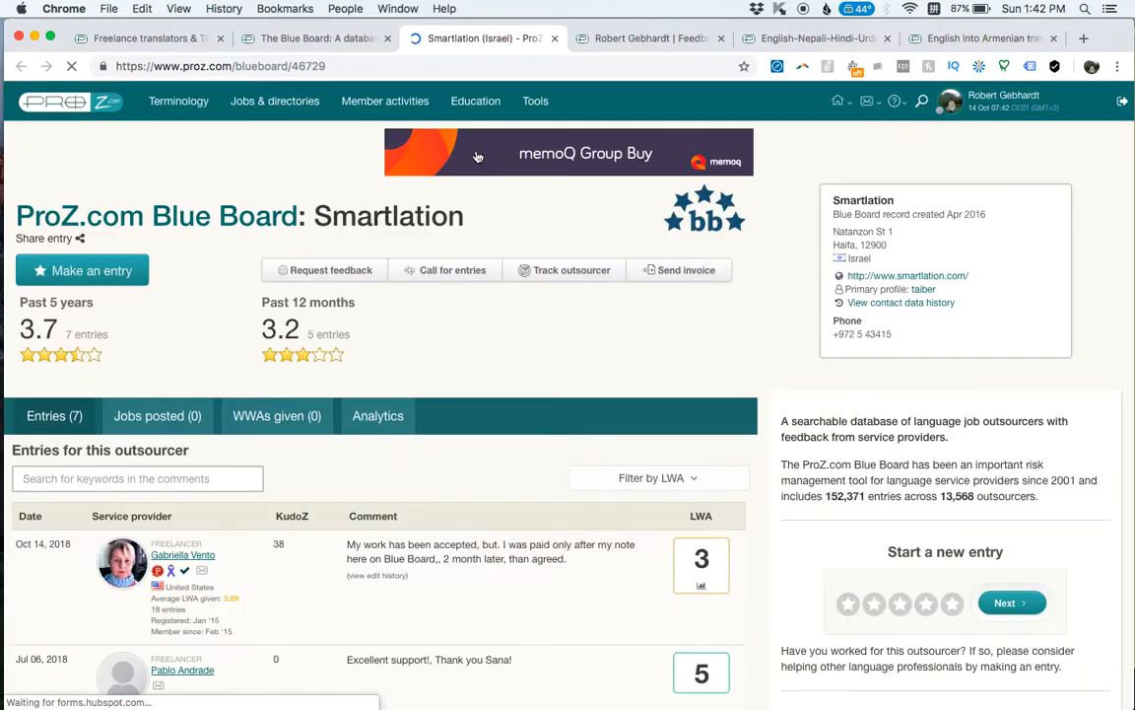
pyautogui.scroll(-3)
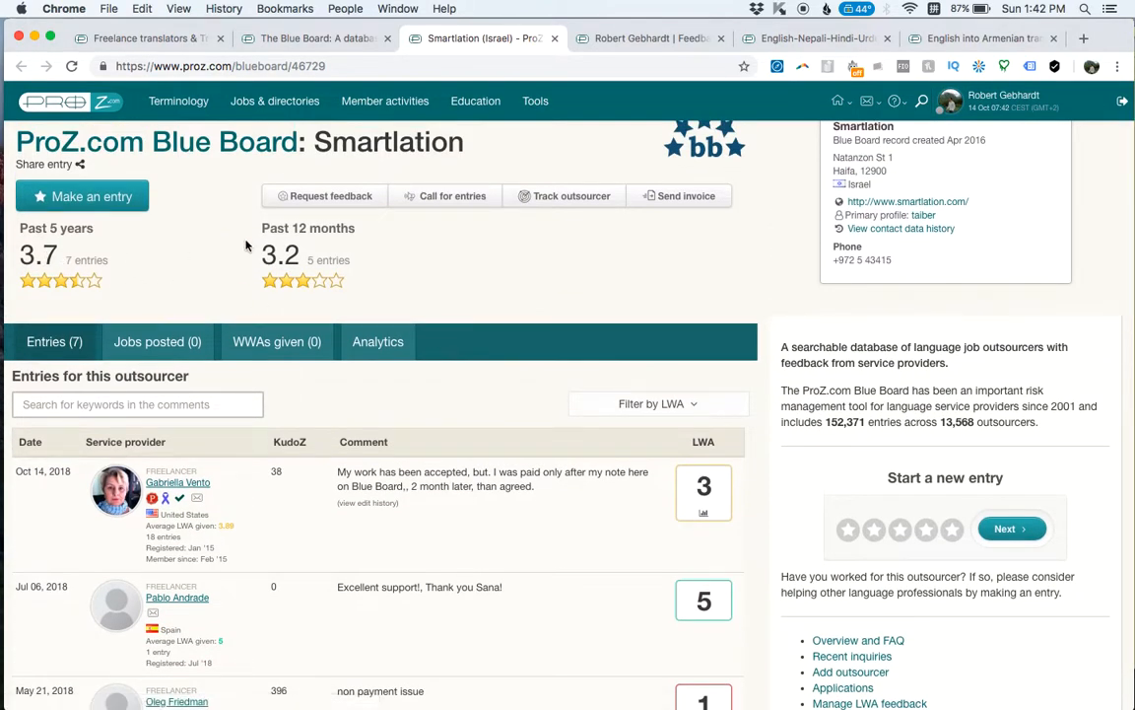
pyautogui.scroll(-3)
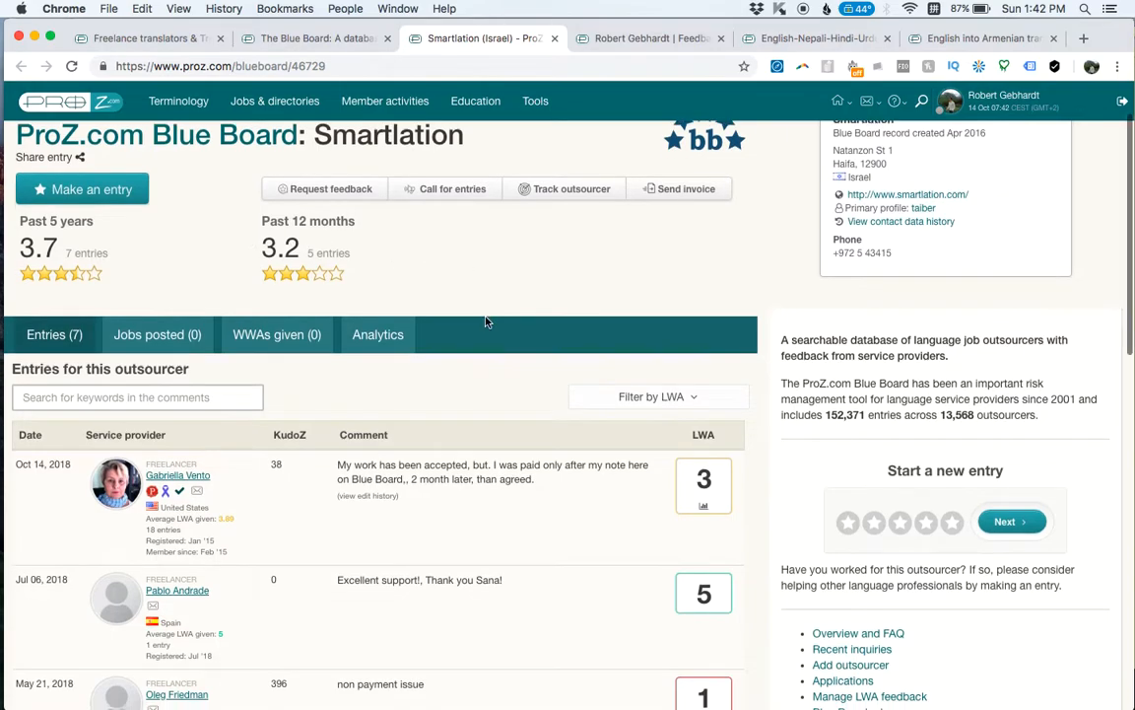
pyautogui.scroll(-3)
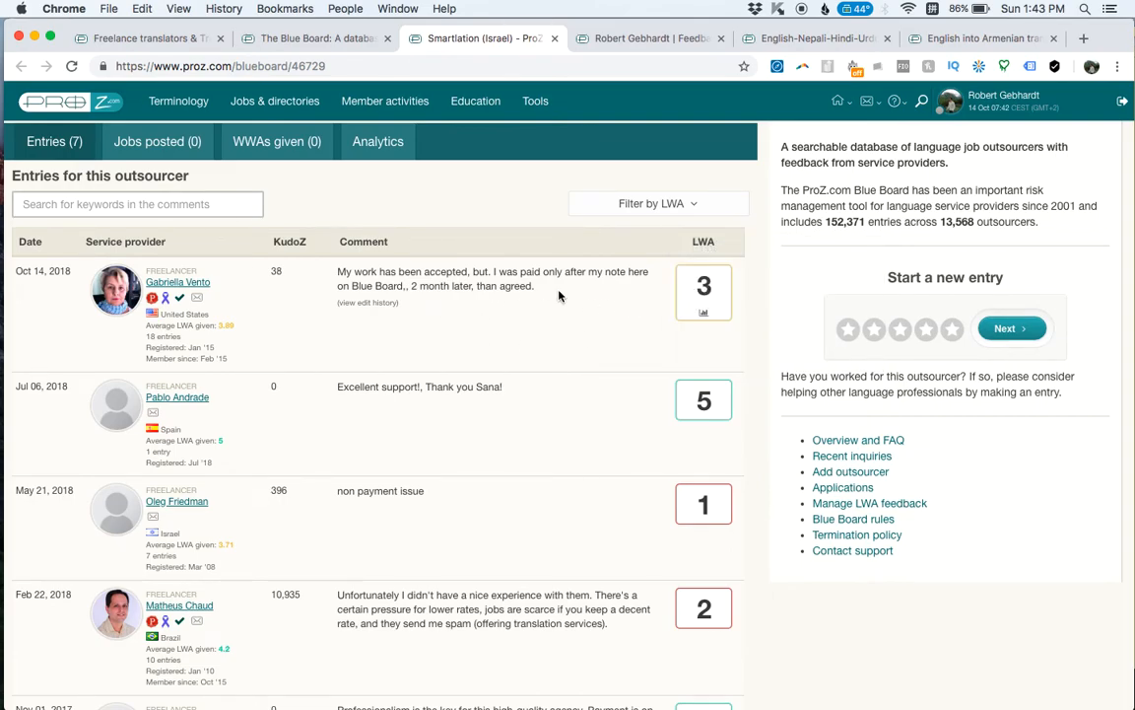
pyautogui.scroll(-3)
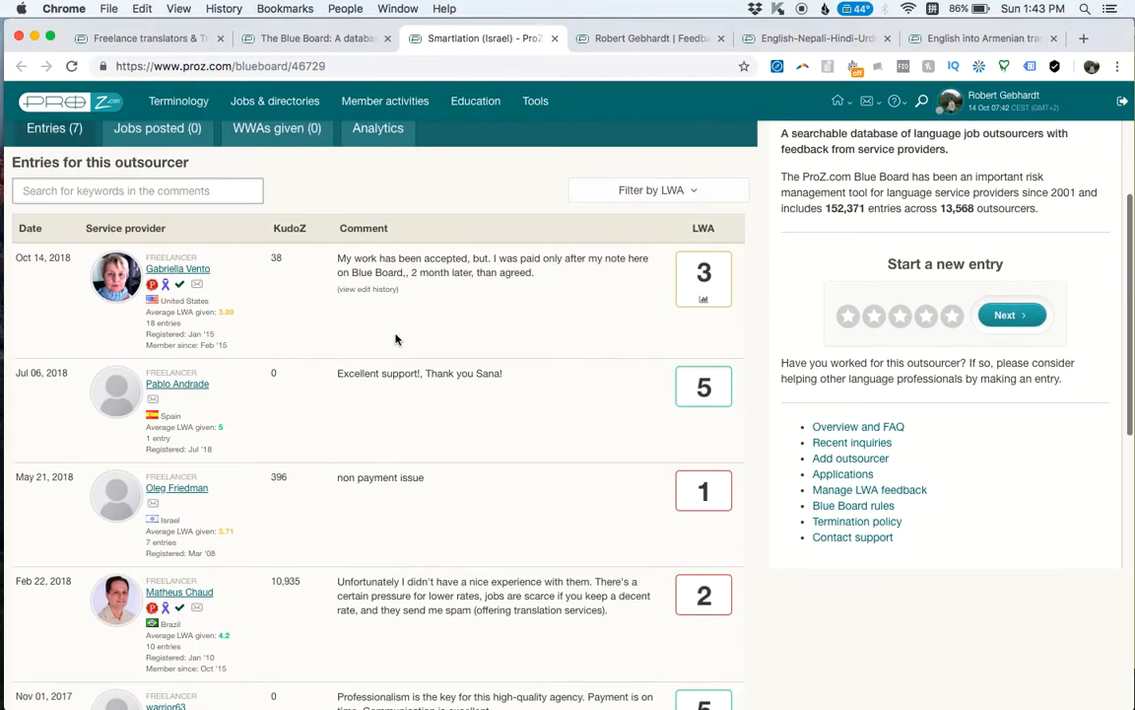
pyautogui.moveTo(694, 276)
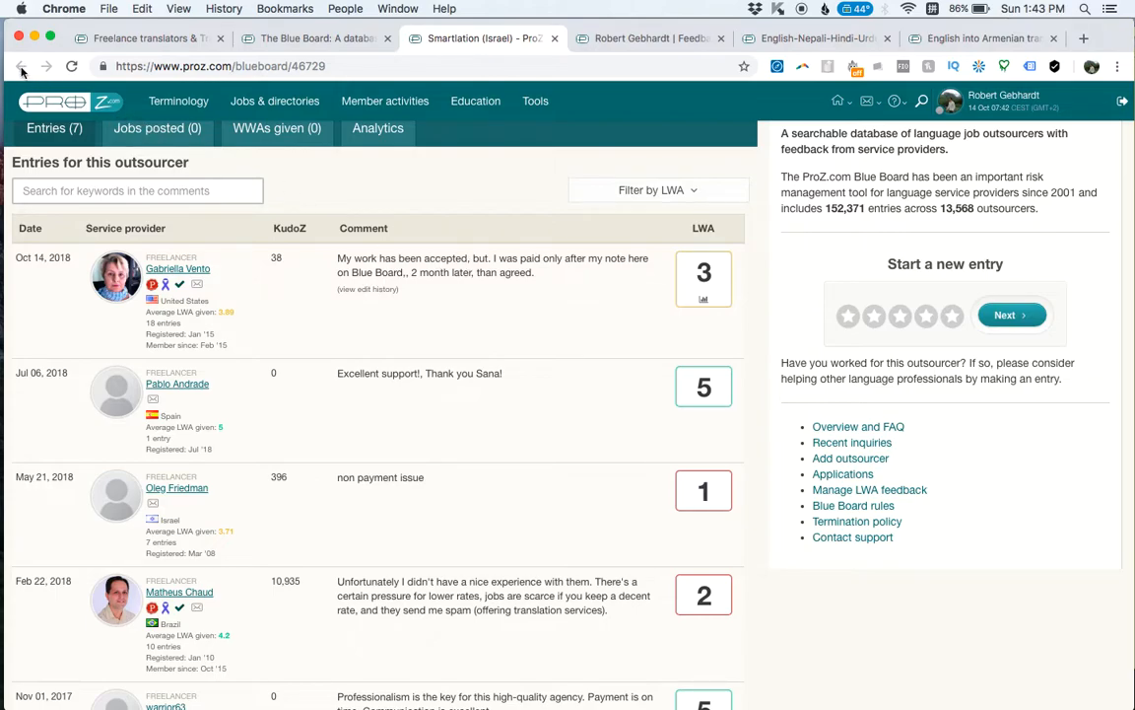
pyautogui.moveTo(316, 40)
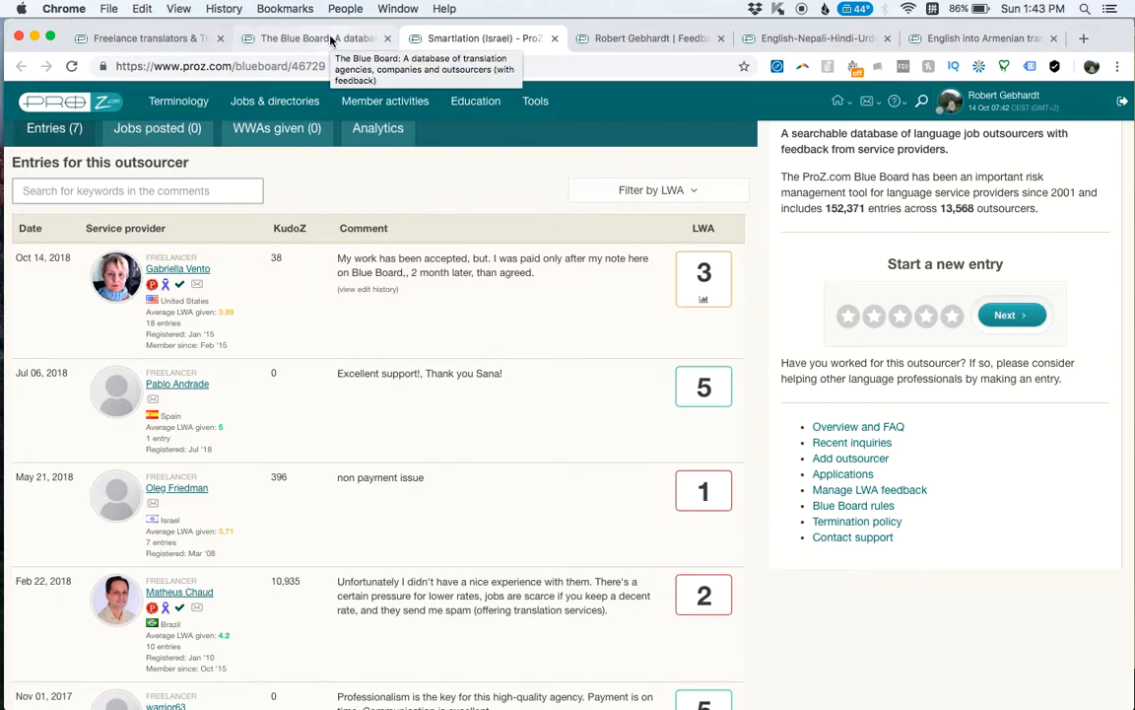
# Step: Read through the EAST Localize record's feedback entries and return to the Blue Board listing
pyautogui.click(313, 38)
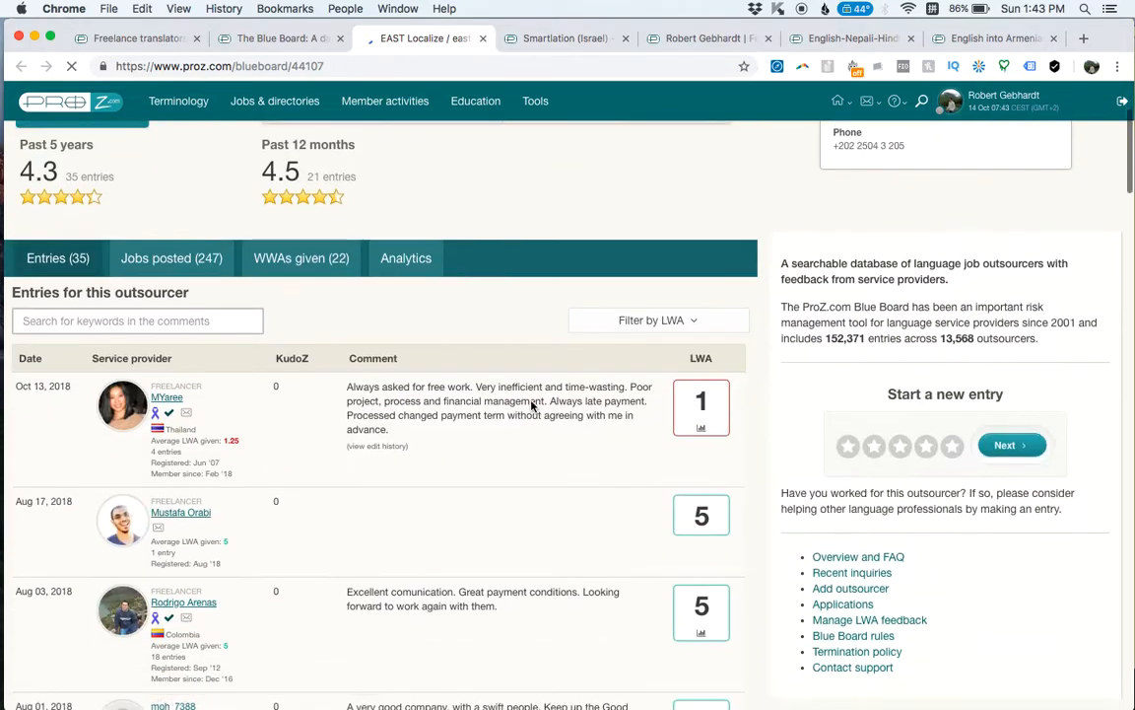
pyautogui.scroll(-3)
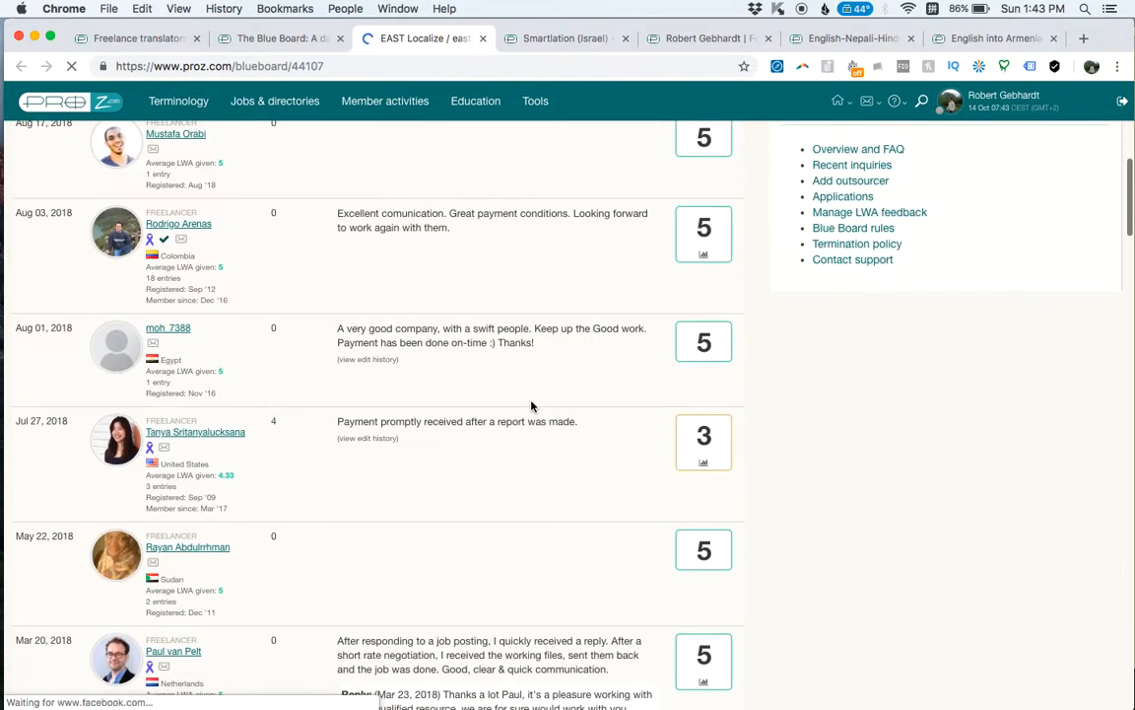
pyautogui.scroll(-3)
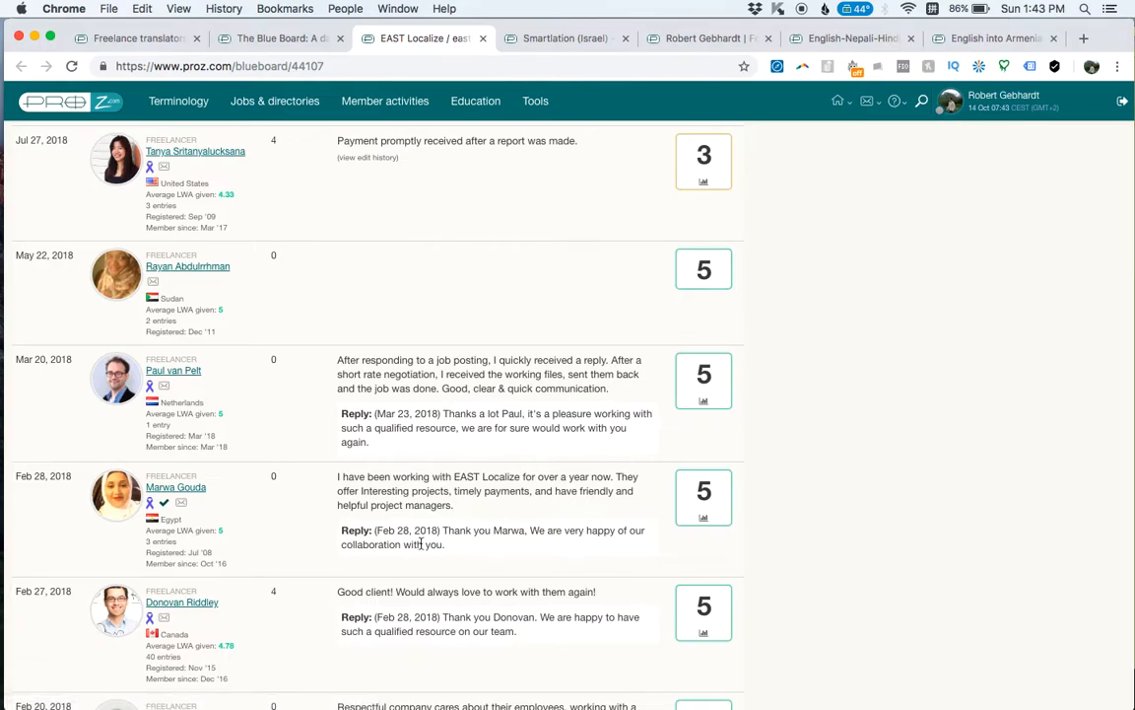
pyautogui.scroll(-3)
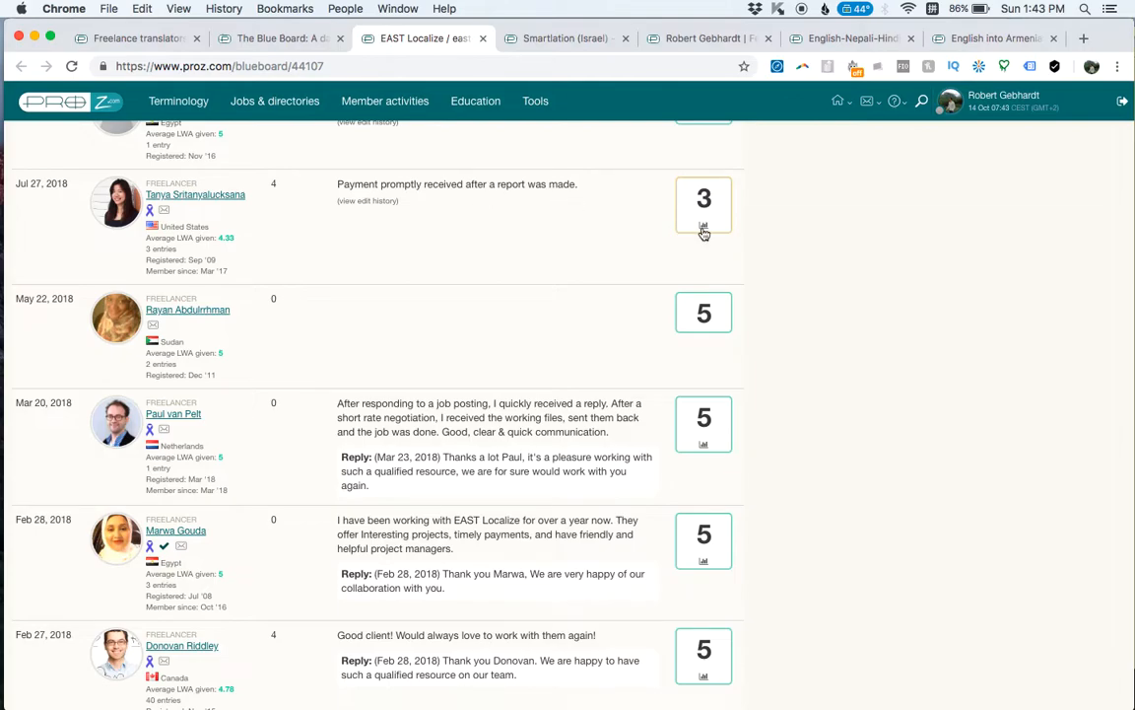
pyautogui.scroll(-3)
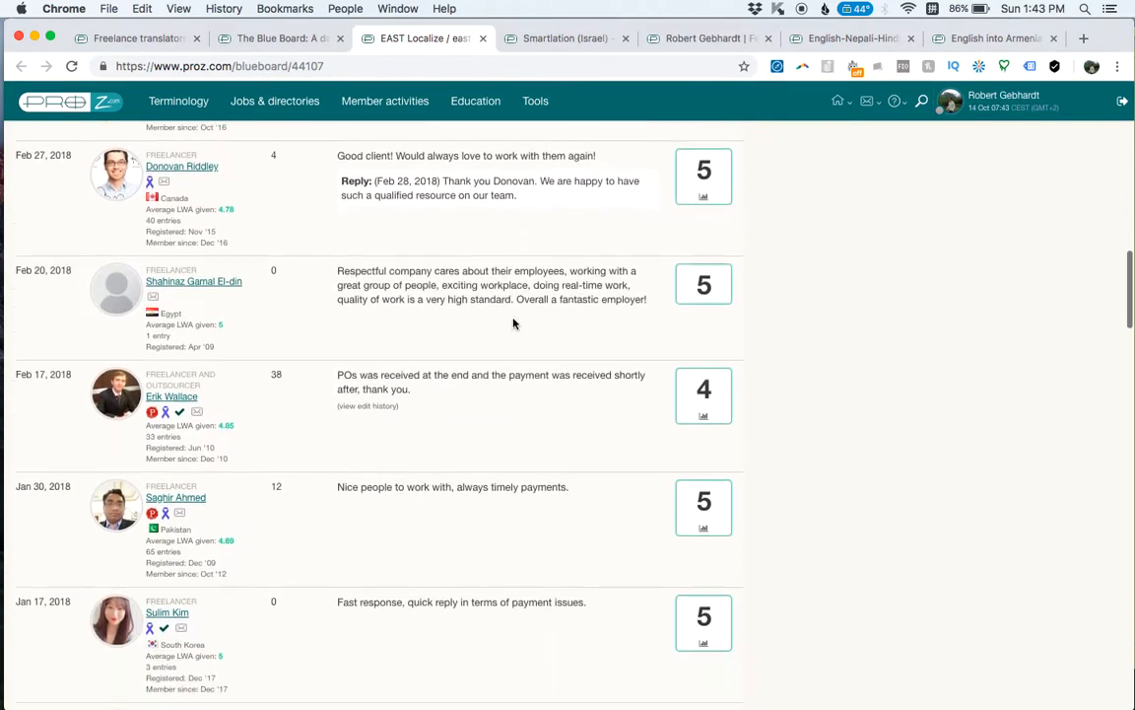
pyautogui.scroll(-3)
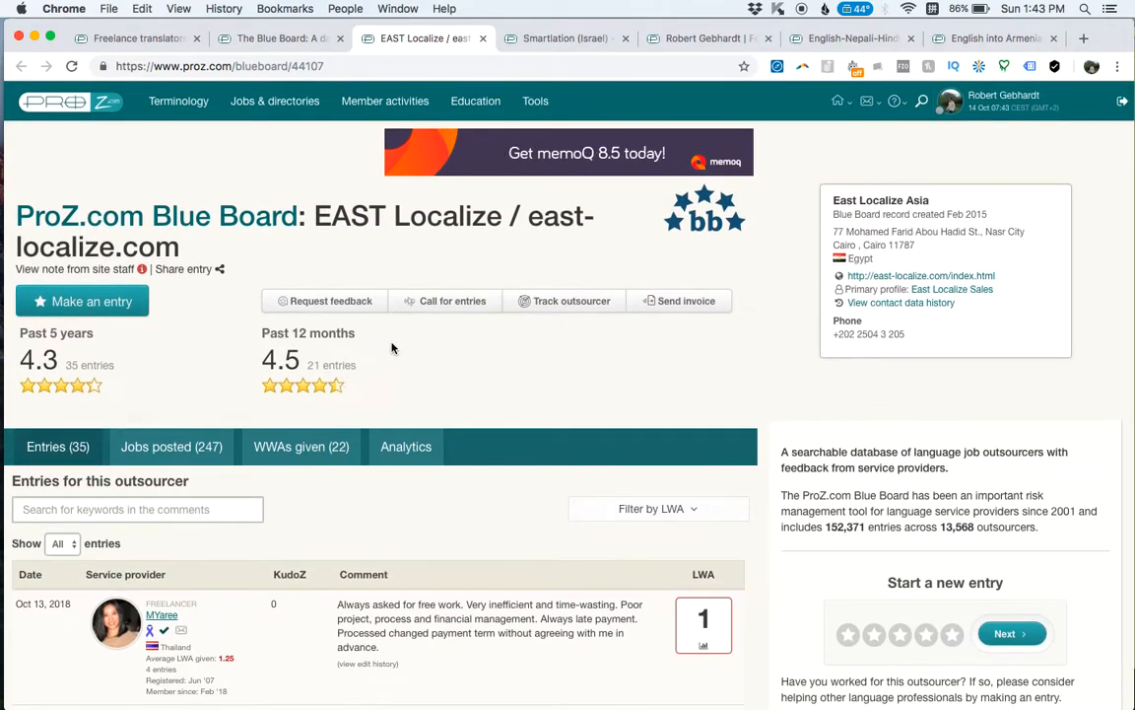
pyautogui.scroll(-3)
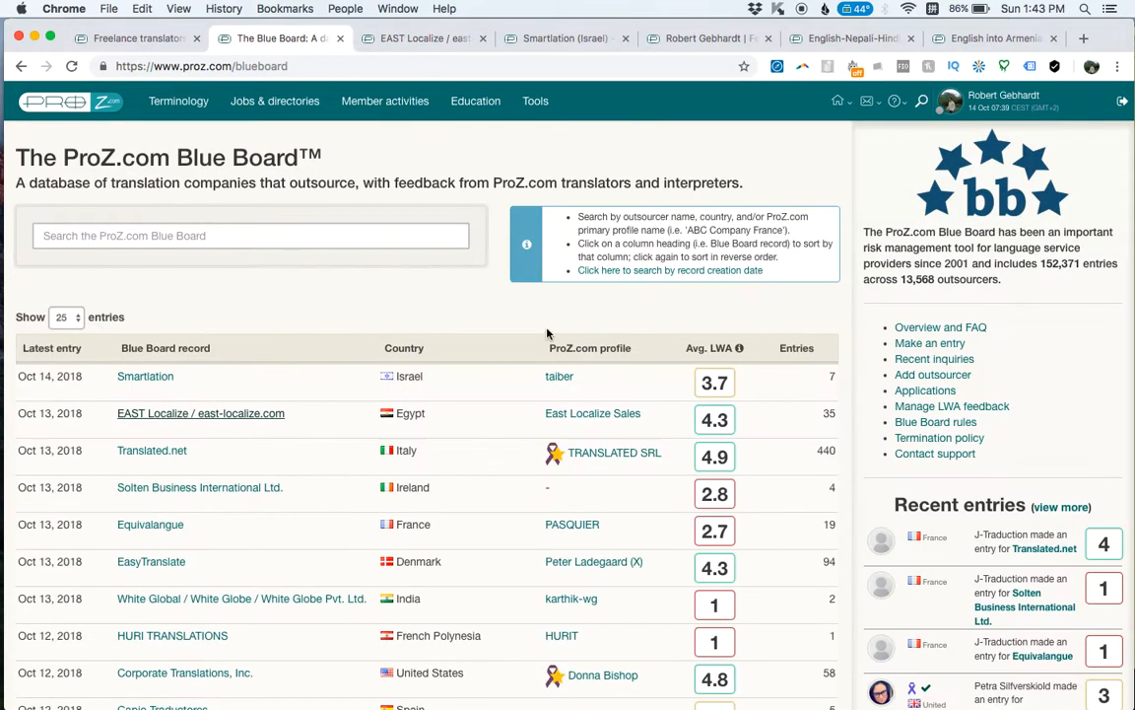
pyautogui.scroll(-3)
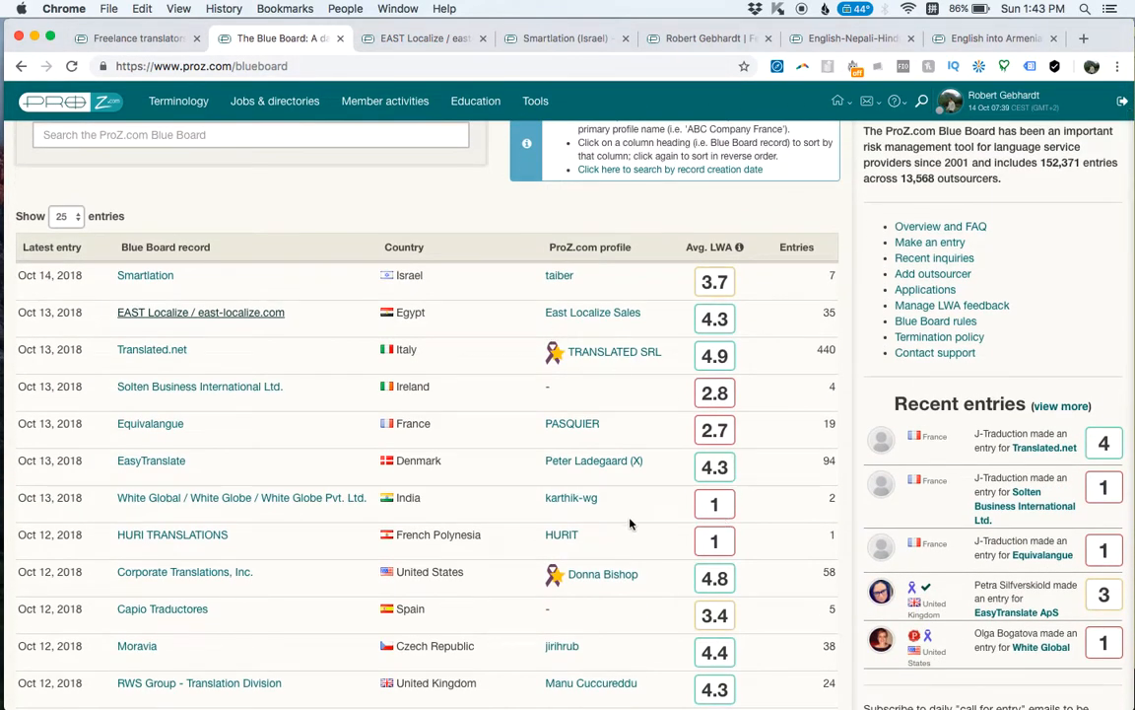
pyautogui.scroll(-3)
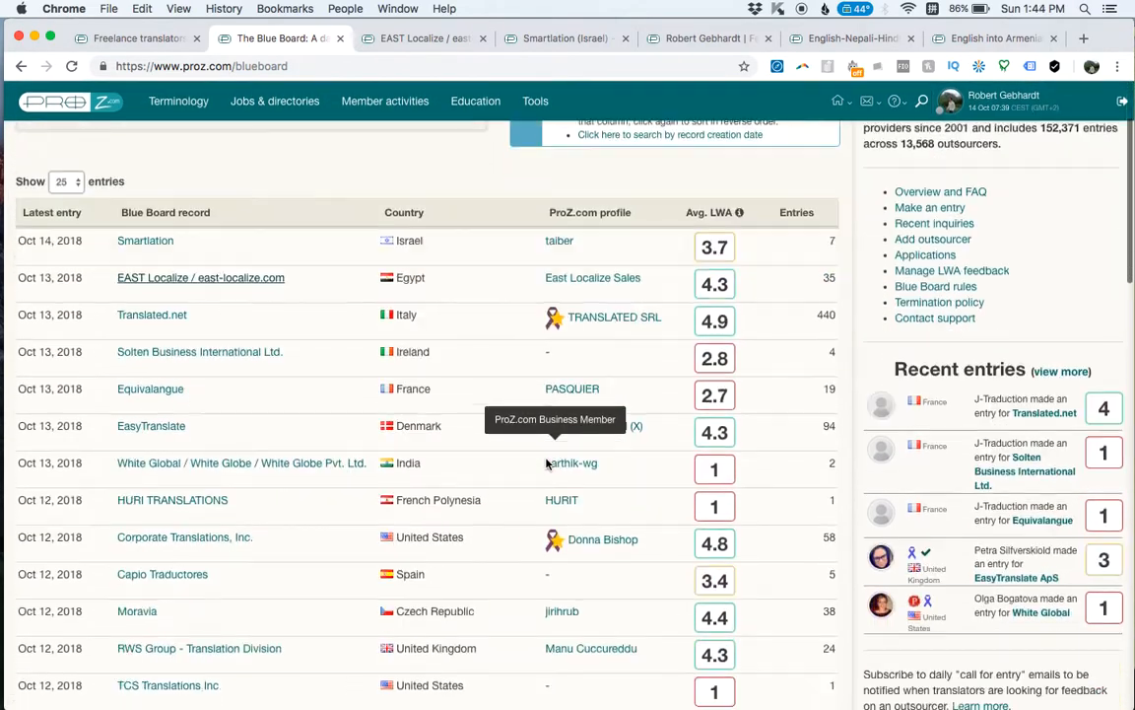
pyautogui.scroll(-3)
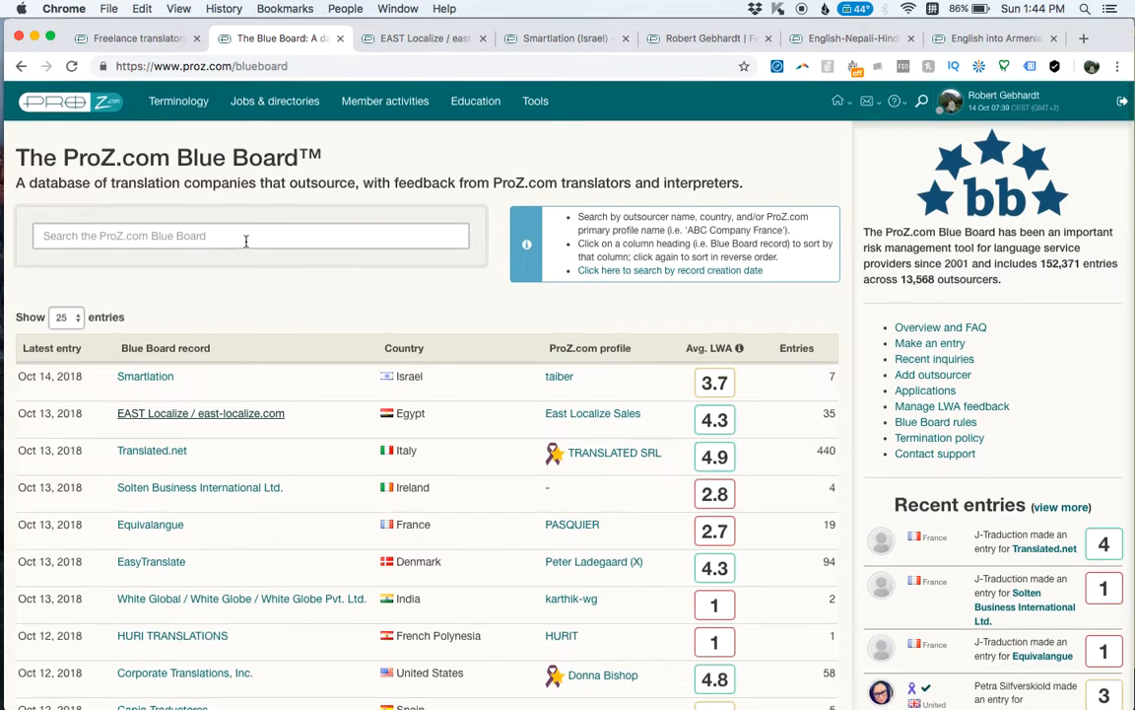
pyautogui.write('intertrado')
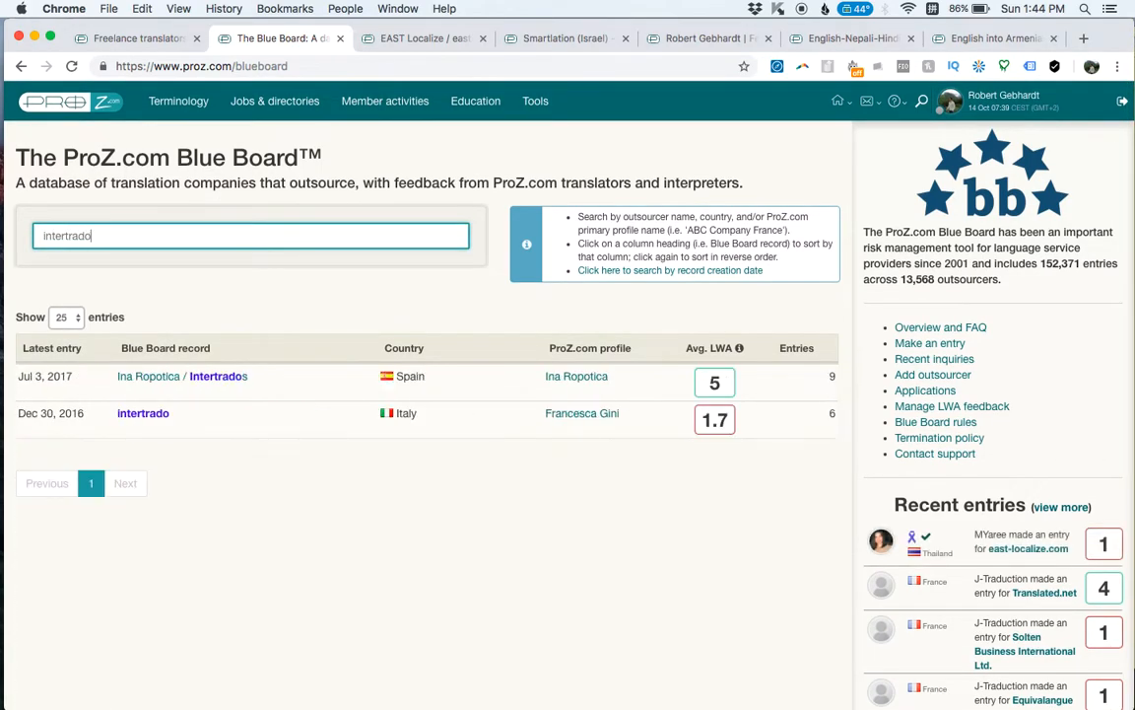
pyautogui.click(142, 414)
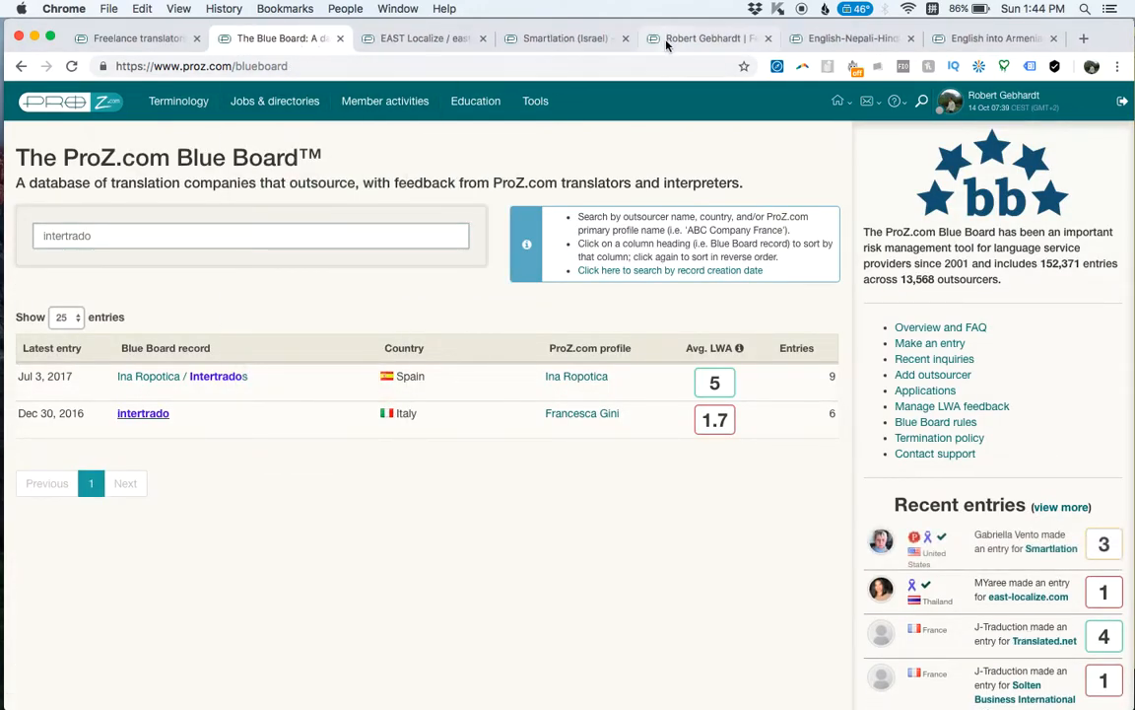
# Step: Read the outsourcer feedback on the user's own card, then show EverYoung's profile with 11 positive reviews
pyautogui.click(701, 38)
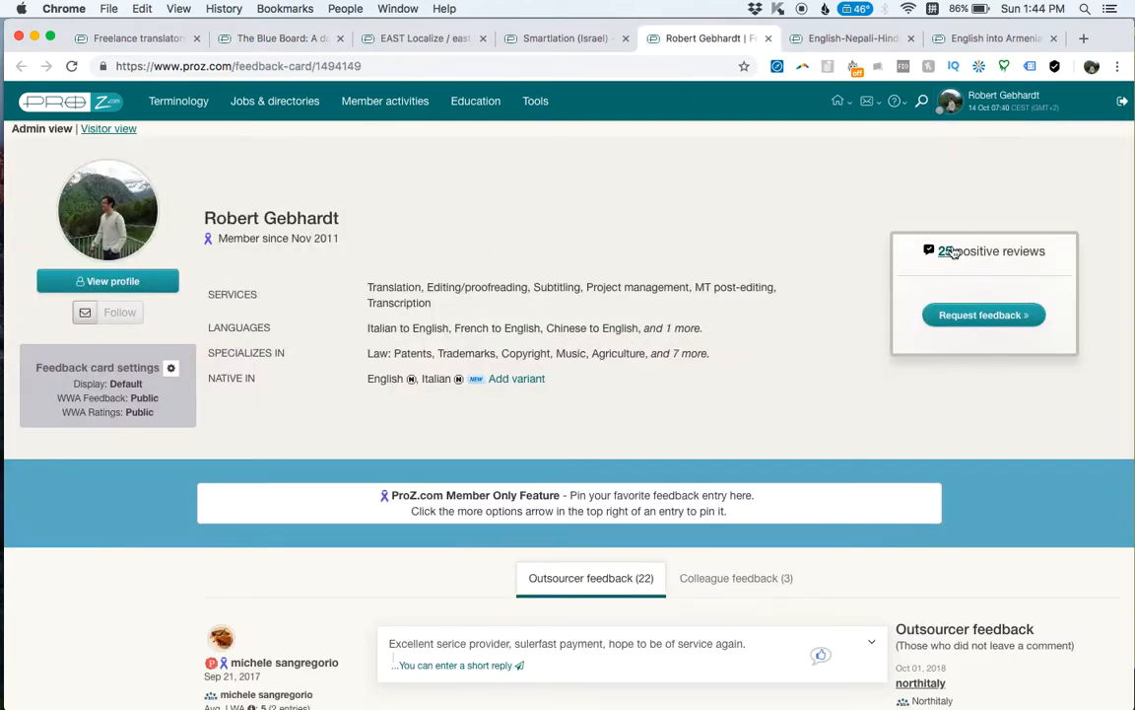
pyautogui.click(753, 37)
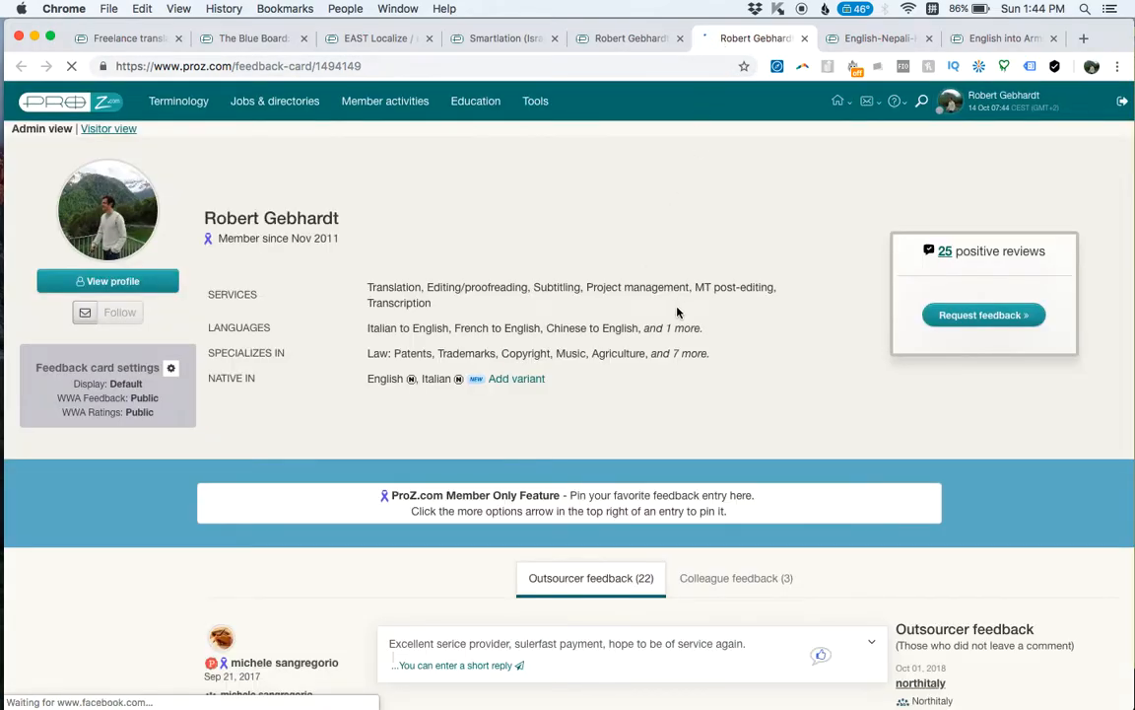
pyautogui.scroll(-3)
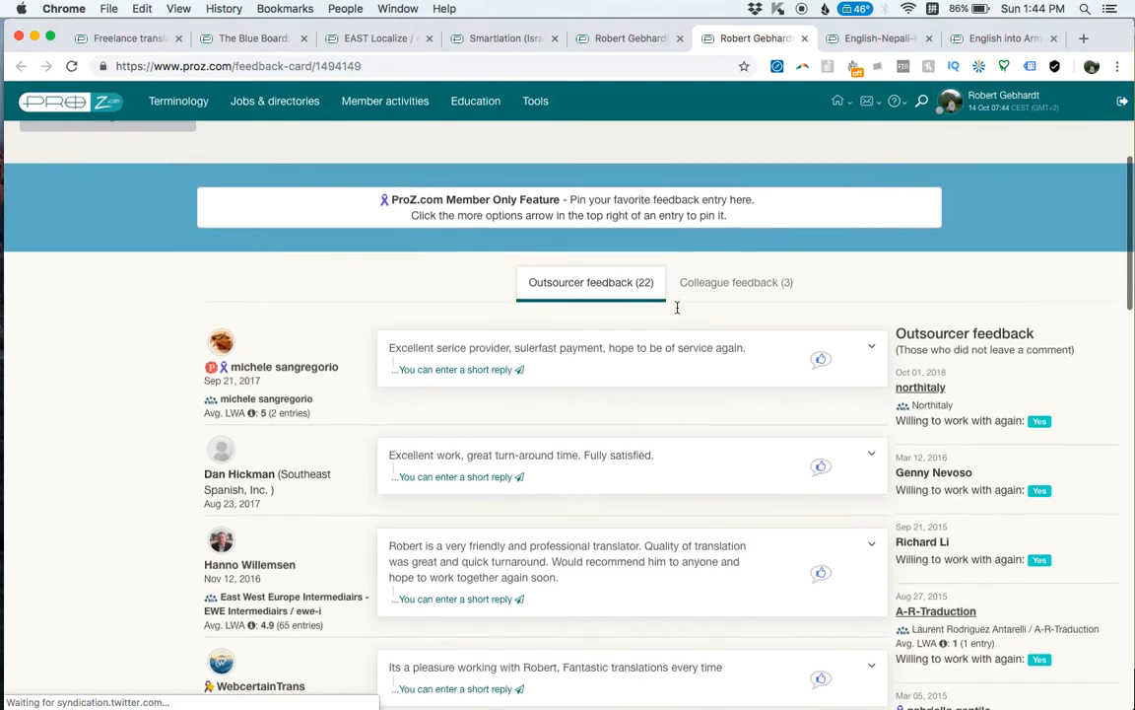
pyautogui.scroll(-3)
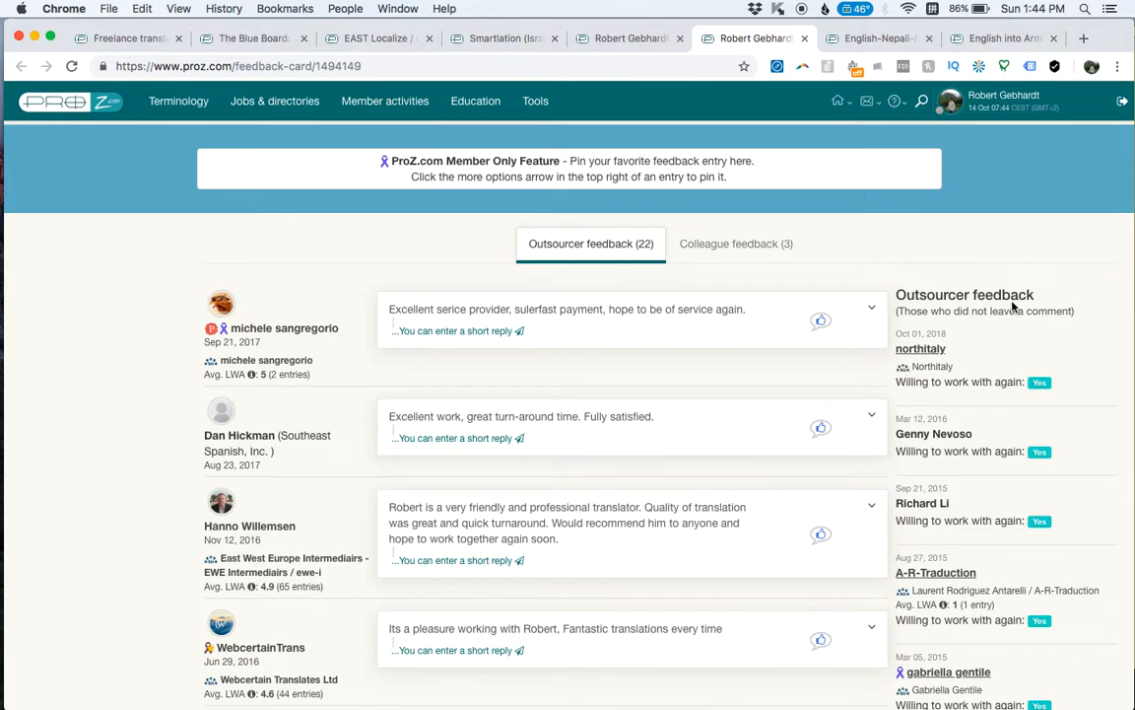
pyautogui.scroll(-3)
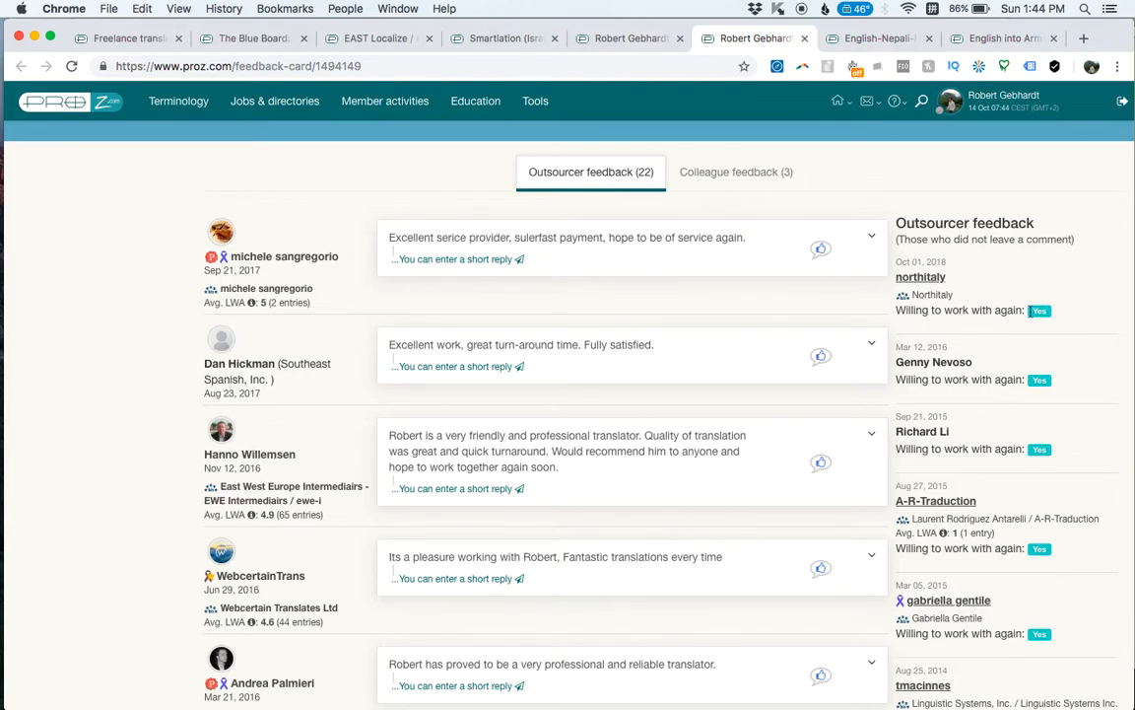
pyautogui.scroll(-3)
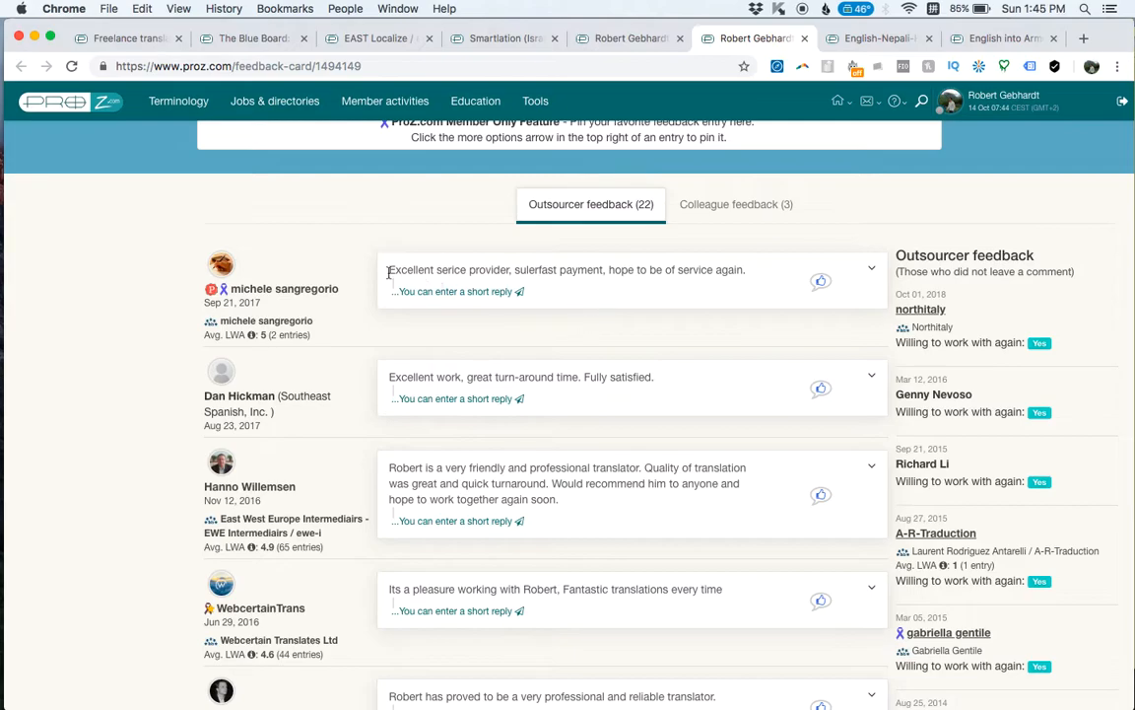
pyautogui.moveTo(489, 375)
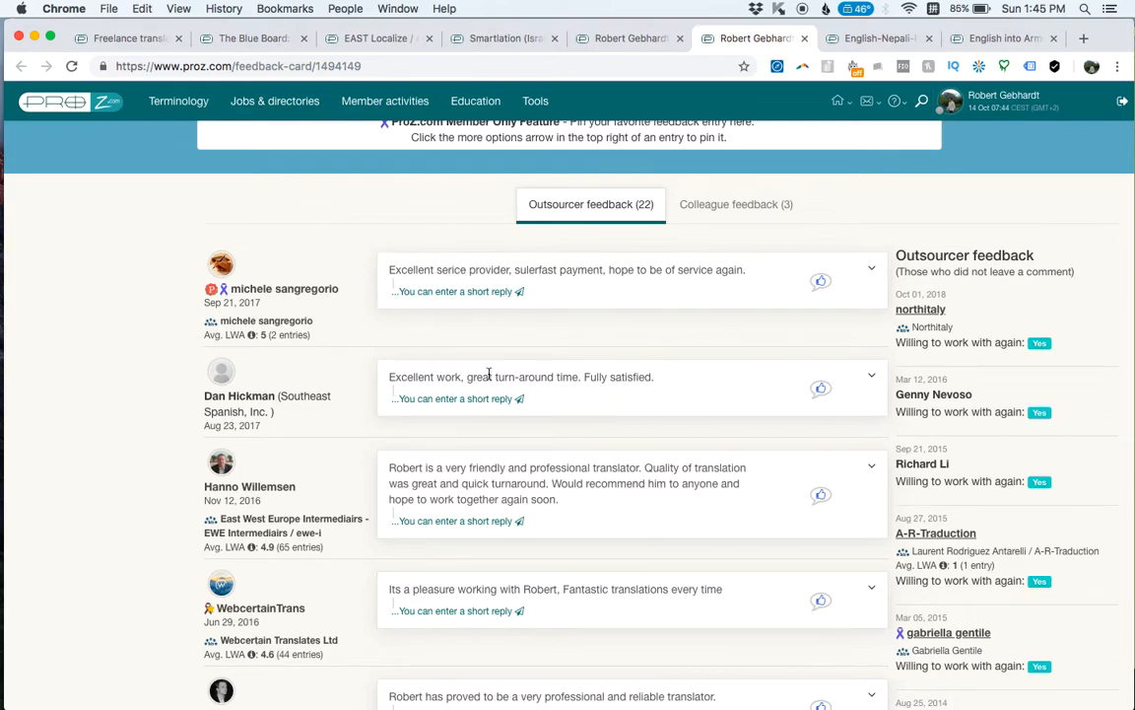
pyautogui.scroll(-3)
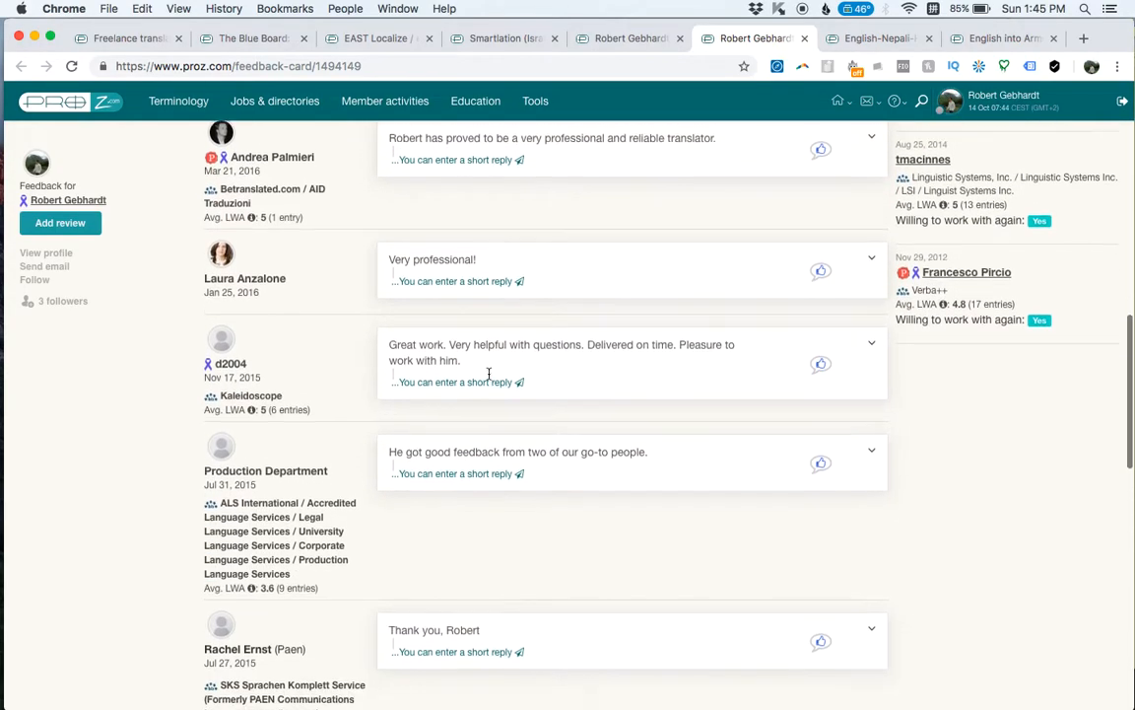
pyautogui.scroll(-3)
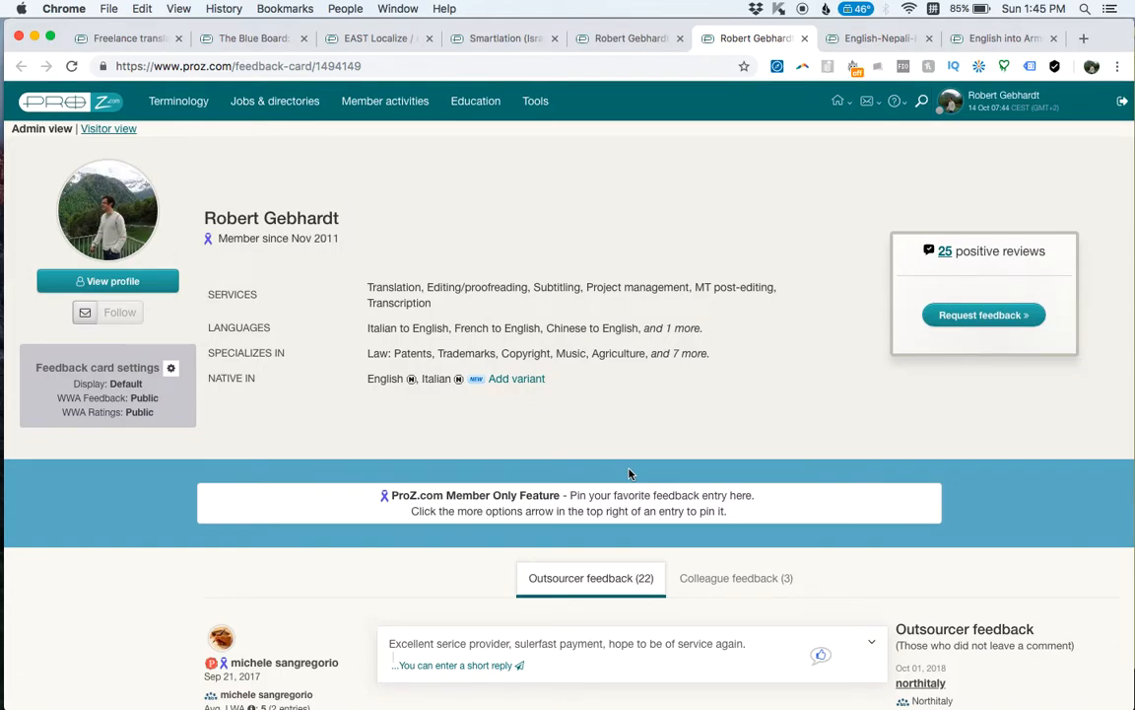
pyautogui.scroll(-3)
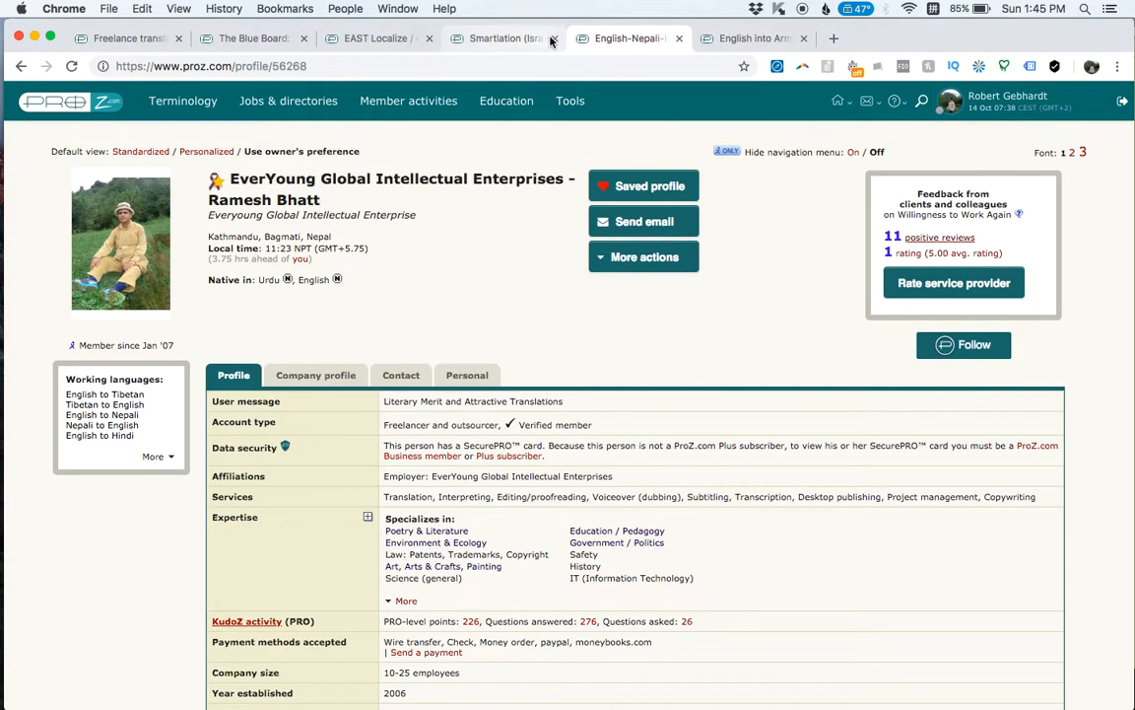
# Step: Close the user's own feedback card, leaving the EverYoung profile showing
pyautogui.click(552, 39)
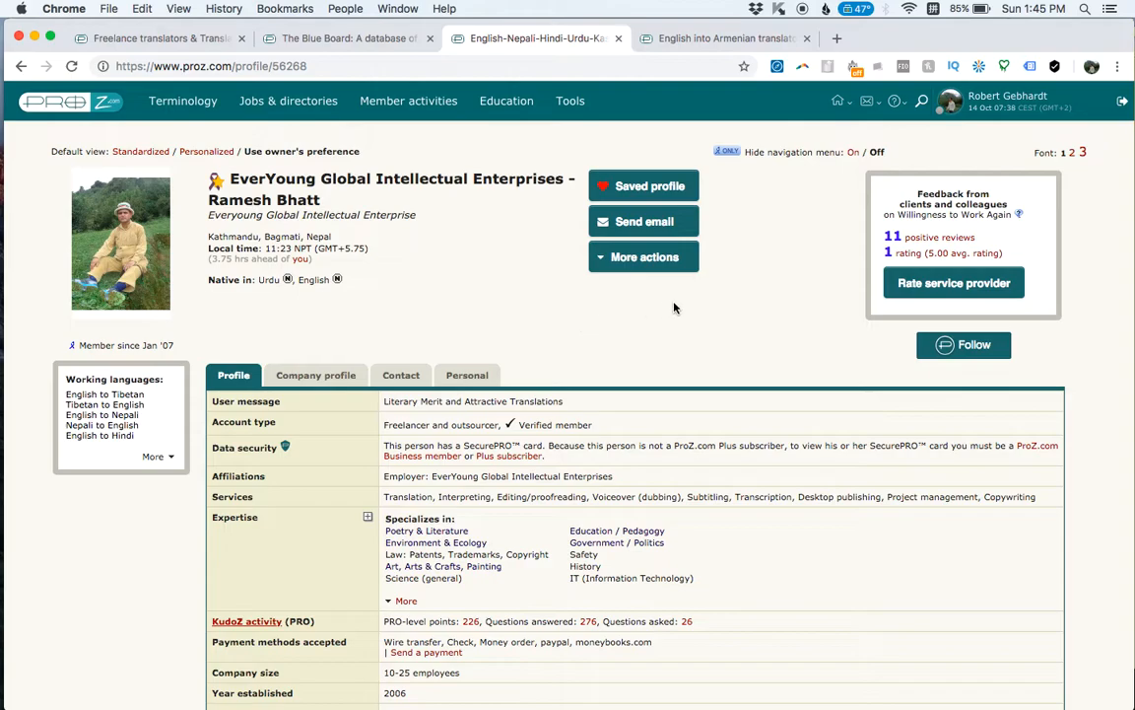
pyautogui.moveTo(935, 252)
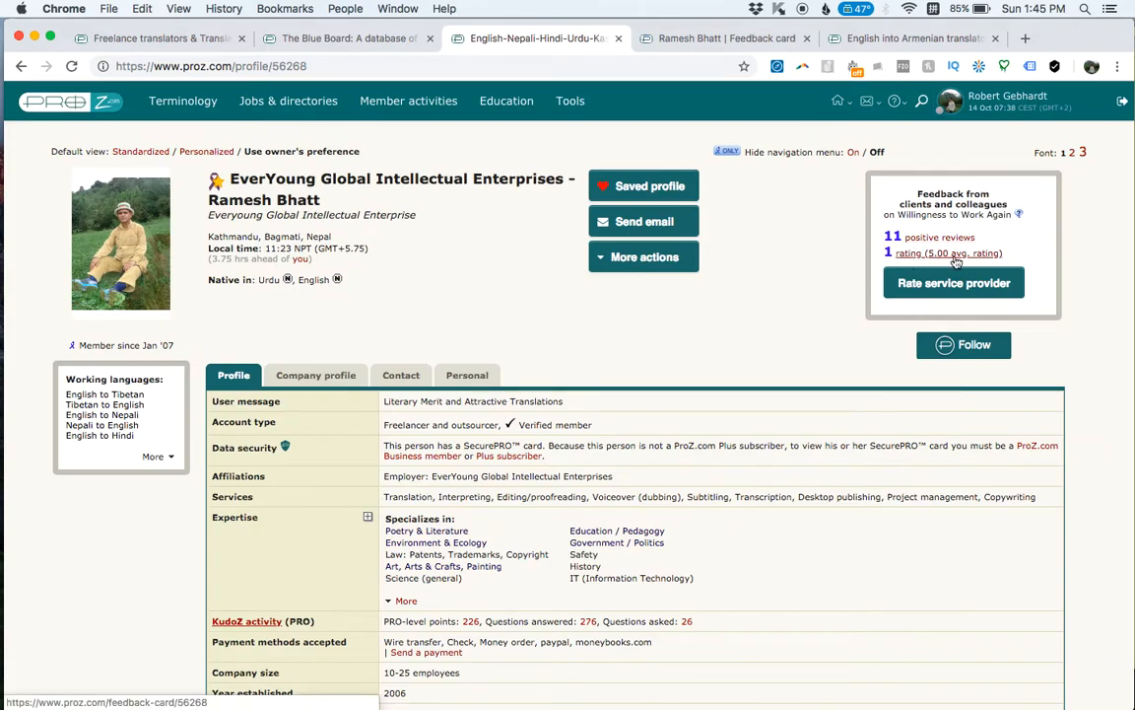
pyautogui.click(948, 252)
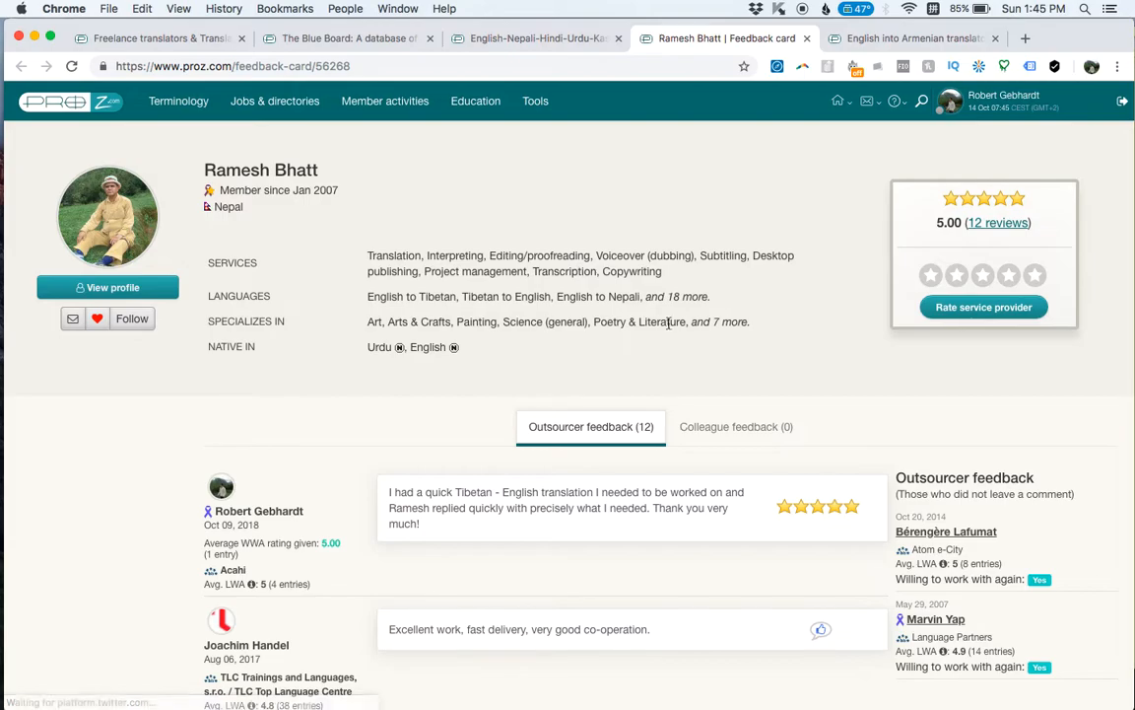
pyautogui.scroll(-3)
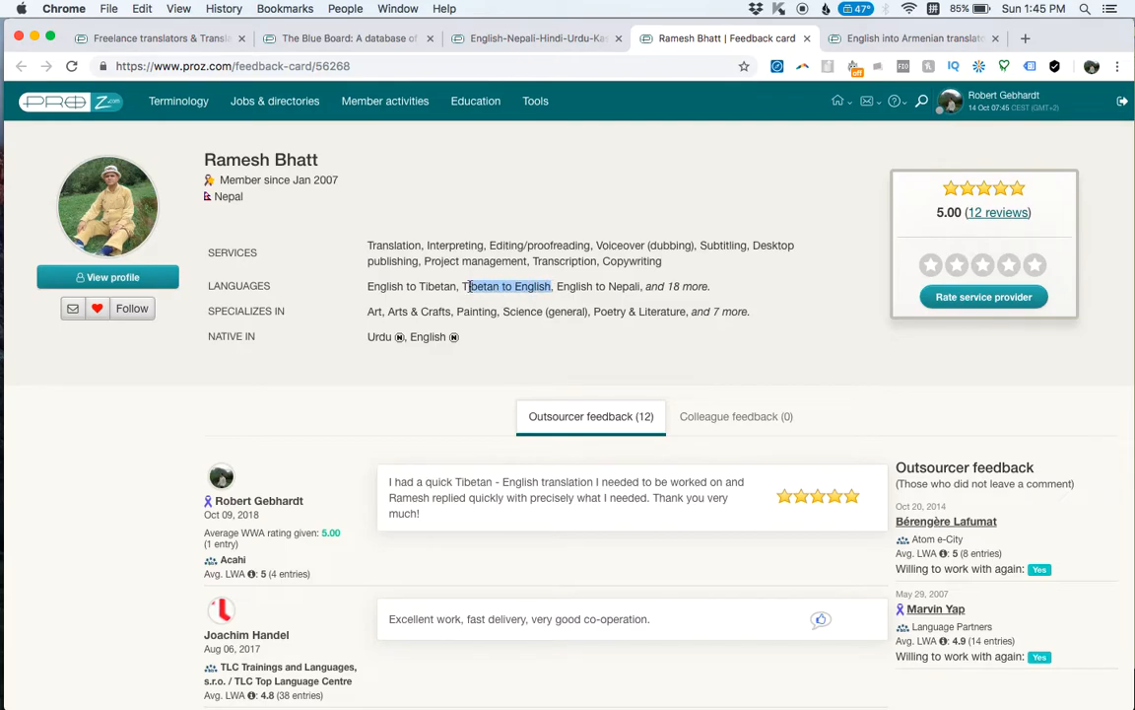
pyautogui.scroll(-3)
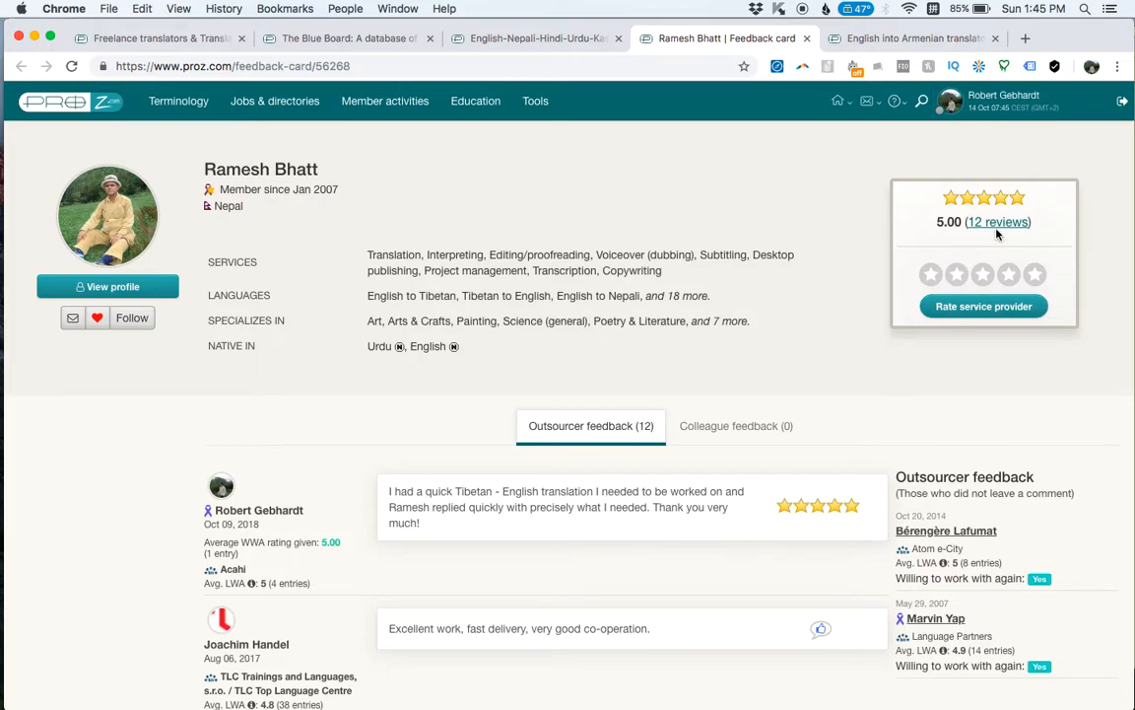
pyautogui.scroll(-3)
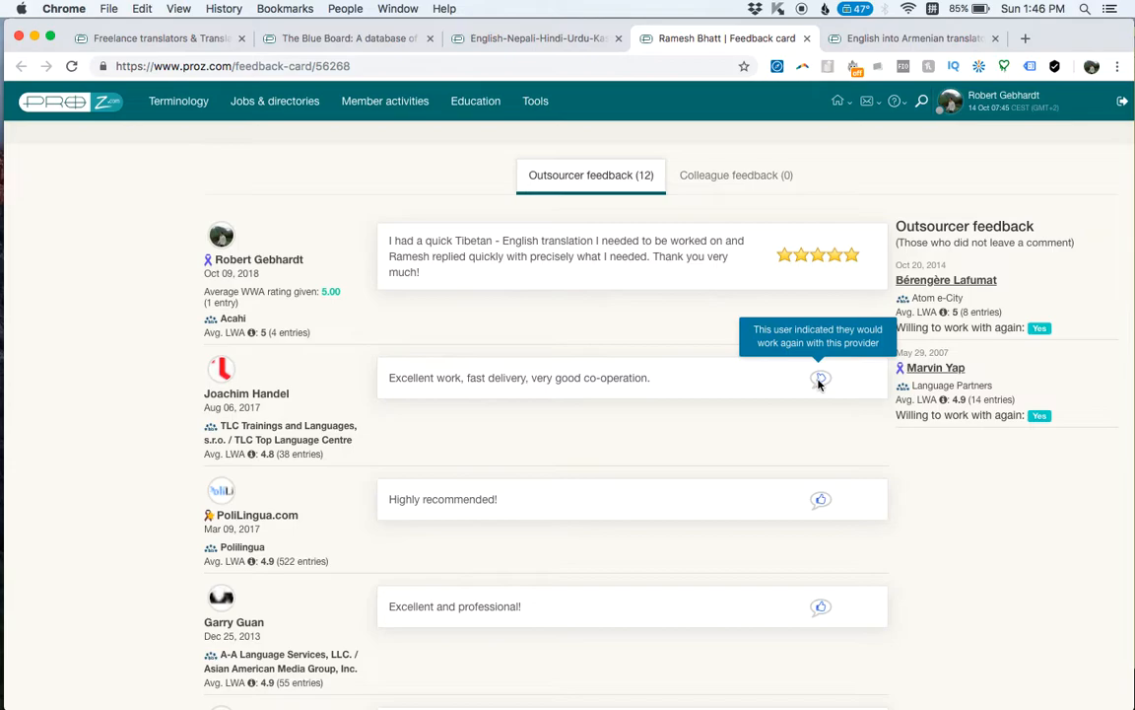
pyautogui.moveTo(879, 387)
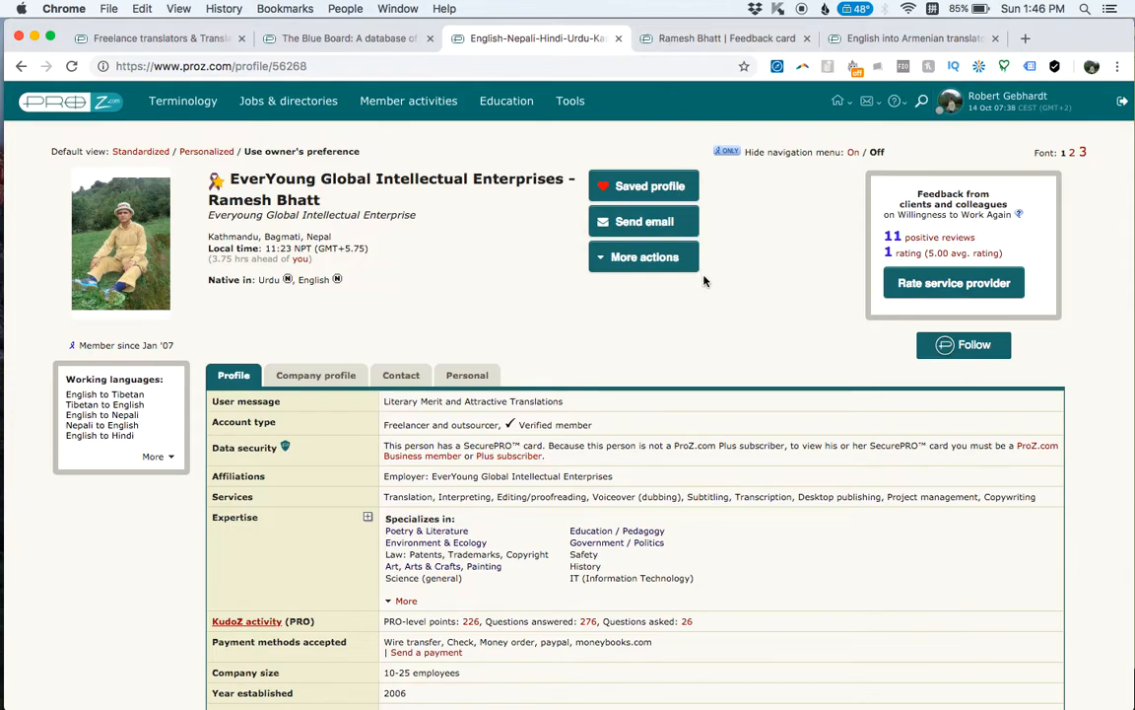
pyautogui.moveTo(706, 372)
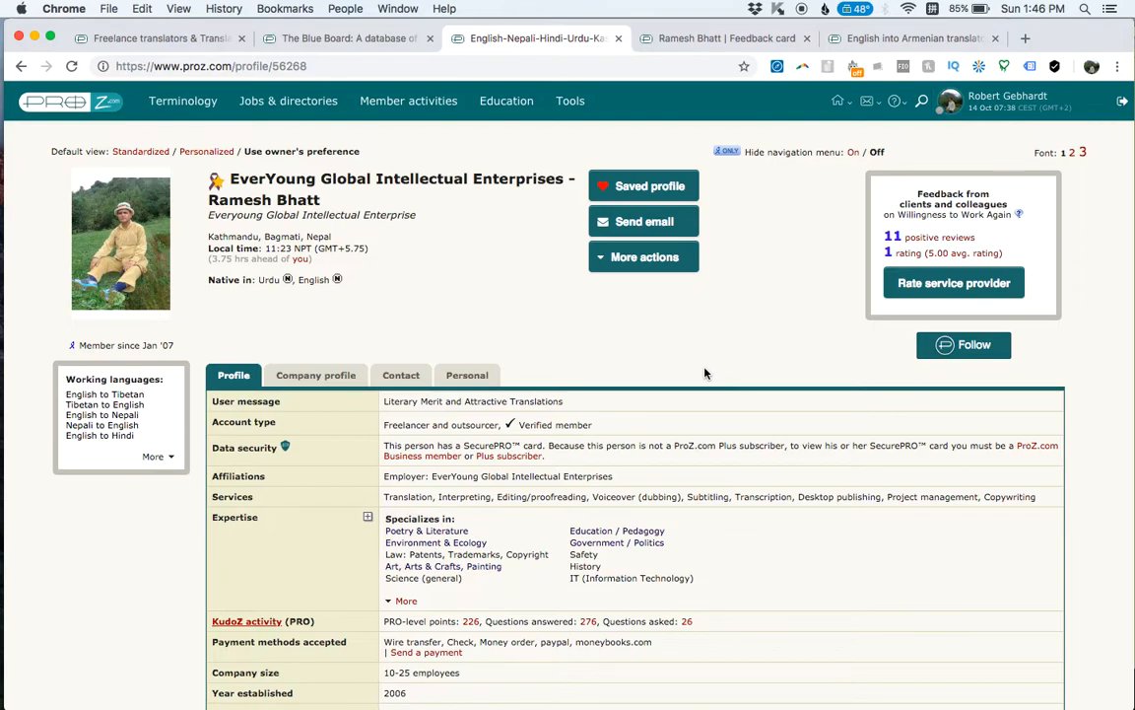
pyautogui.moveTo(823, 75)
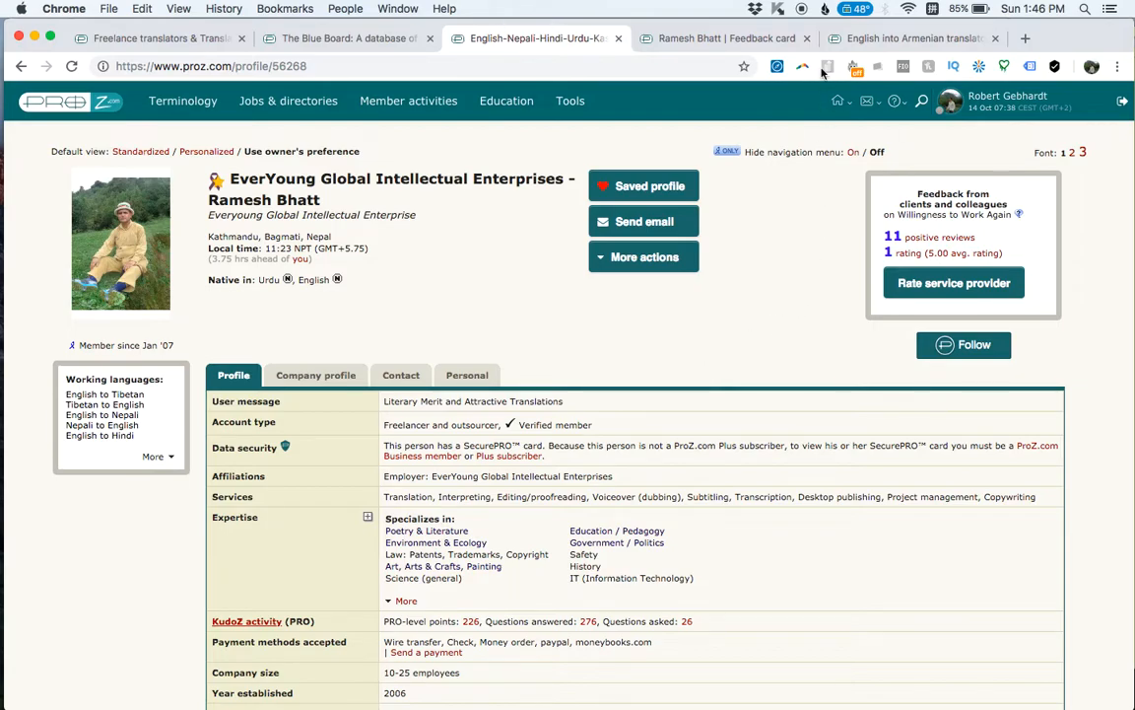
pyautogui.click(725, 37)
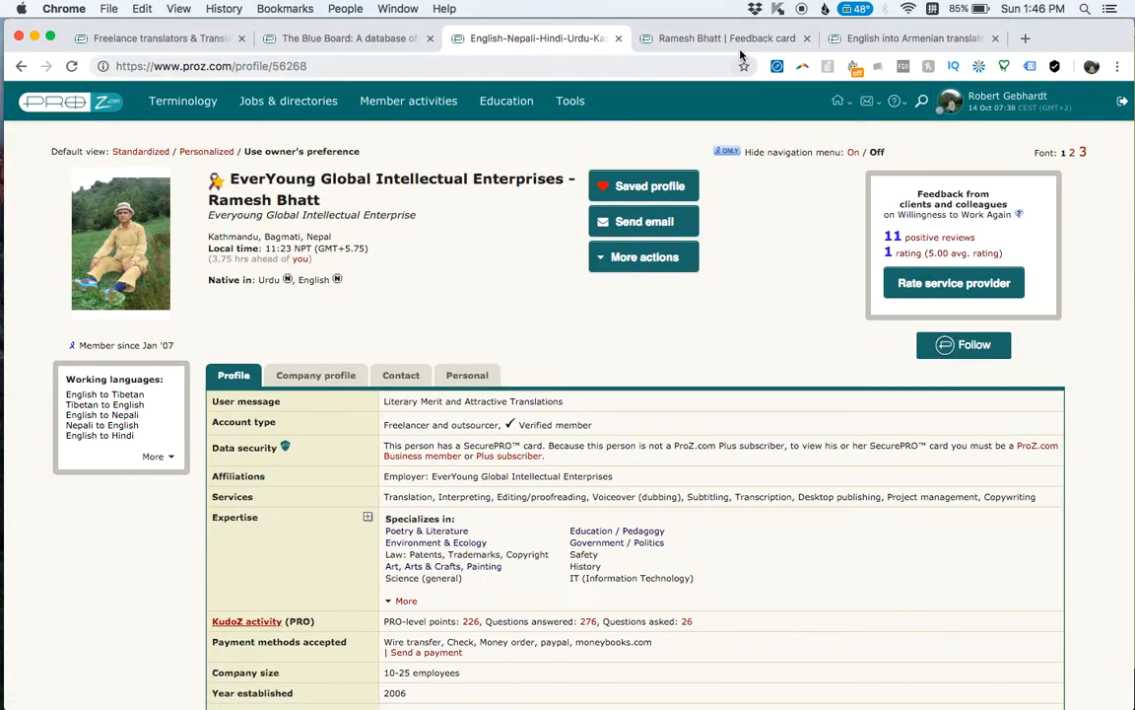
pyautogui.click(345, 37)
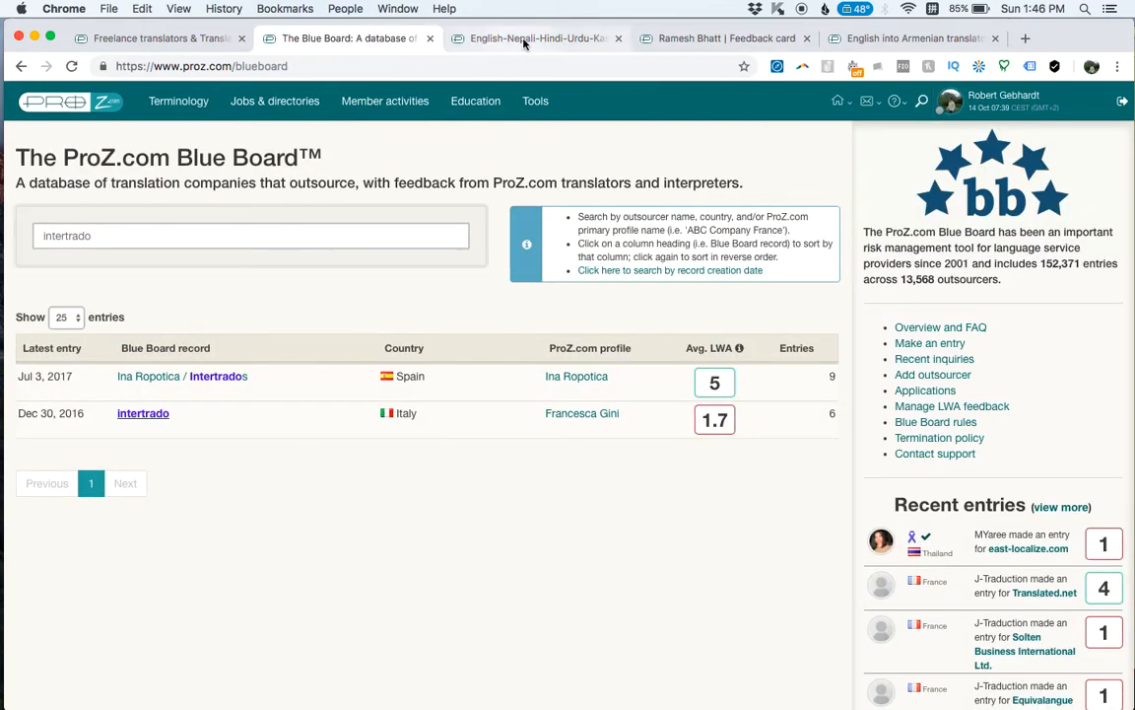
pyautogui.click(725, 38)
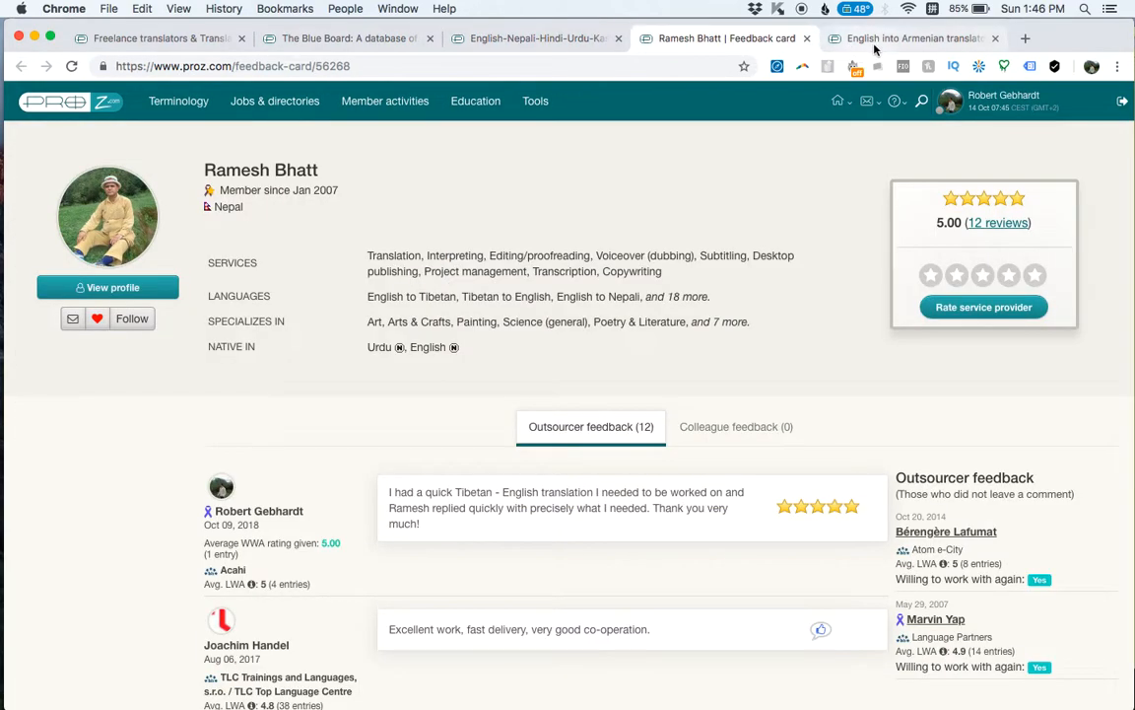
pyautogui.click(910, 37)
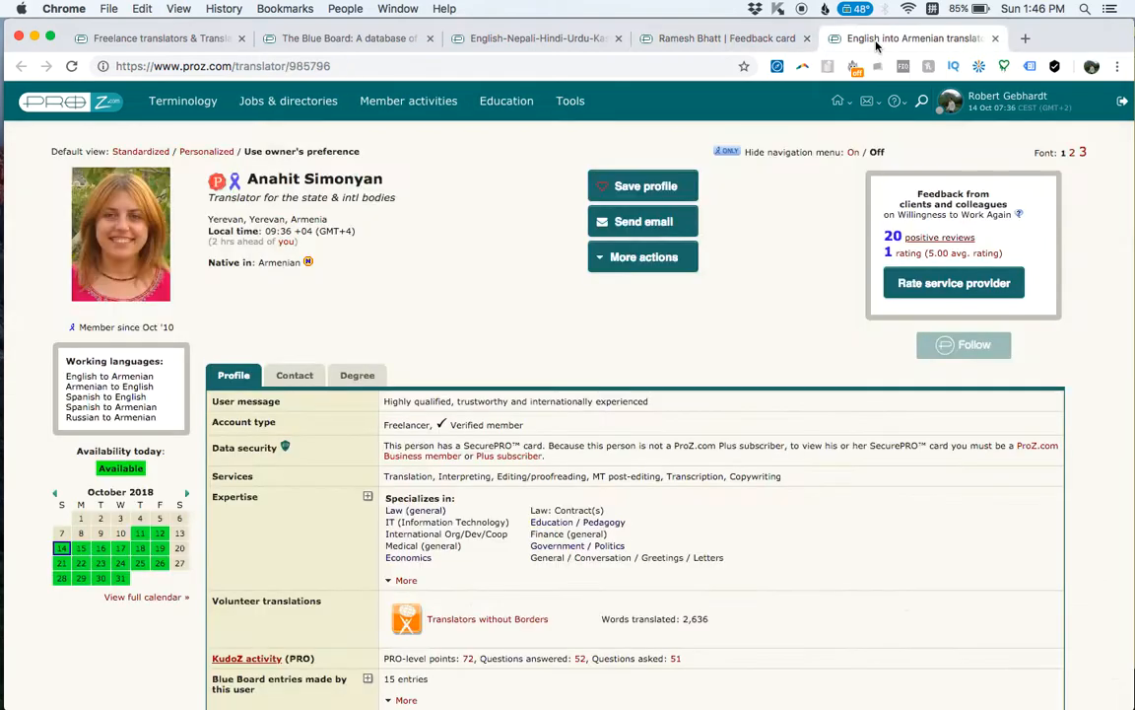
pyautogui.click(345, 40)
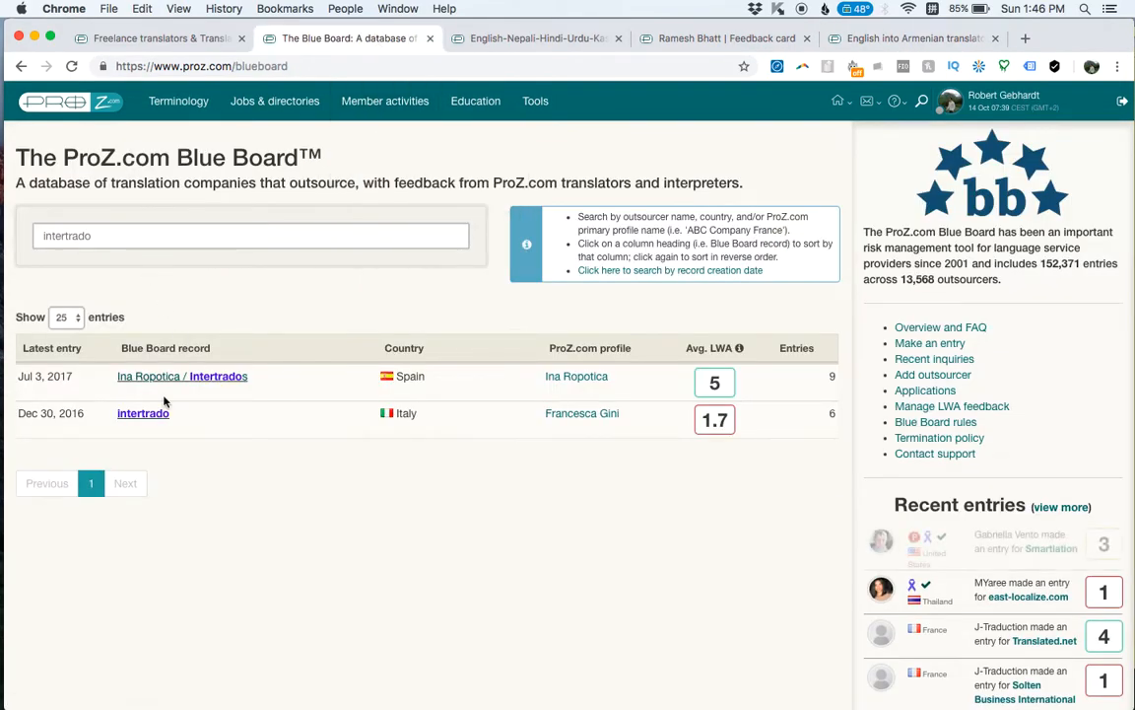
# Step: View the Italian Intertrado record showing a 1.7 average LWA from 6 entries and a posting ban
pyautogui.click(251, 236)
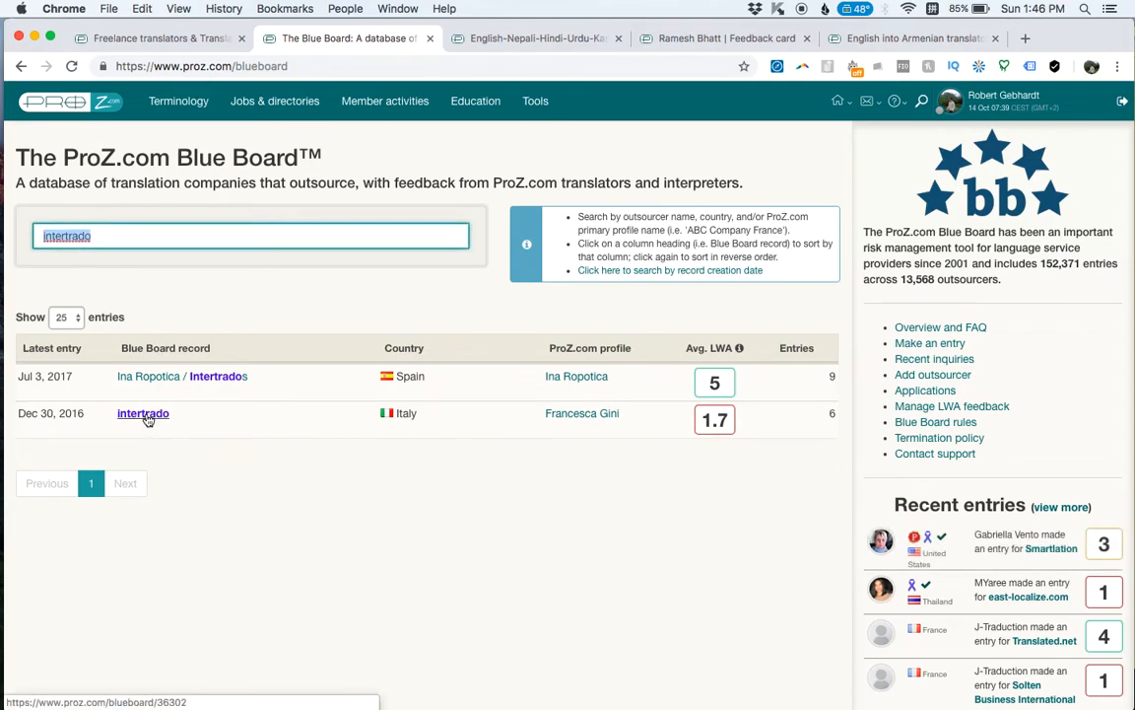
pyautogui.click(142, 413)
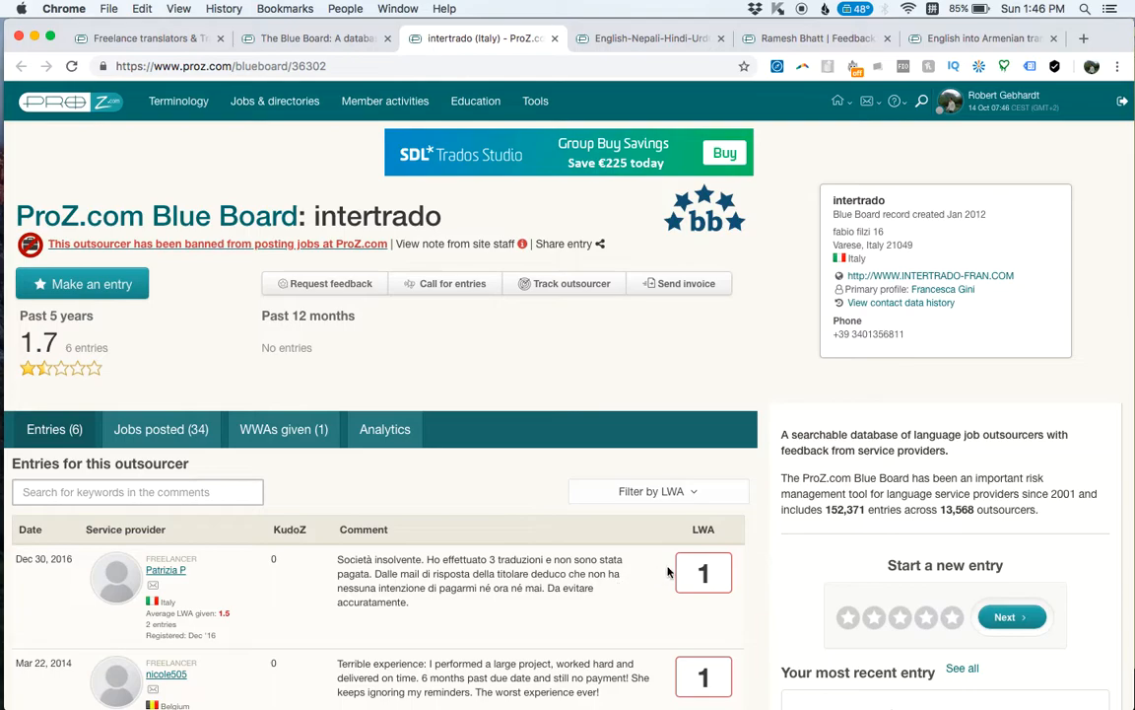
pyautogui.moveTo(483, 639)
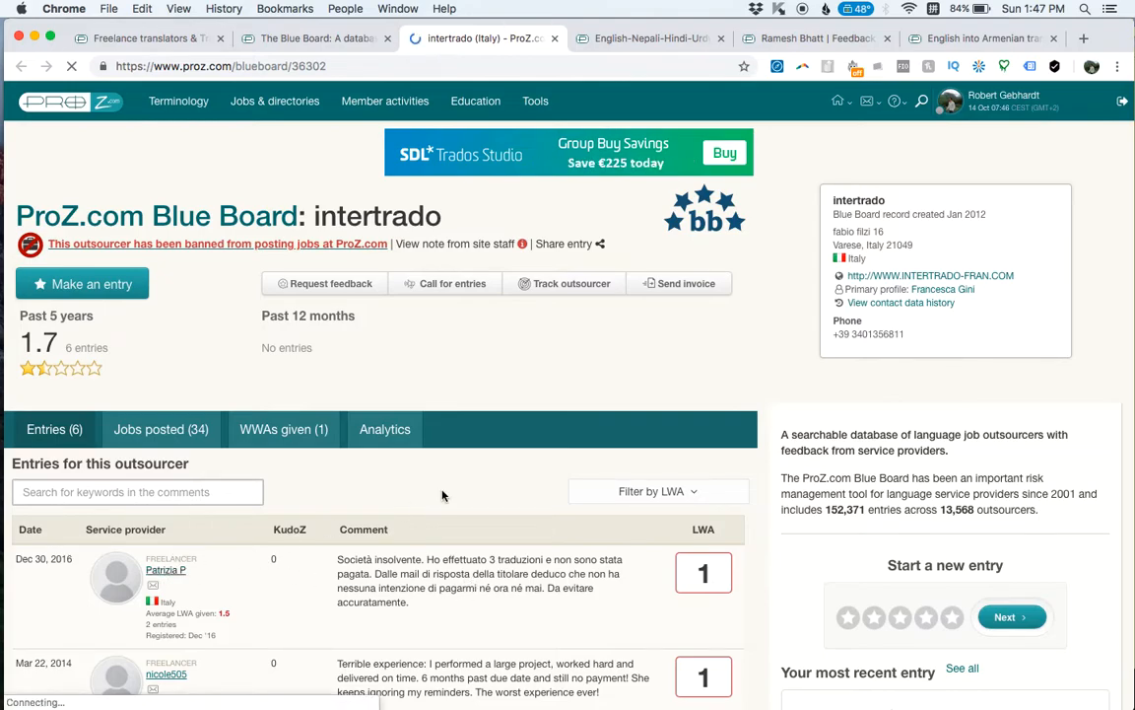
# Step: Return from Intertrado's entries to the Blue Board 'intertrado' search results
pyautogui.click(166, 570)
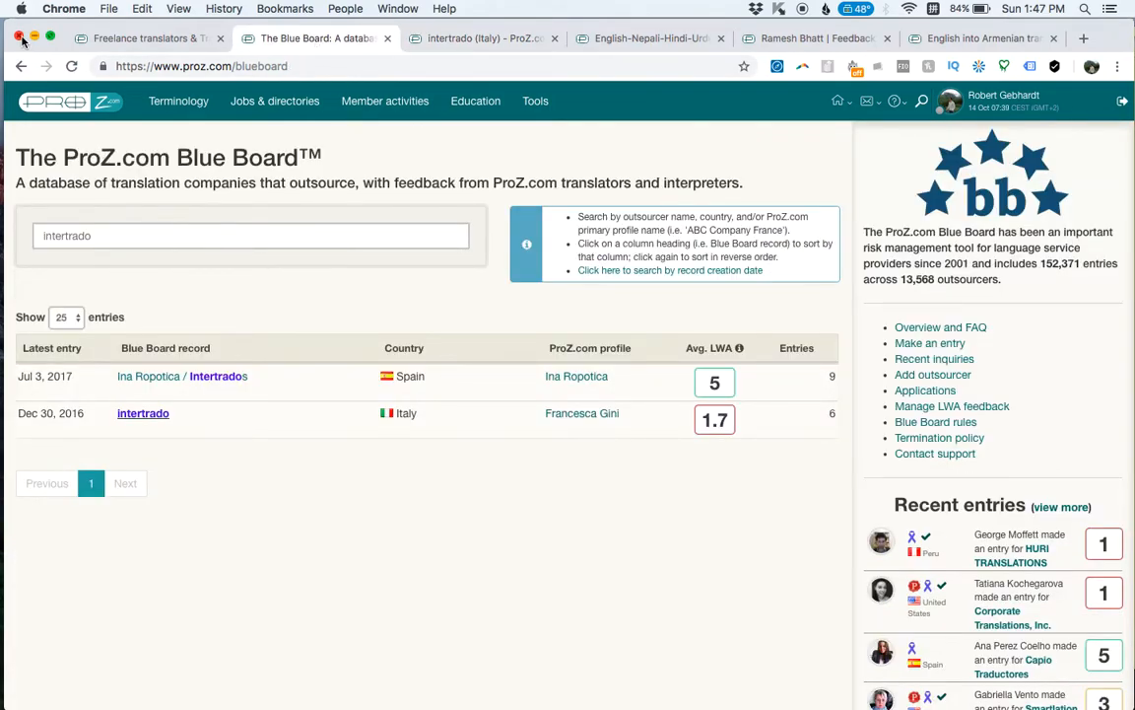
# Step: Glance at the home page, then reload proz.com/blueboard to clear the intertrado search
pyautogui.click(22, 67)
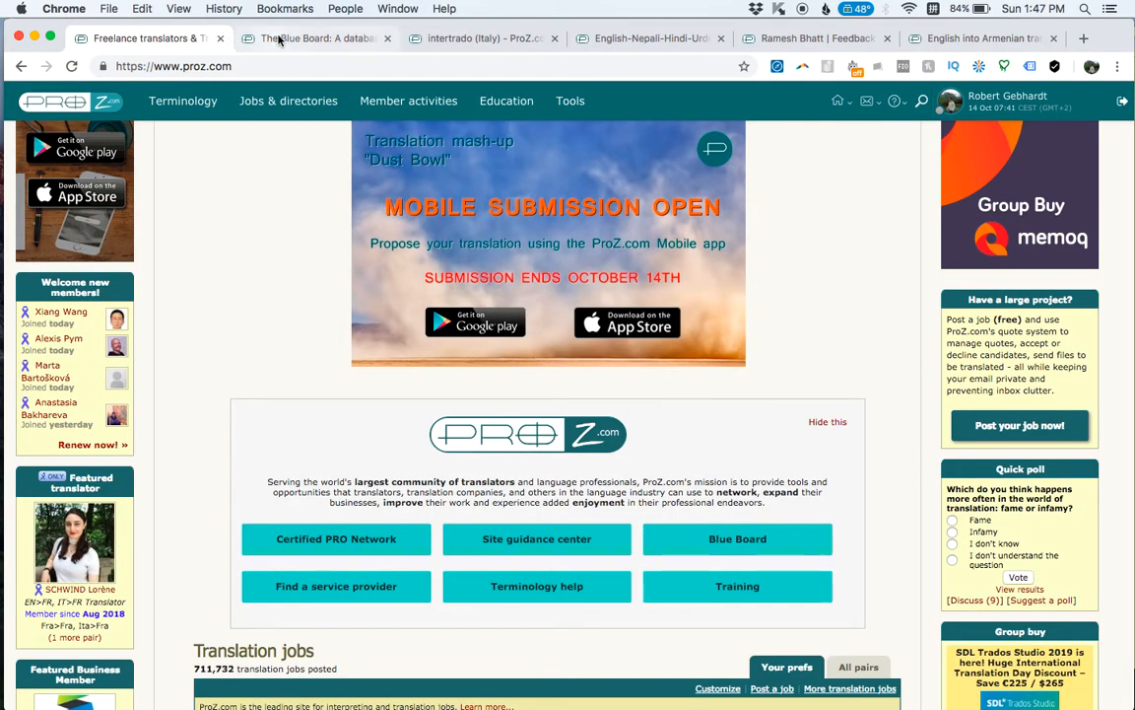
pyautogui.click(316, 37)
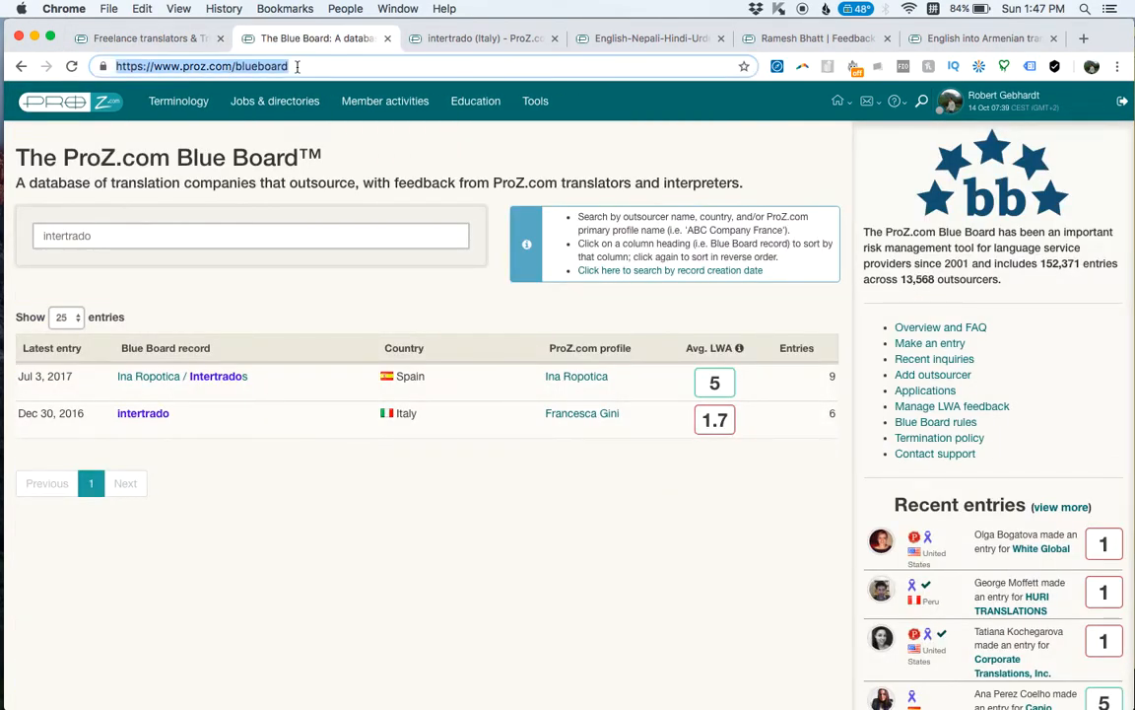
pyautogui.click(483, 37)
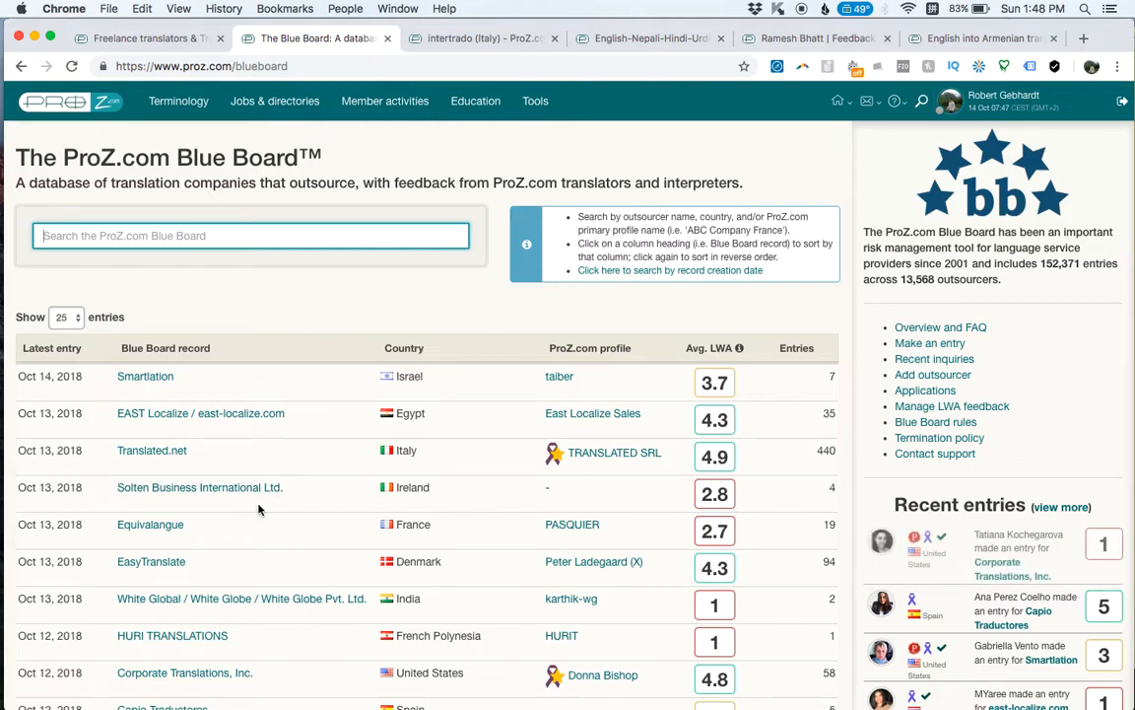
# Step: Open Equivalangue's Blue Board record (2.7 average, 19 entries, posting ban)
pyautogui.click(150, 524)
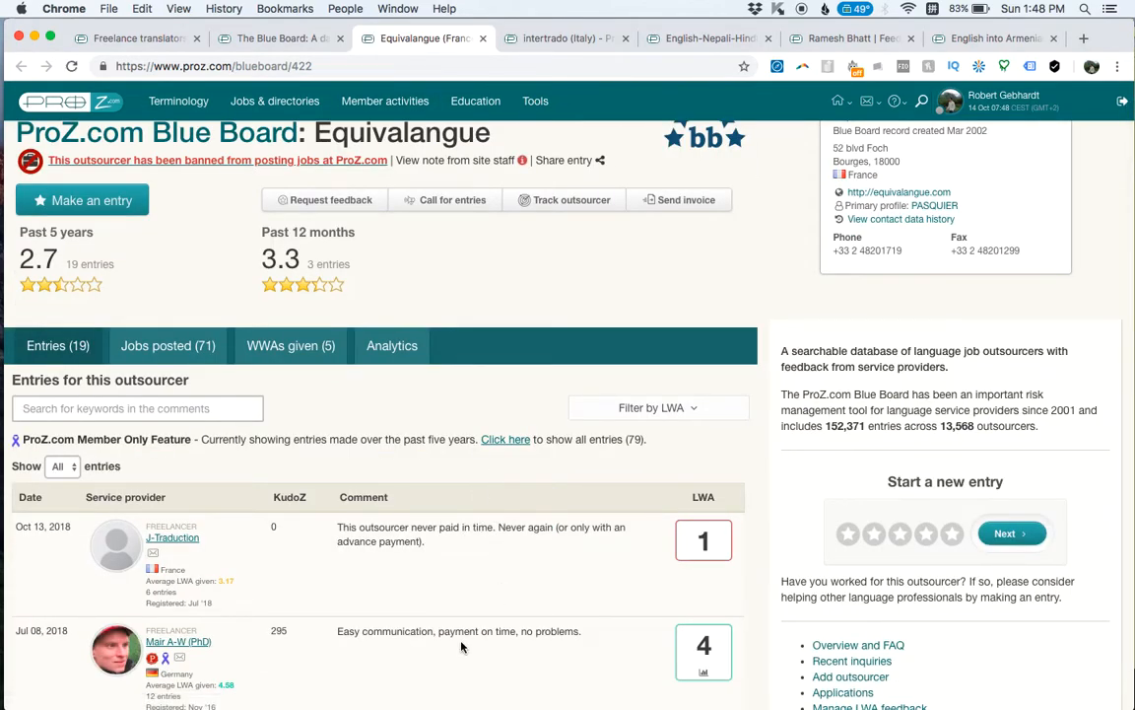
# Step: Scroll through Equivalangue's feedback entries before returning to the outsourcer list
pyautogui.scroll(-3)
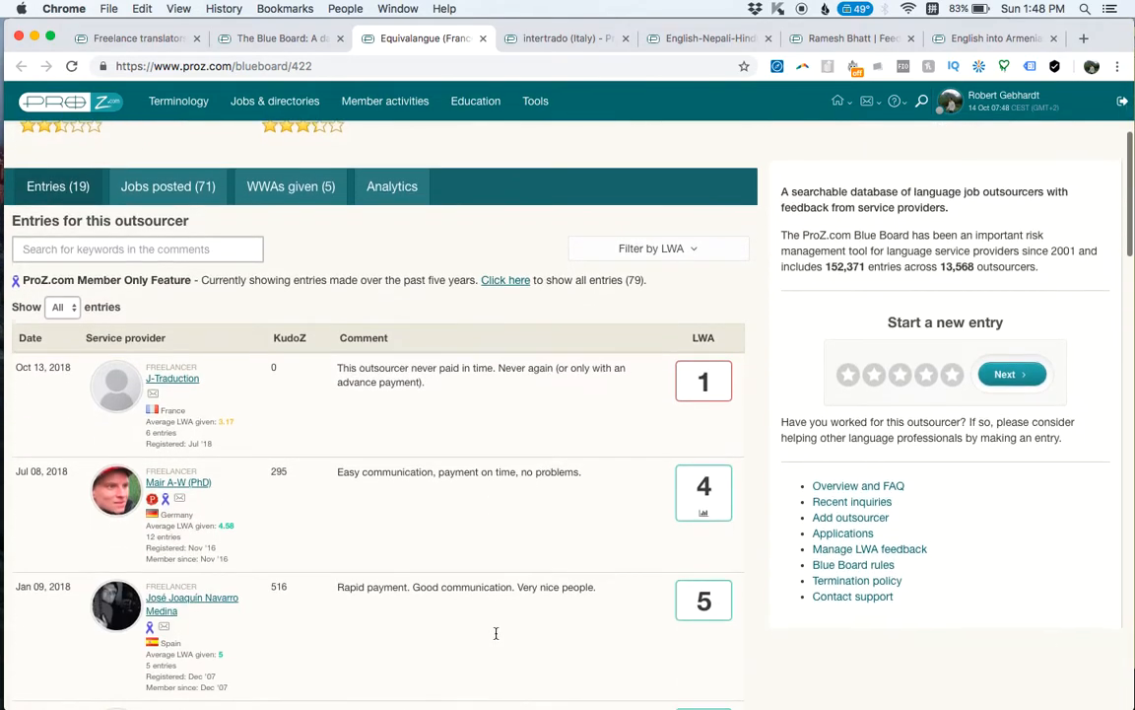
pyautogui.scroll(-3)
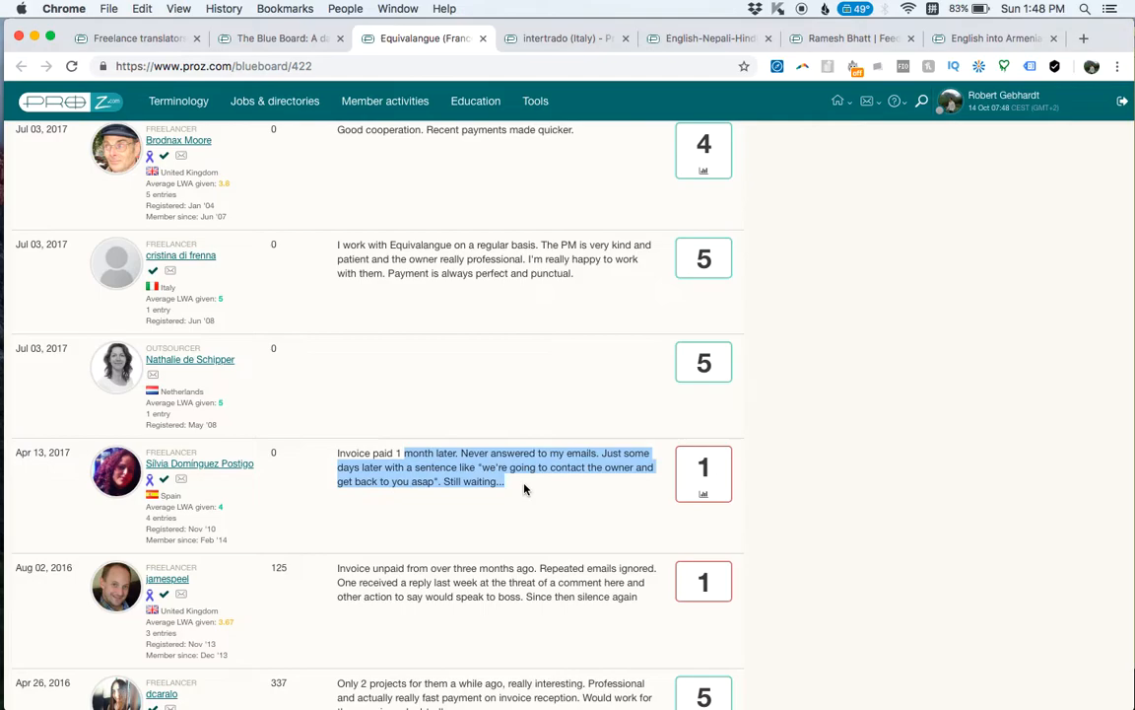
pyautogui.scroll(3)
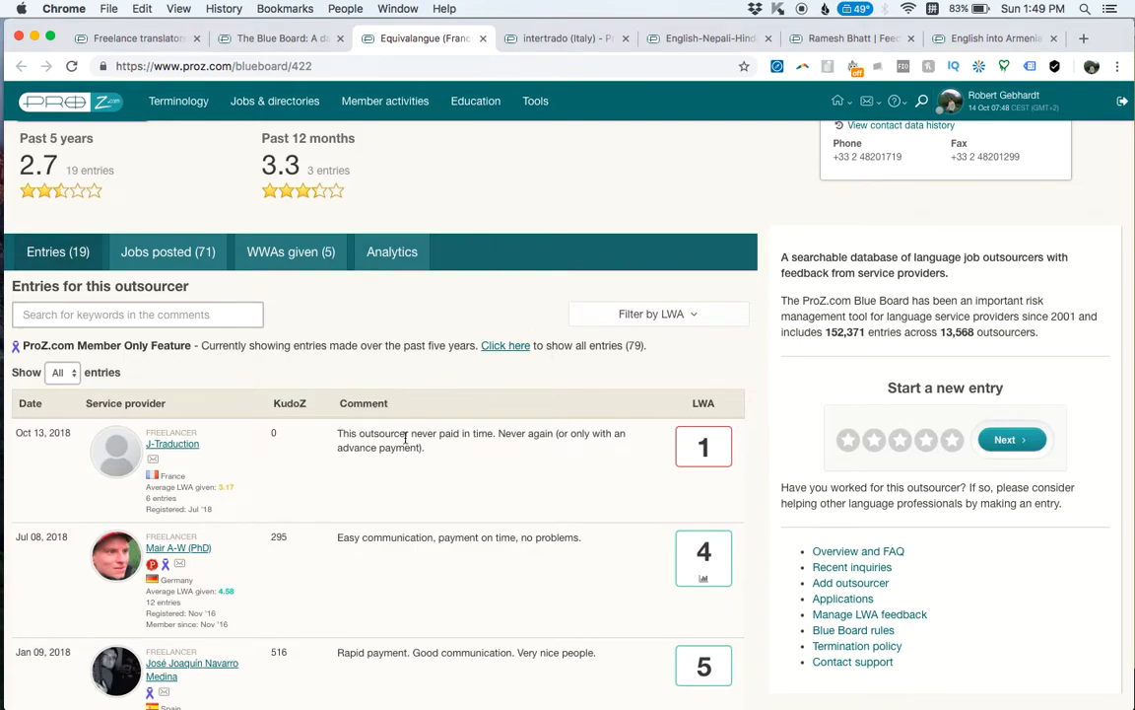
pyautogui.moveTo(174, 444)
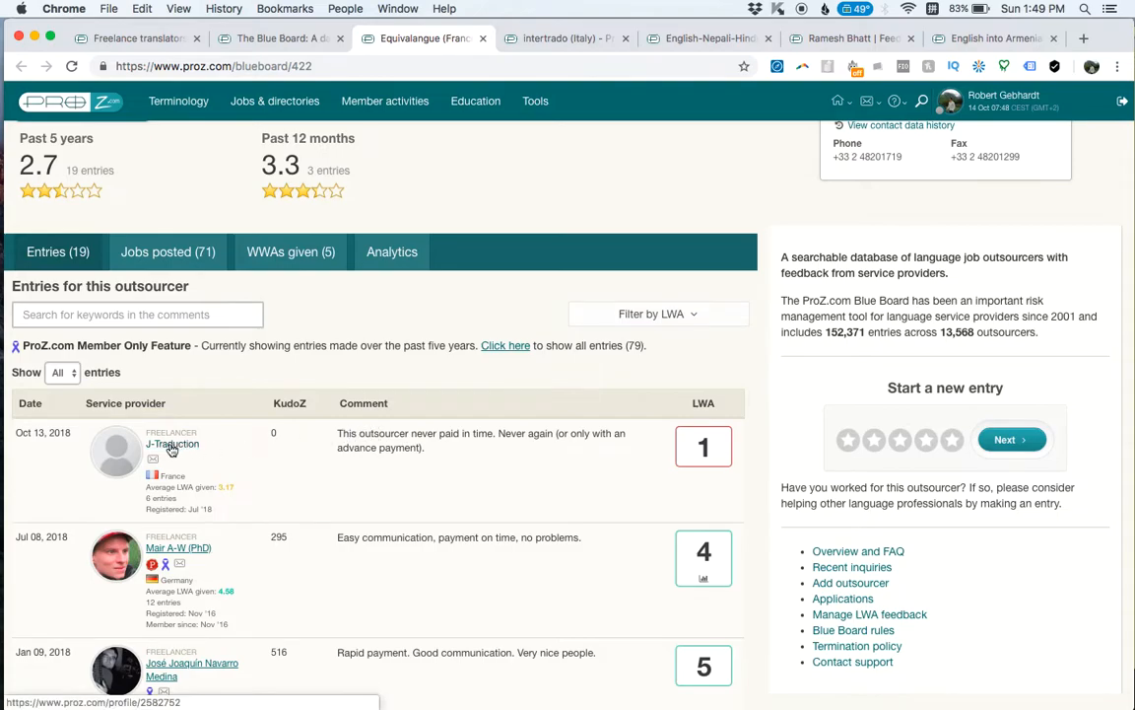
pyautogui.moveTo(607, 428)
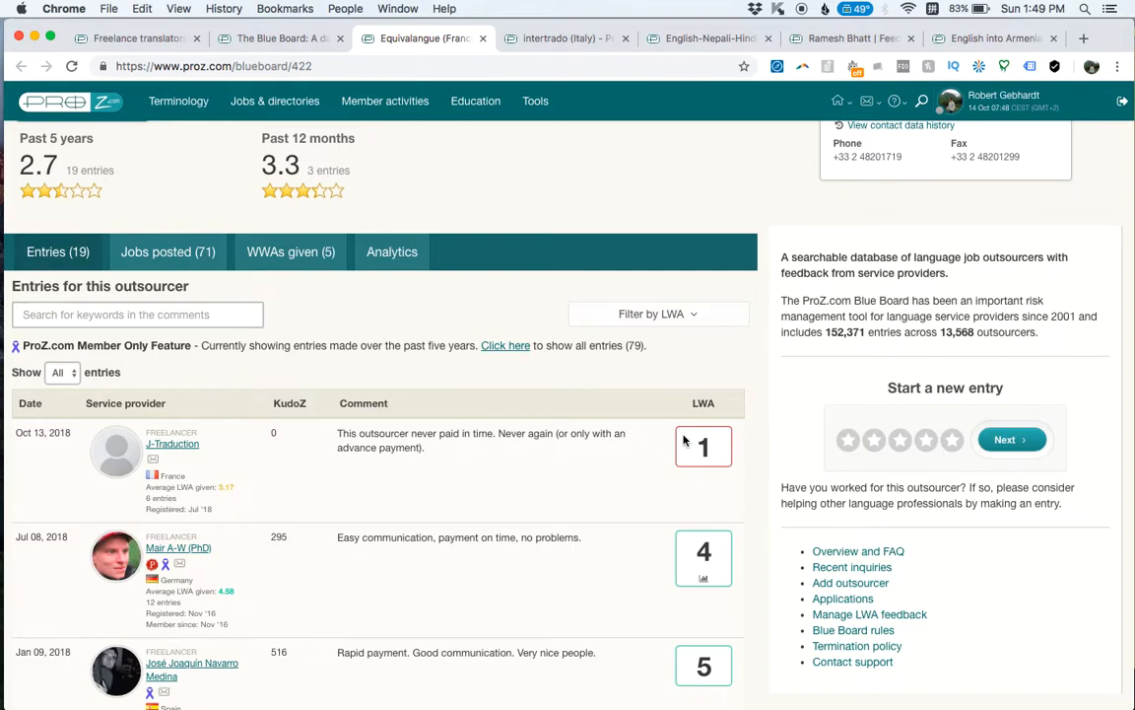
pyautogui.scroll(3)
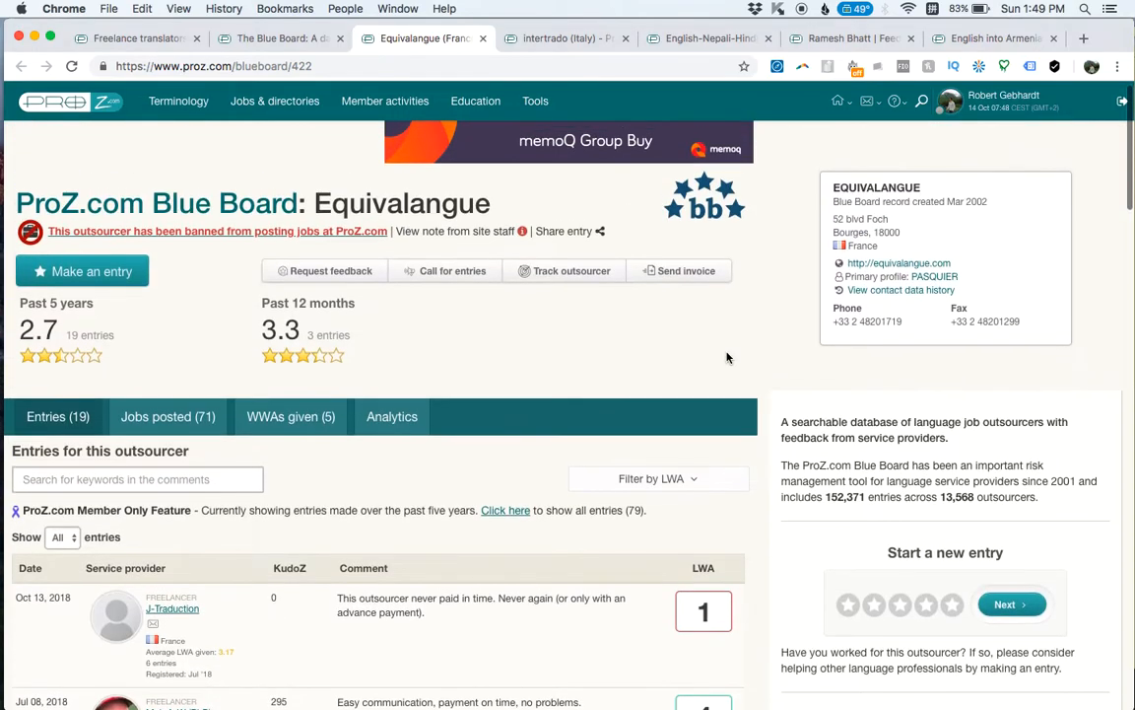
pyautogui.moveTo(544, 554)
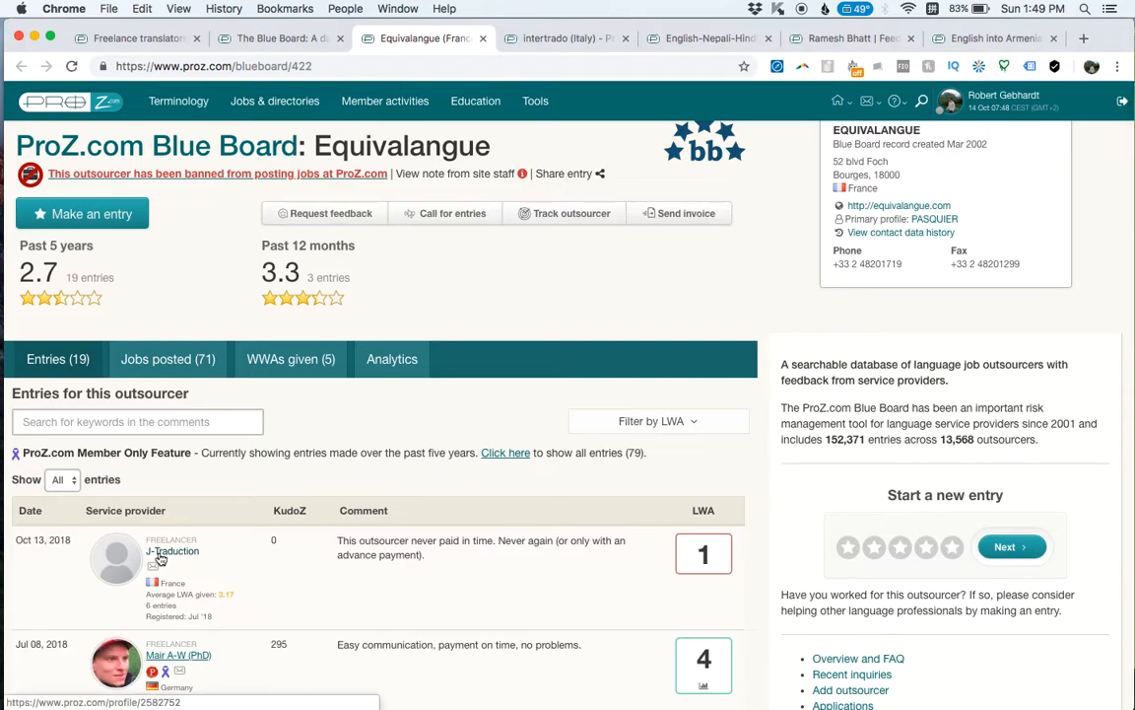
pyautogui.moveTo(264, 552)
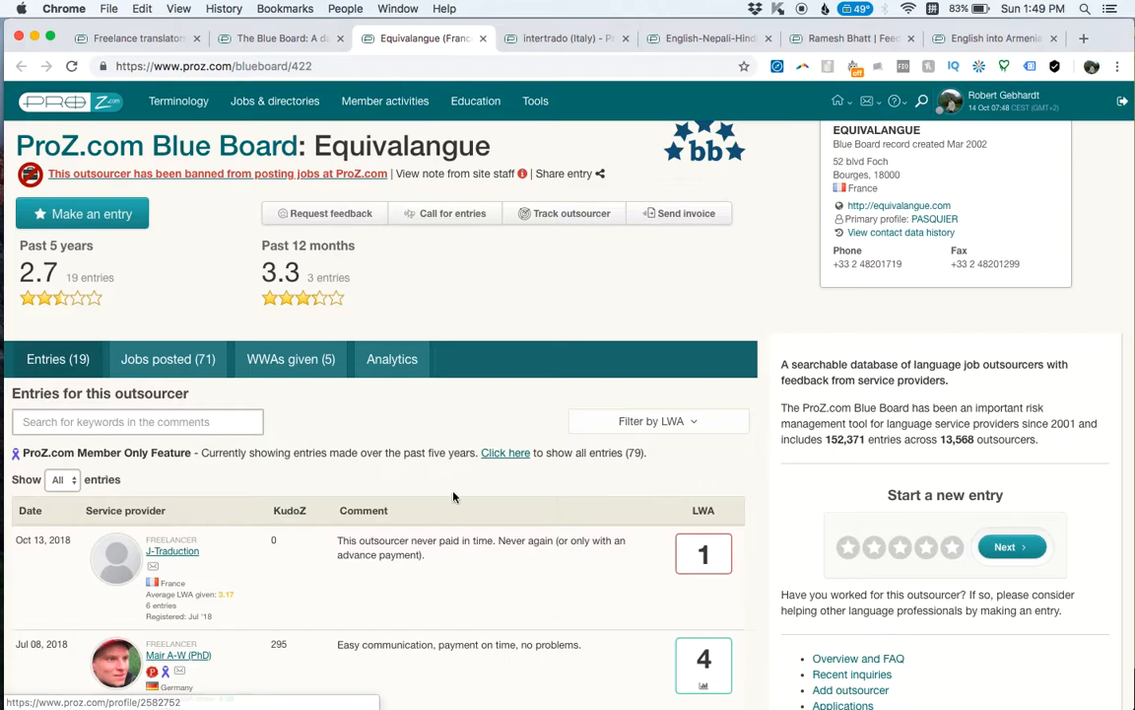
pyautogui.scroll(-3)
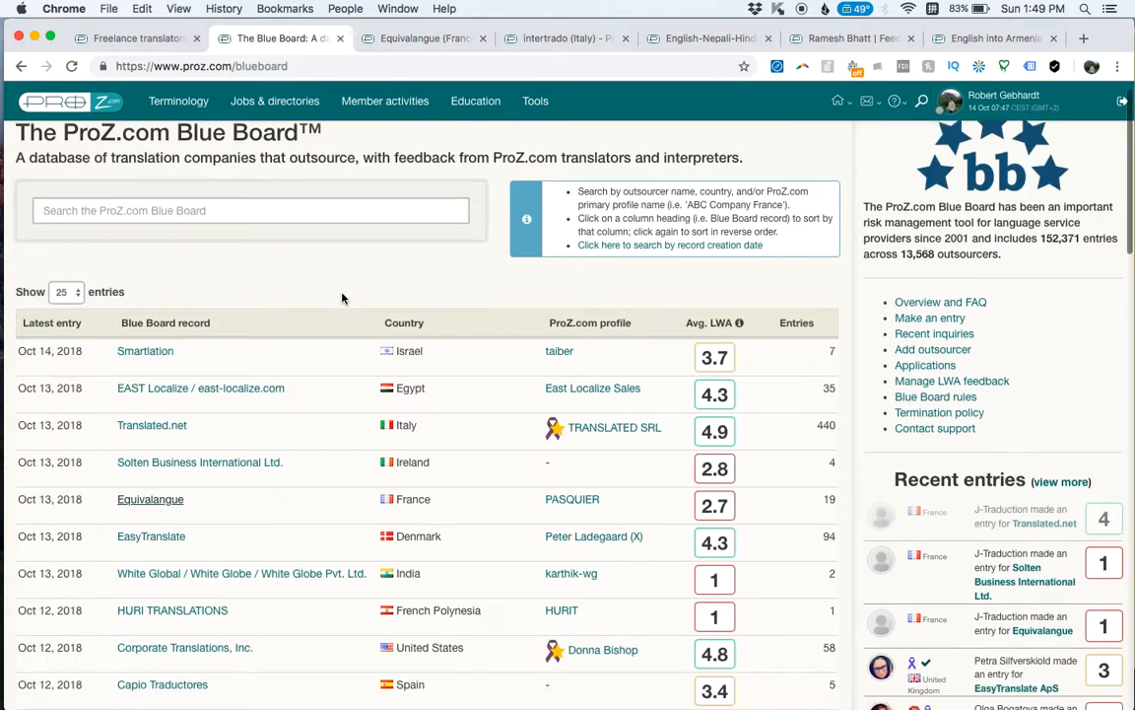
# Step: Scroll the outsourcer list, then reopen the Equivalangue record with its recent 1-rated entry
pyautogui.scroll(-3)
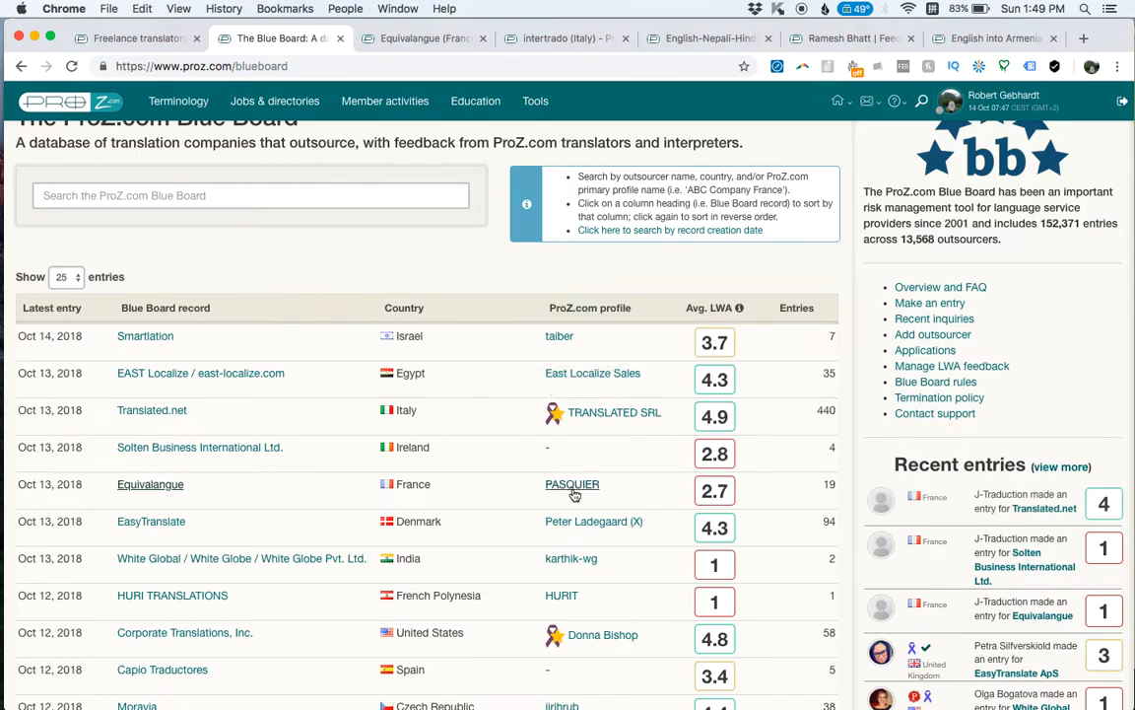
pyautogui.moveTo(150, 484)
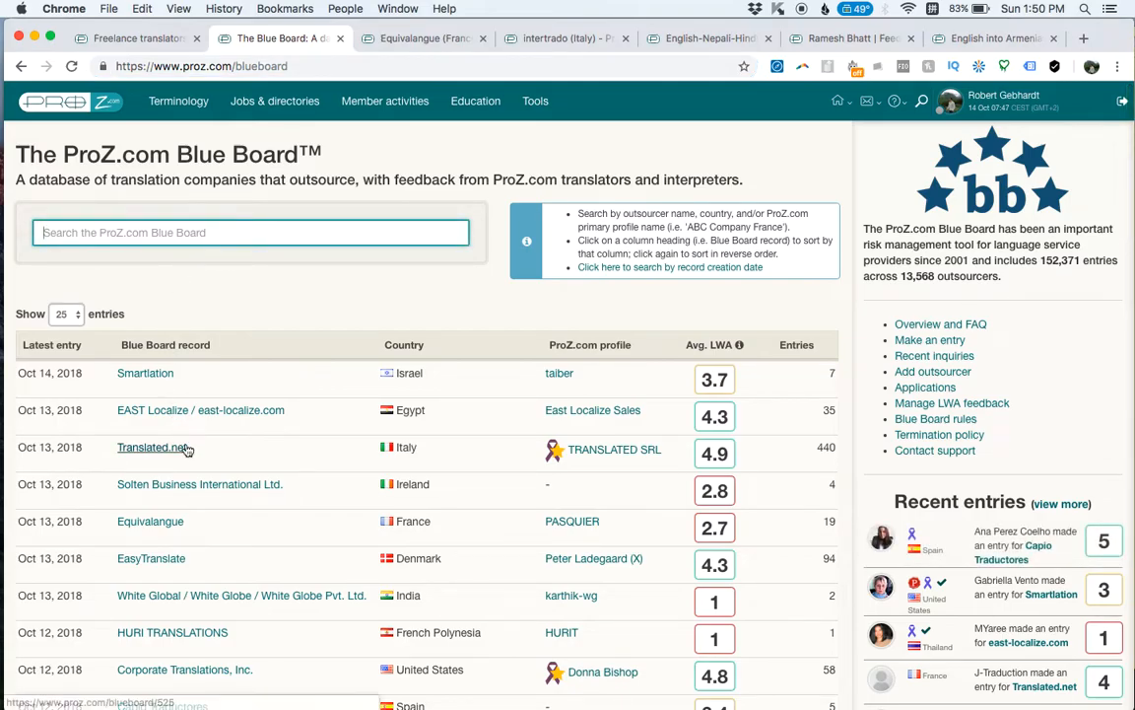
pyautogui.scroll(-3)
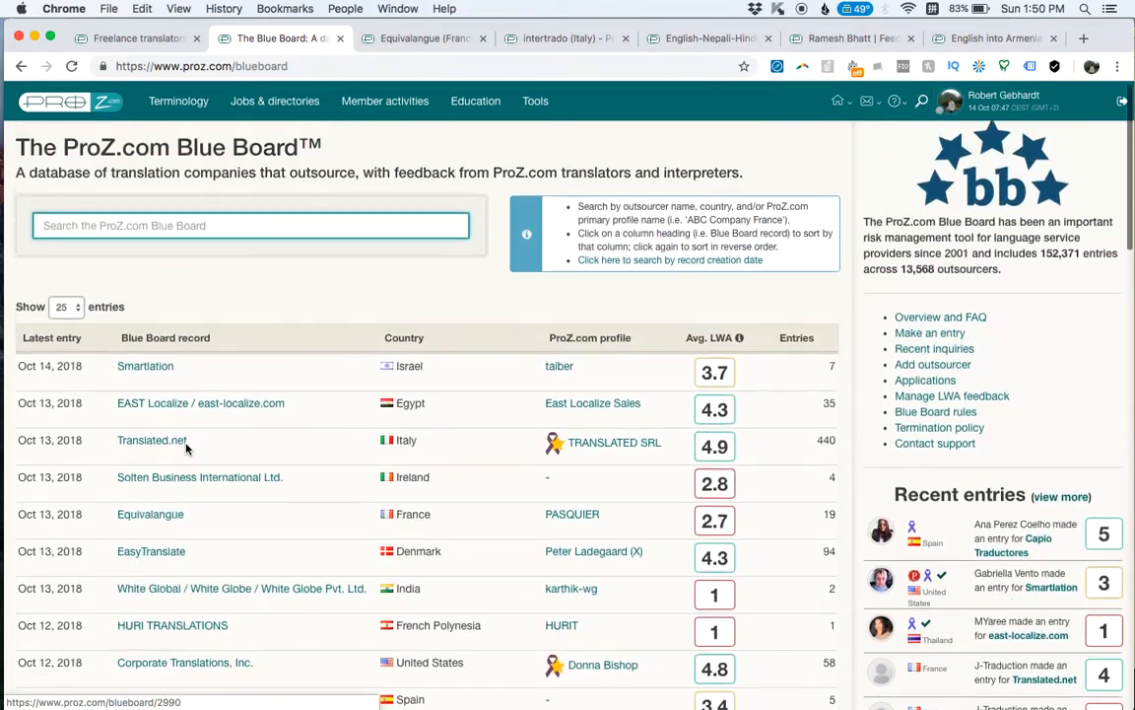
pyautogui.scroll(-3)
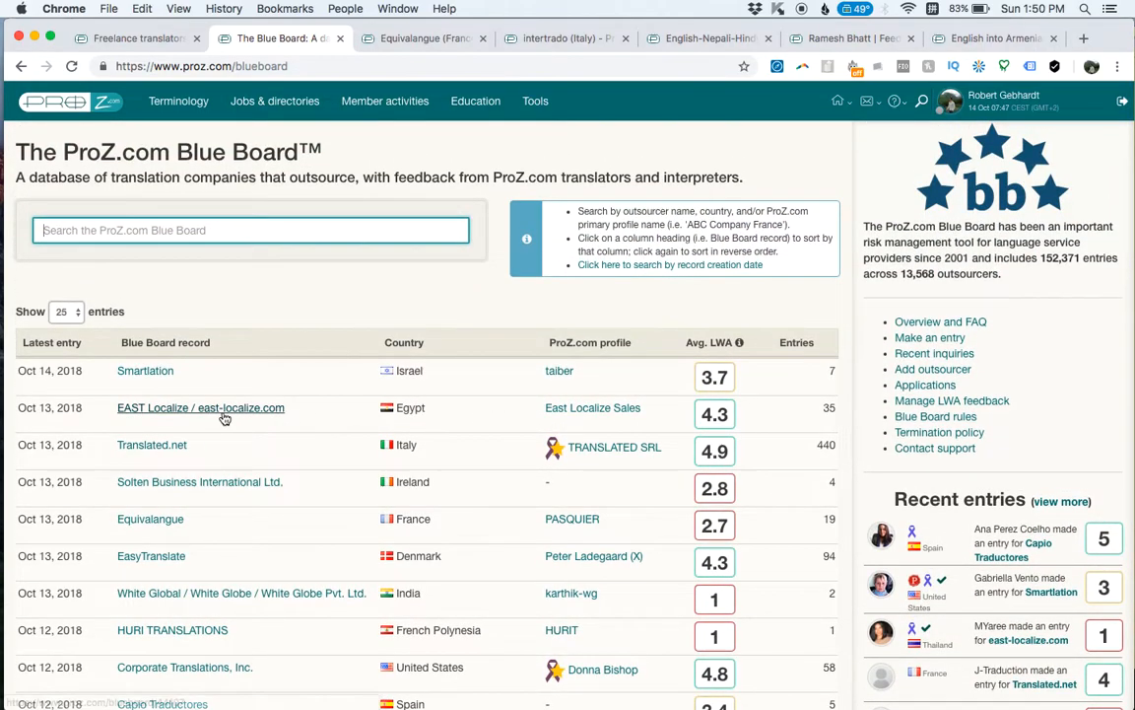
pyautogui.moveTo(225, 417)
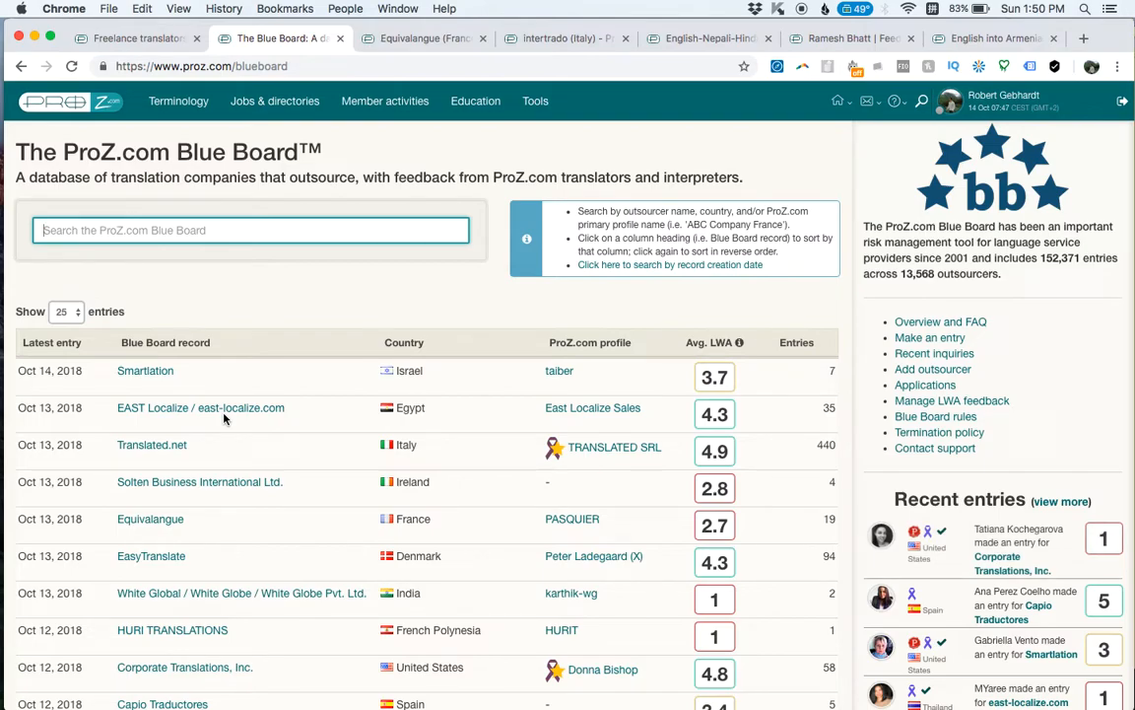
pyautogui.moveTo(345, 102)
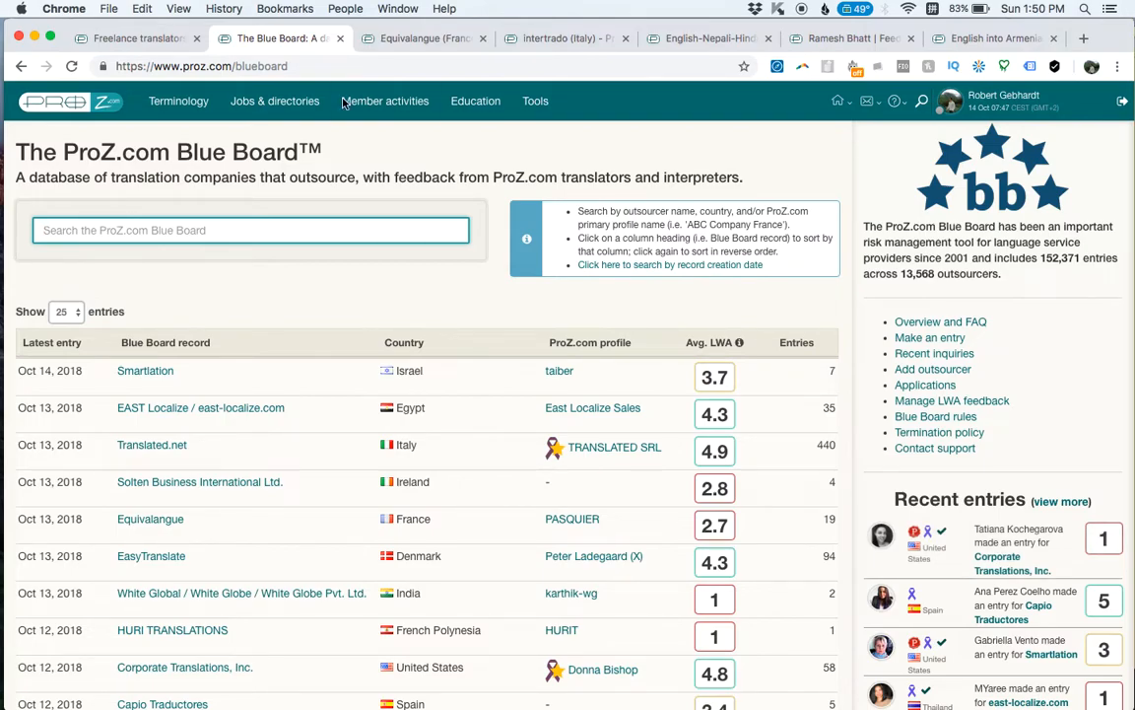
pyautogui.click(150, 519)
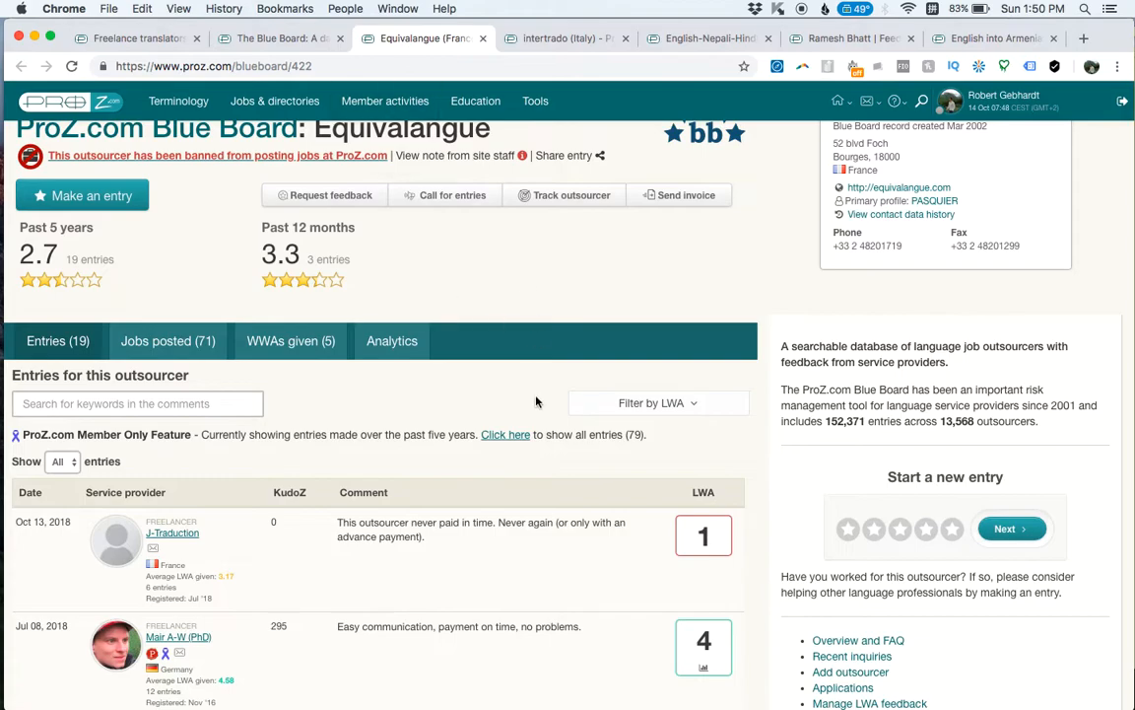
pyautogui.scroll(-3)
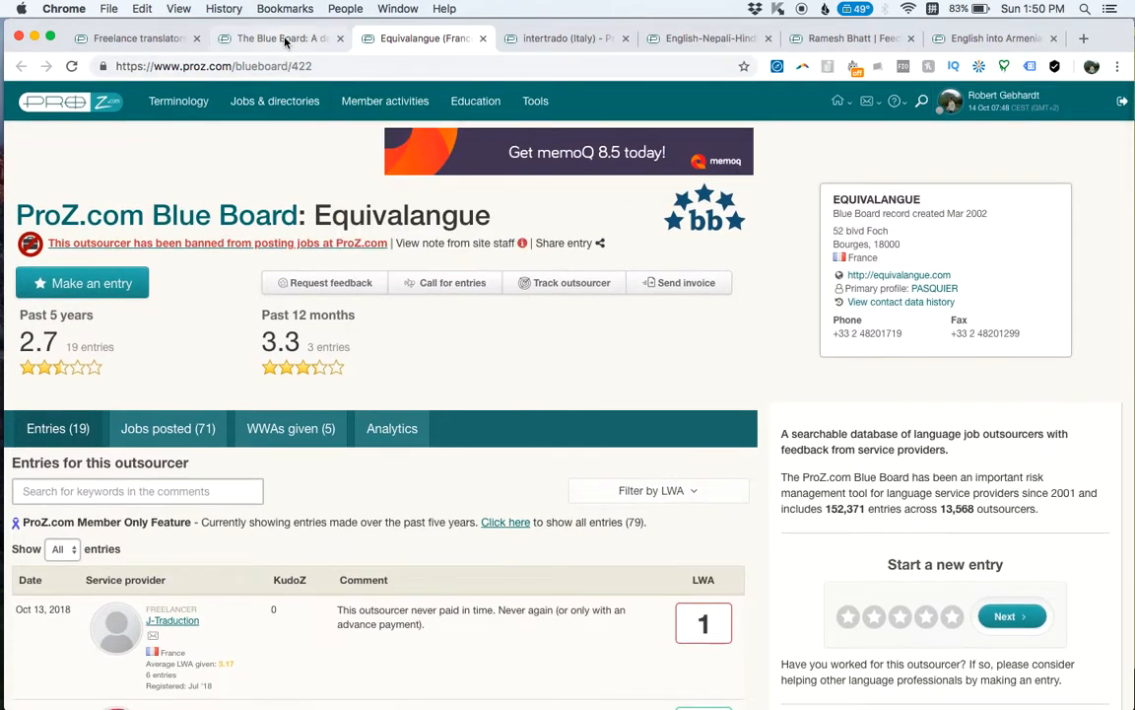
pyautogui.click(276, 37)
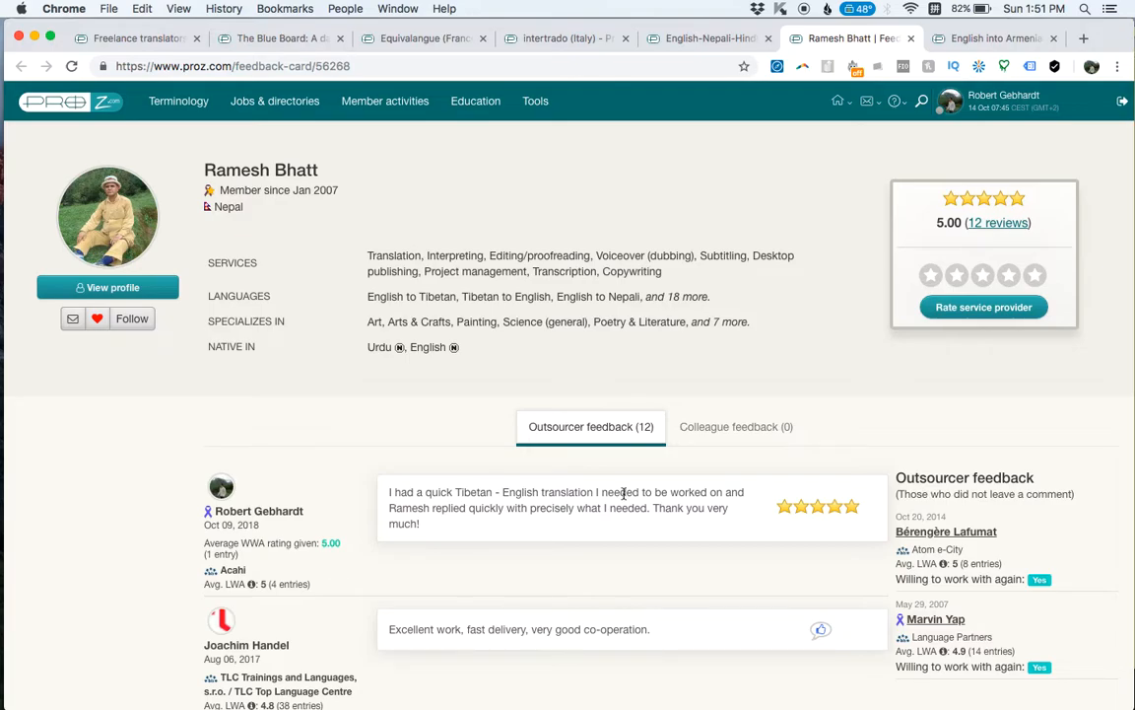
pyautogui.moveTo(603, 524)
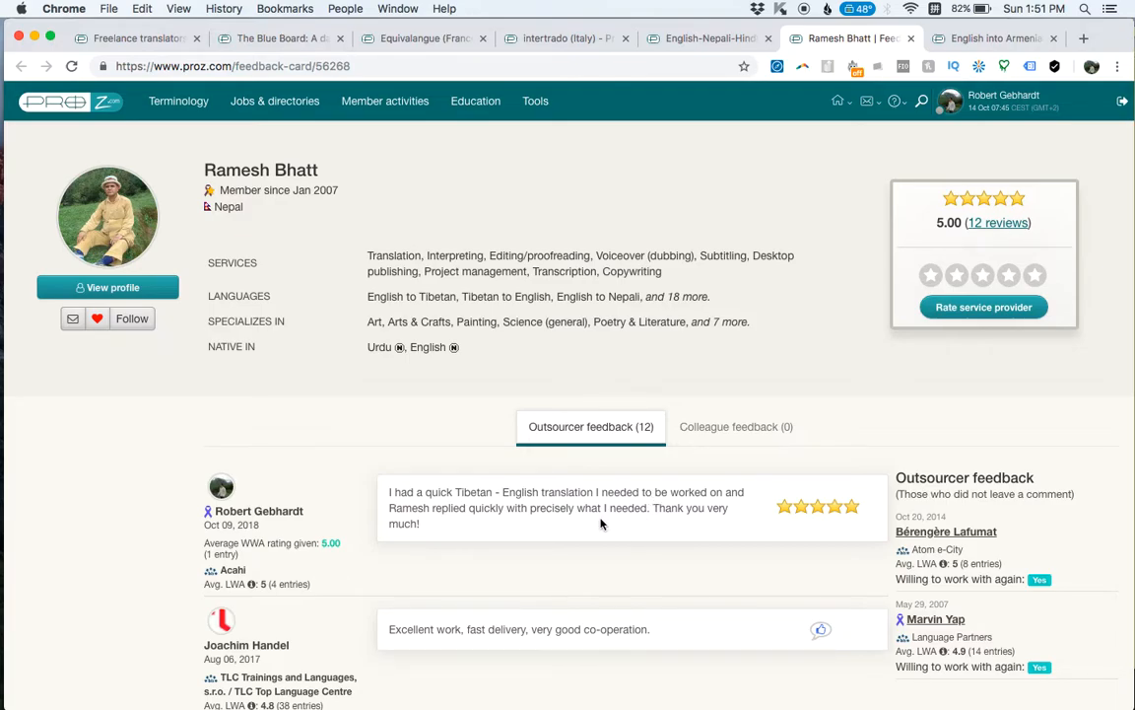
pyautogui.moveTo(651, 523)
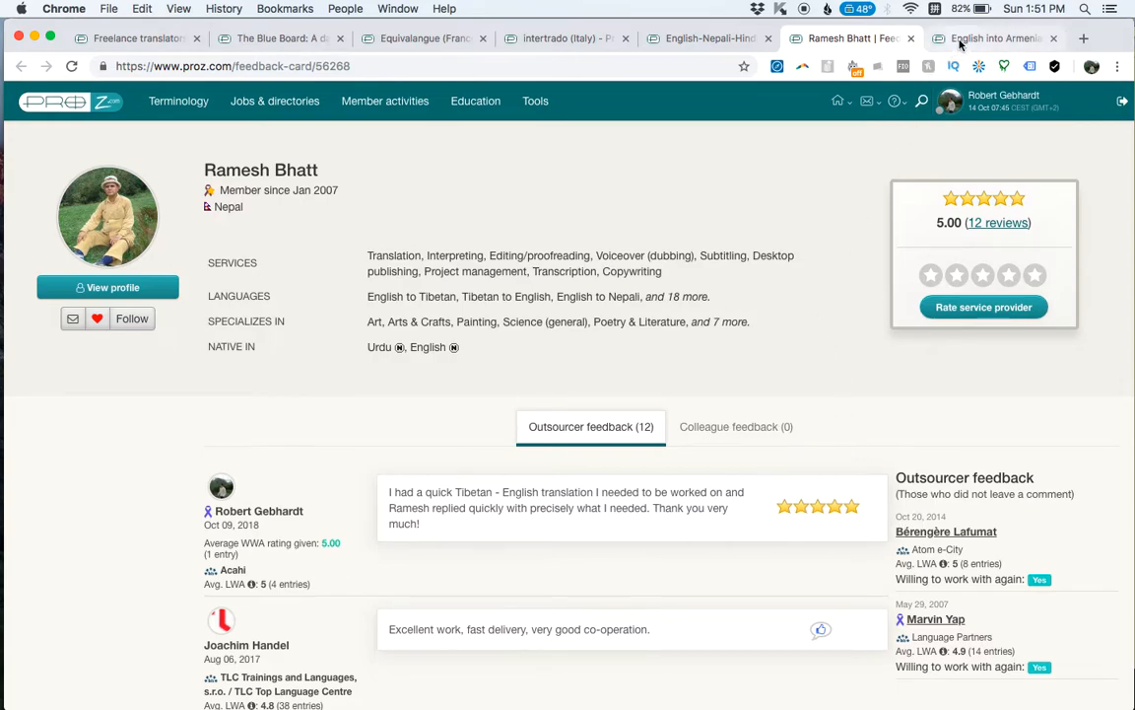
pyautogui.moveTo(995, 37)
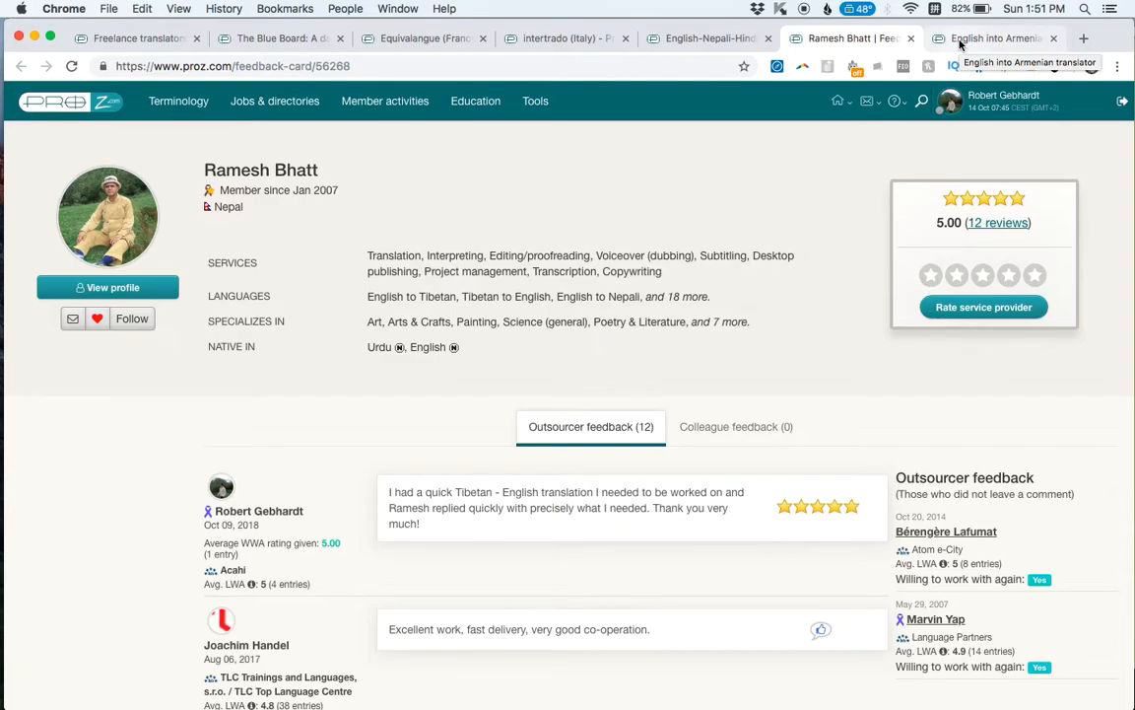
pyautogui.click(996, 37)
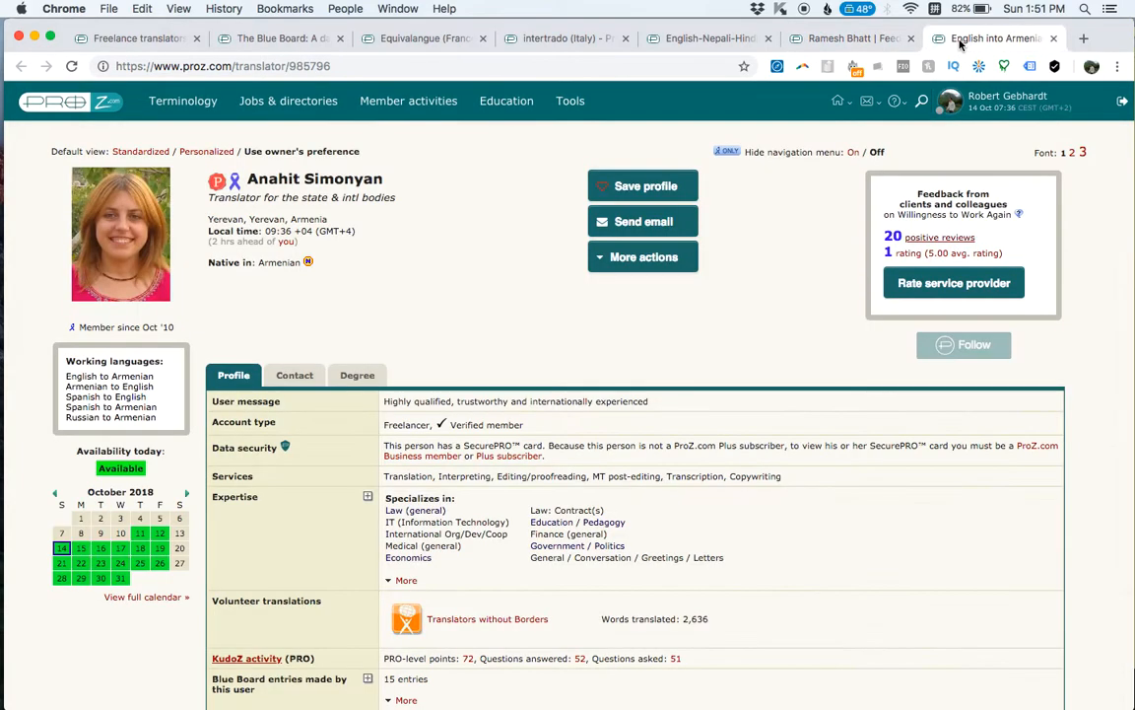
pyautogui.moveTo(948, 252)
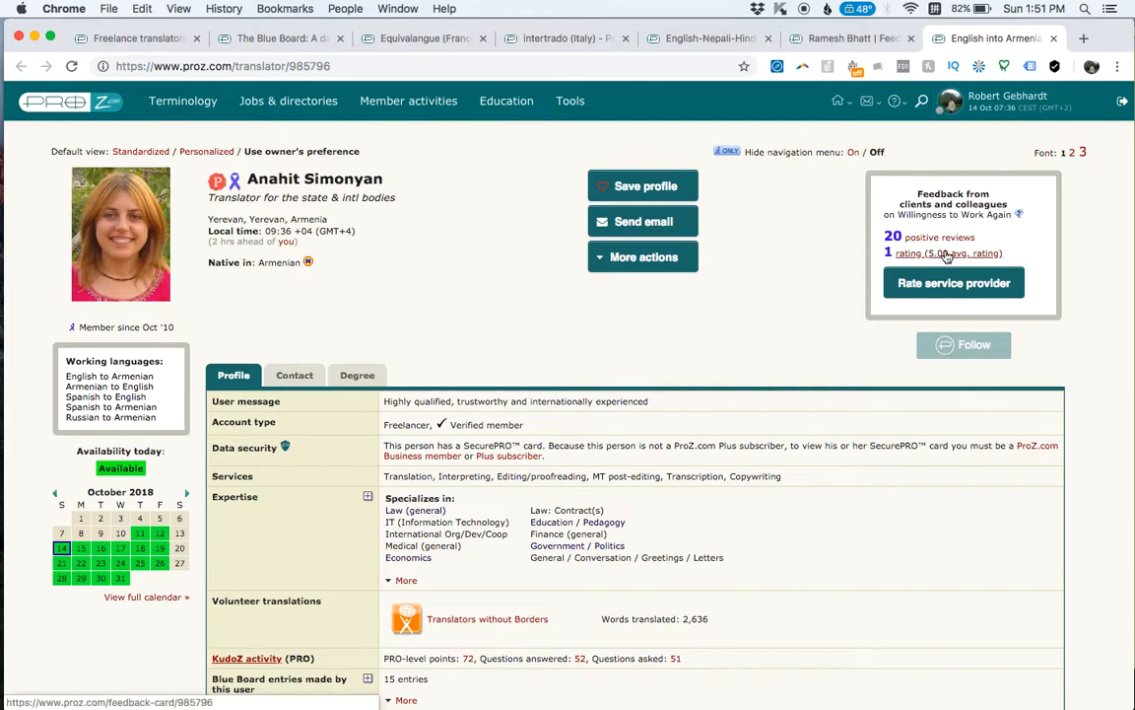
pyautogui.click(946, 252)
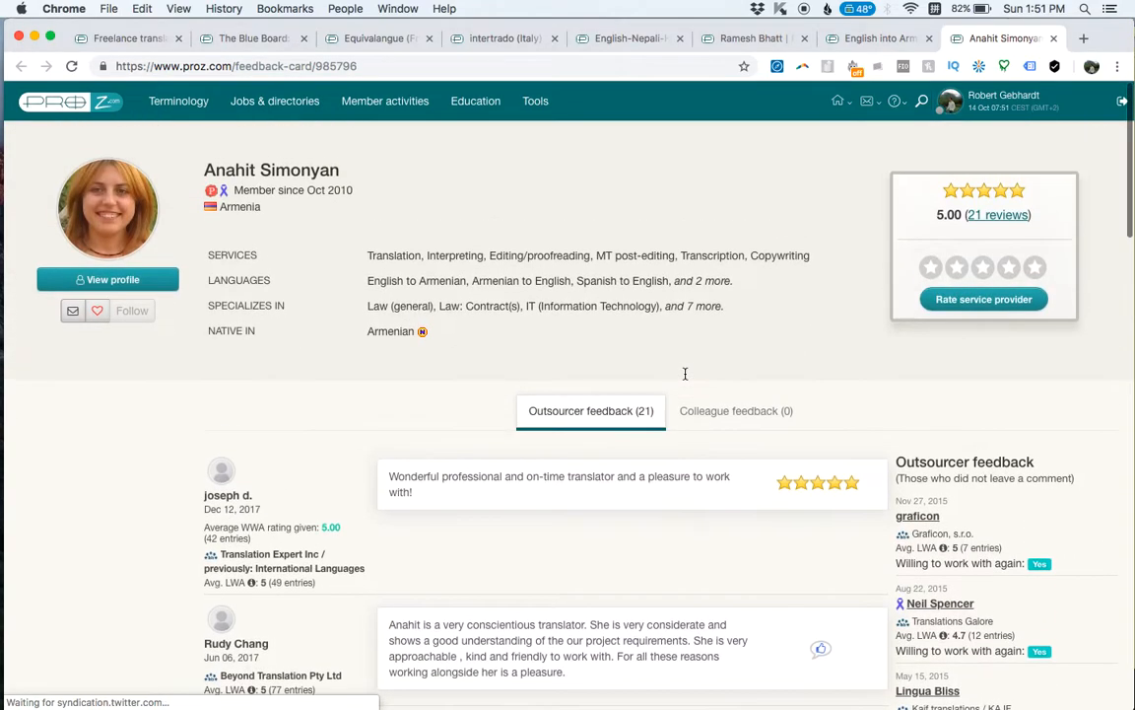
pyautogui.moveTo(686, 378)
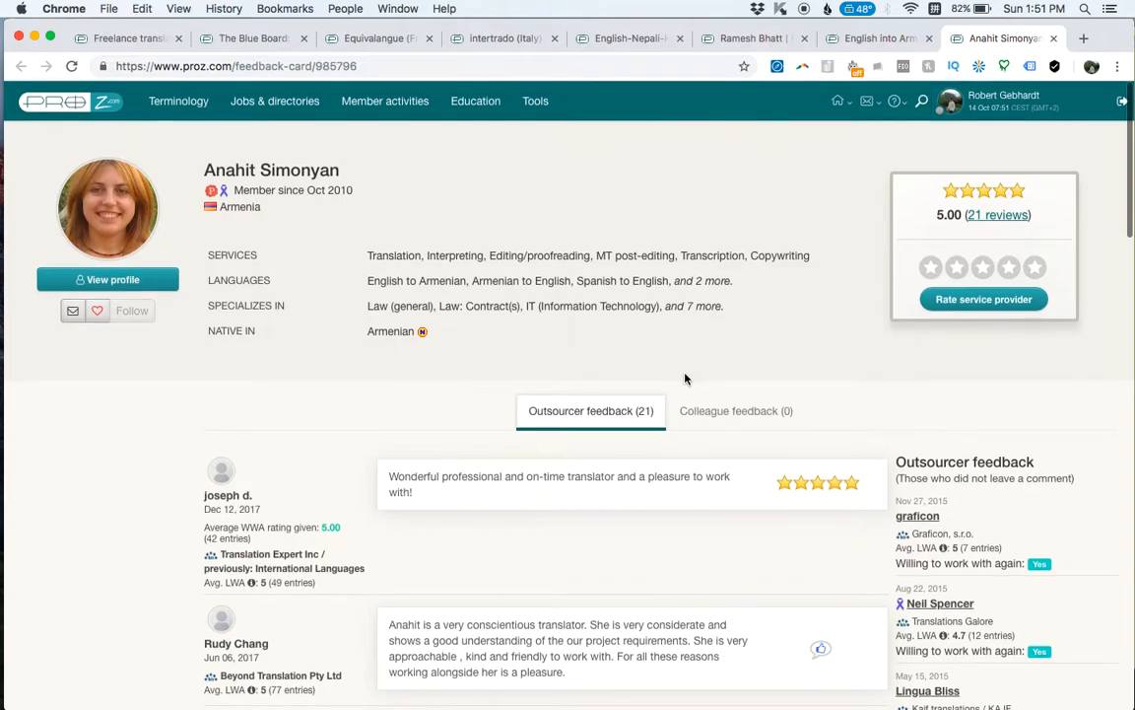
pyautogui.scroll(-3)
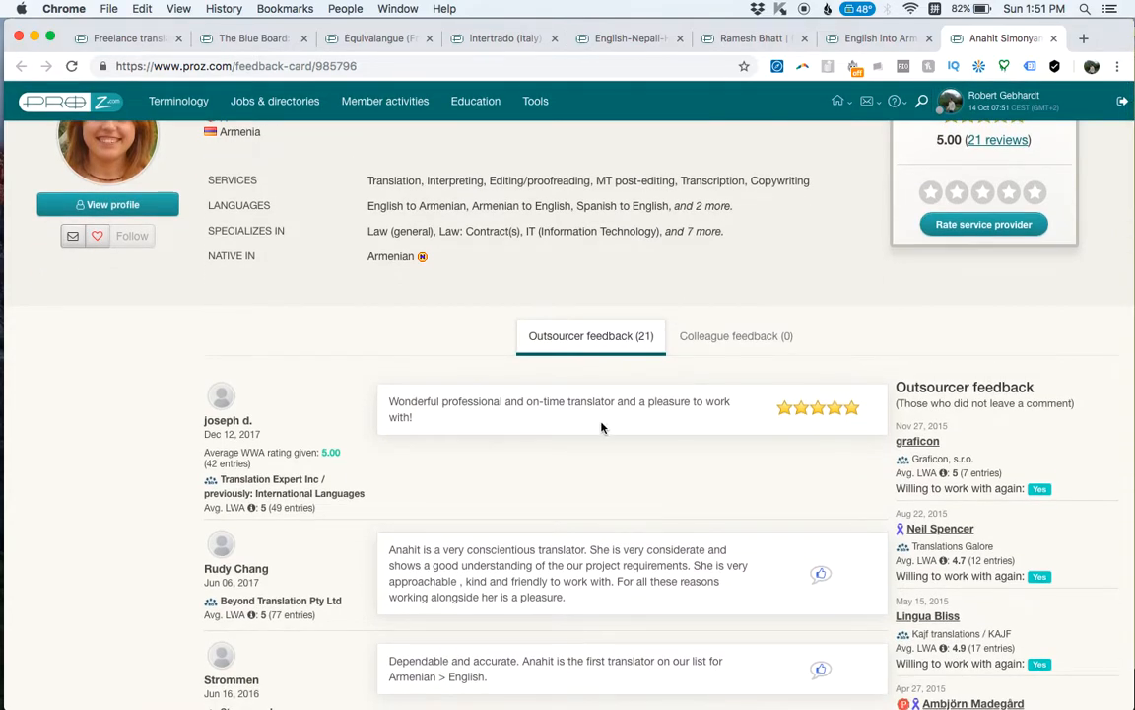
pyautogui.moveTo(632, 398)
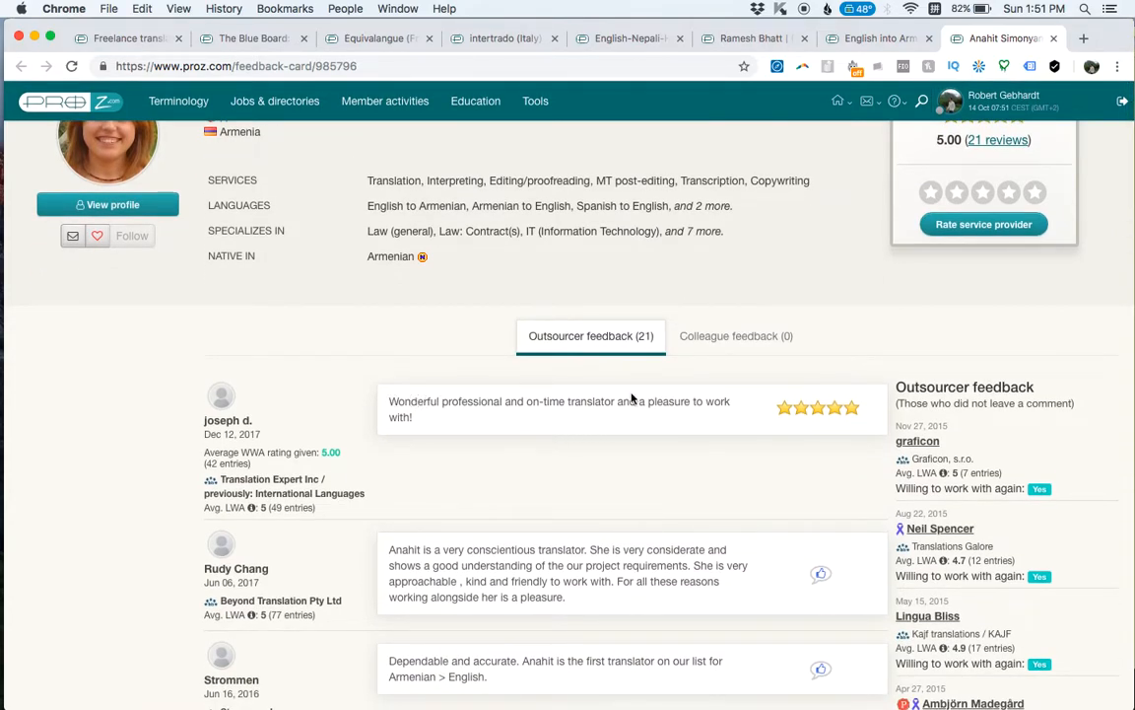
pyautogui.scroll(3)
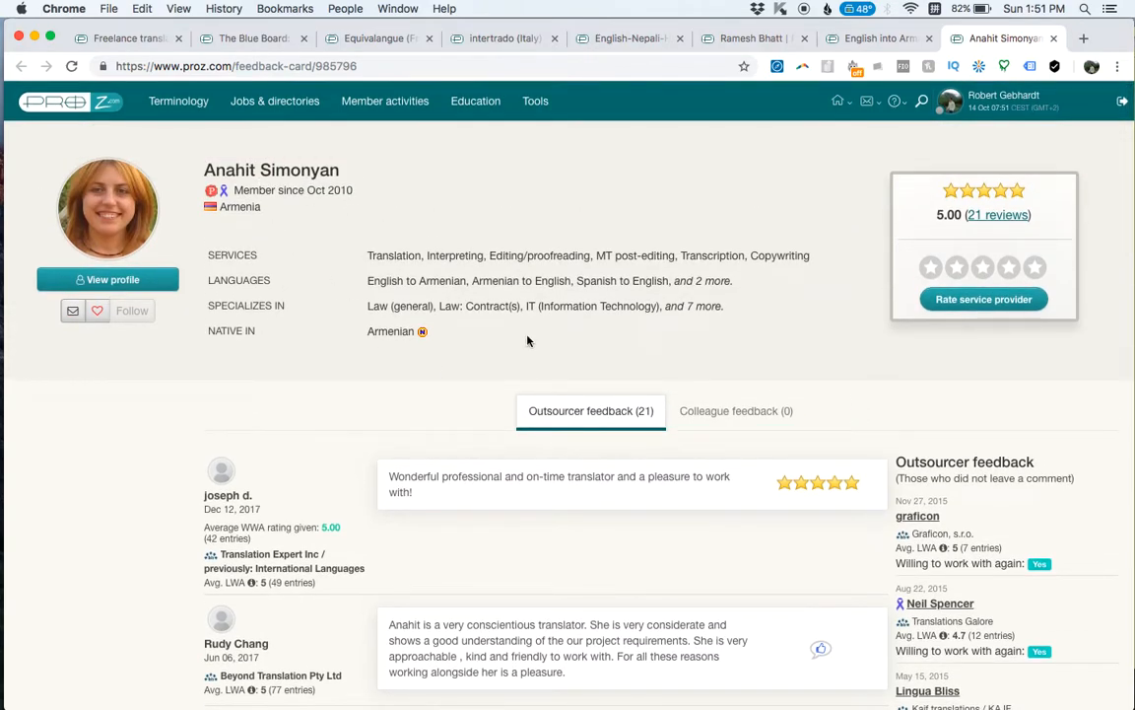
pyautogui.scroll(-3)
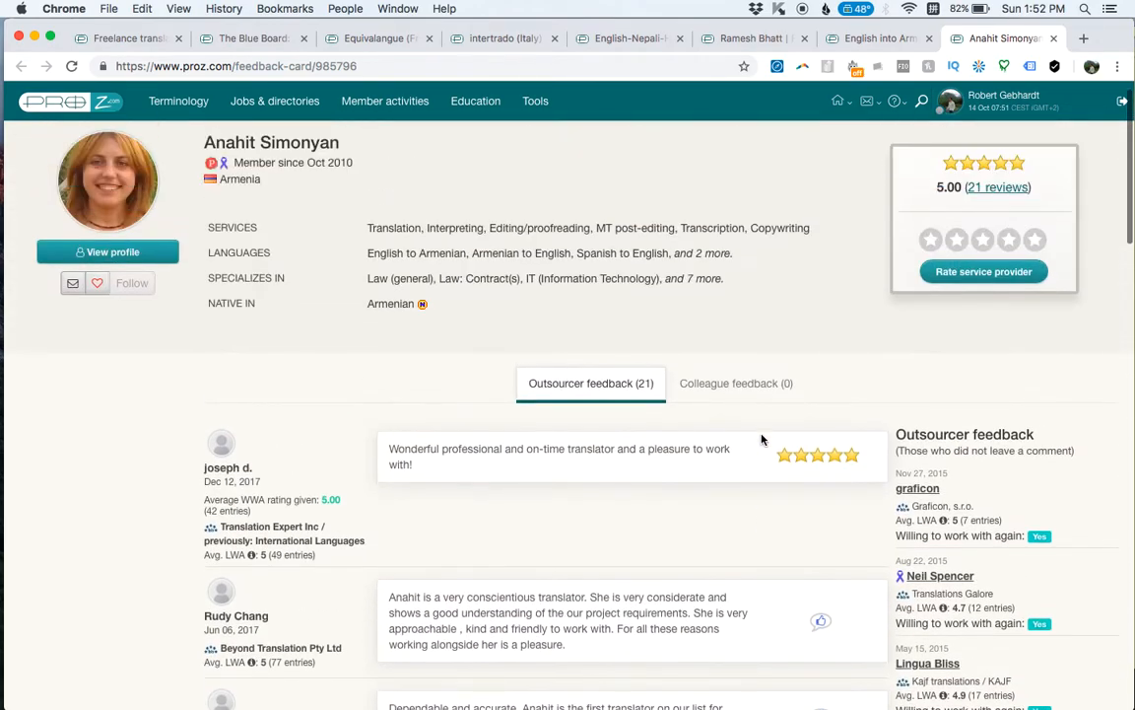
pyautogui.scroll(-3)
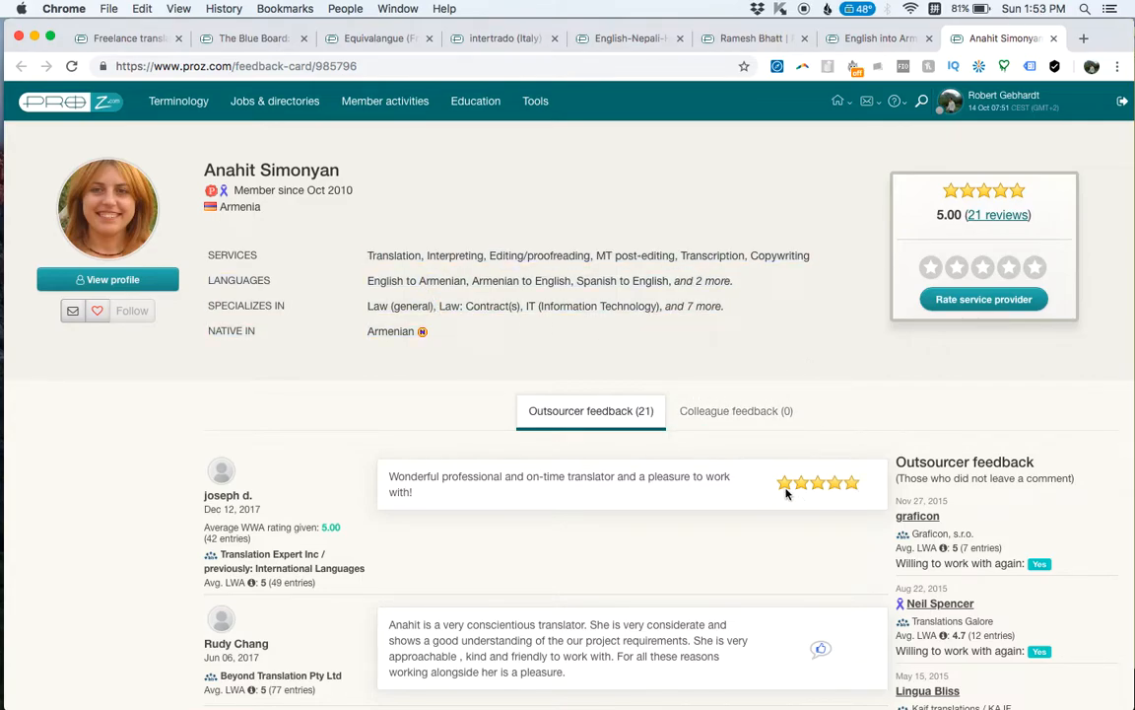
pyautogui.moveTo(891, 497)
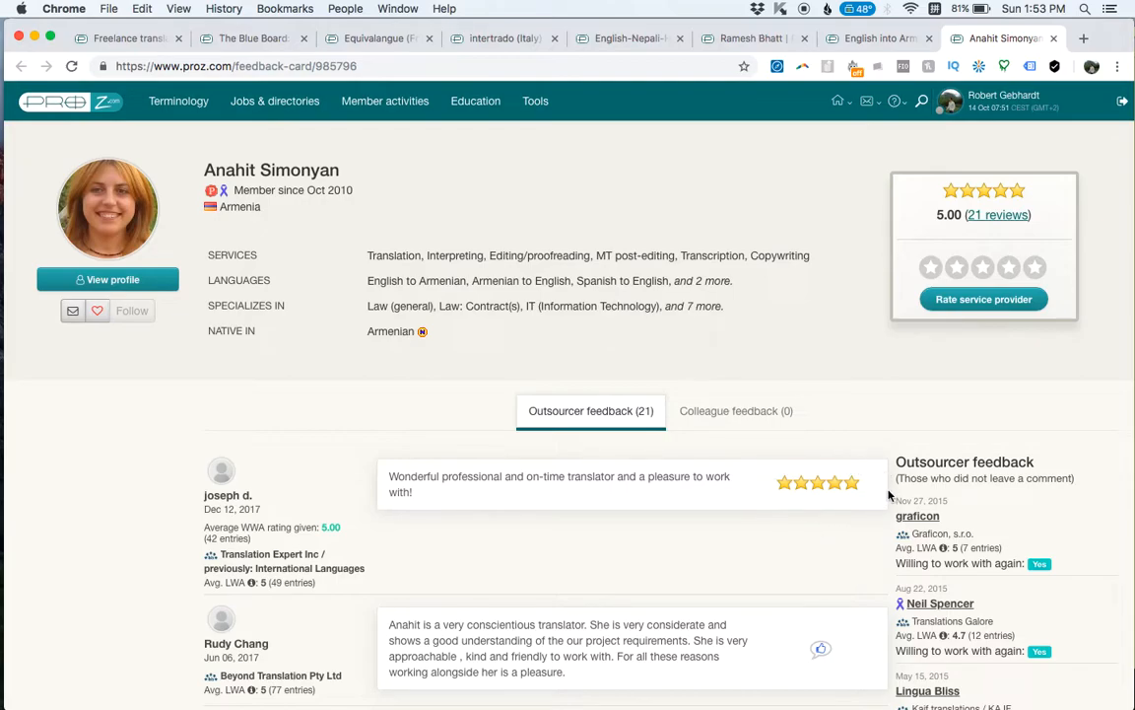
pyautogui.moveTo(846, 516)
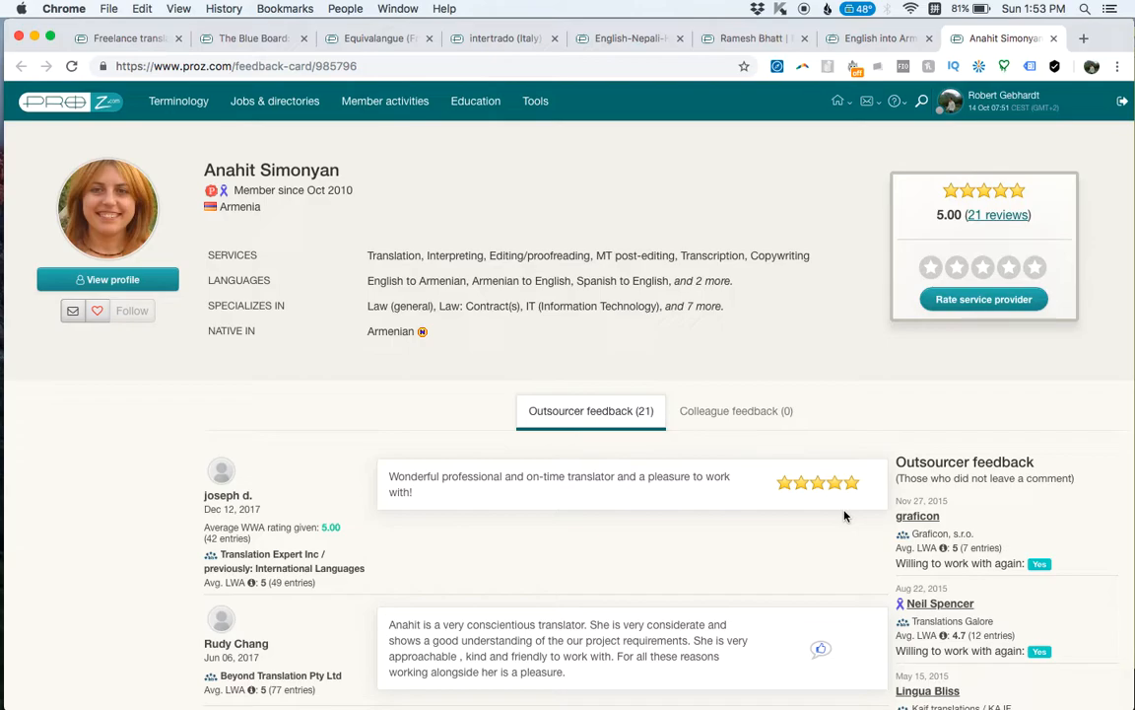
pyautogui.moveTo(824, 463)
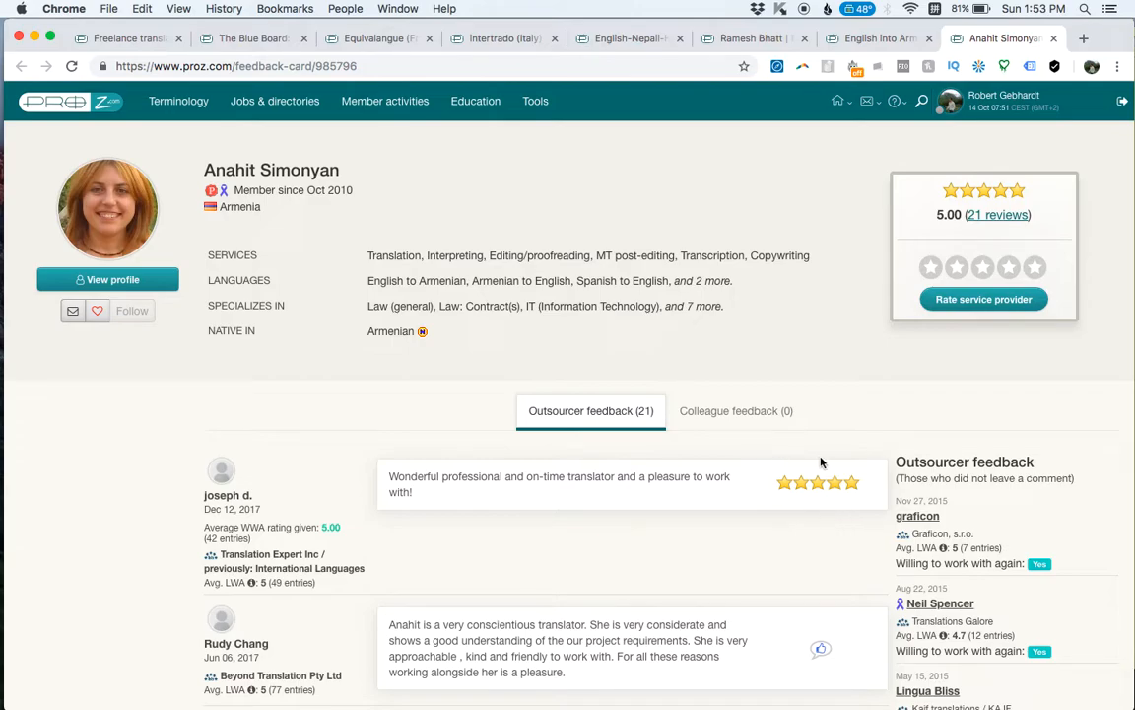
pyautogui.moveTo(814, 443)
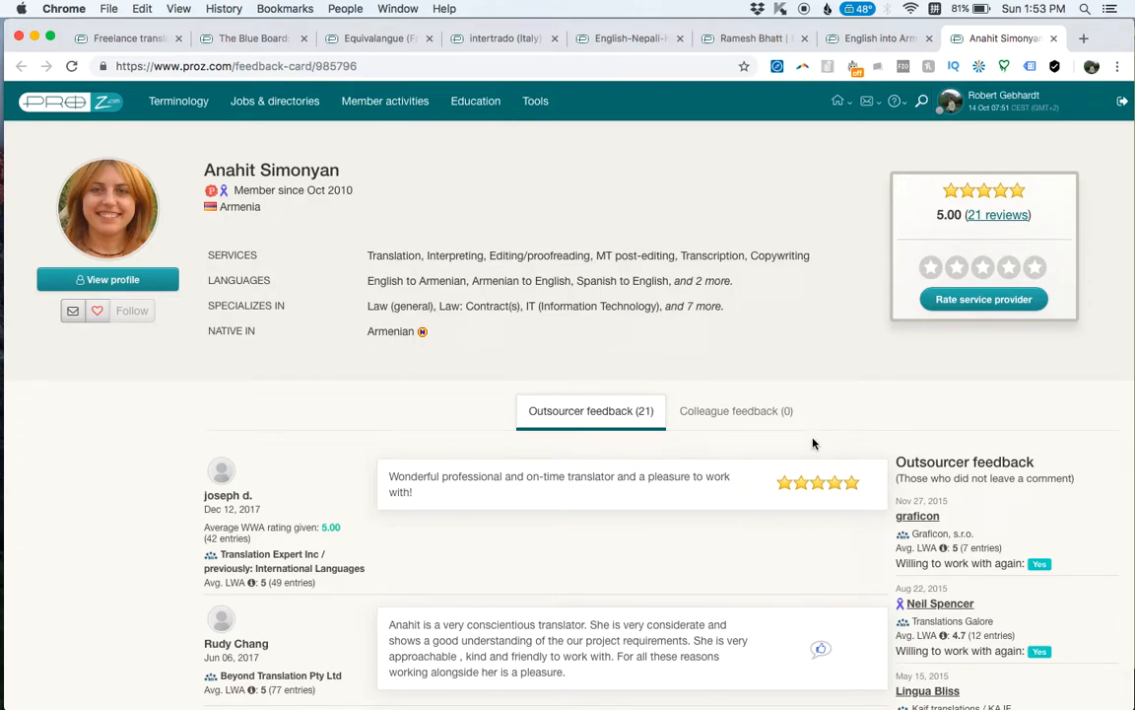